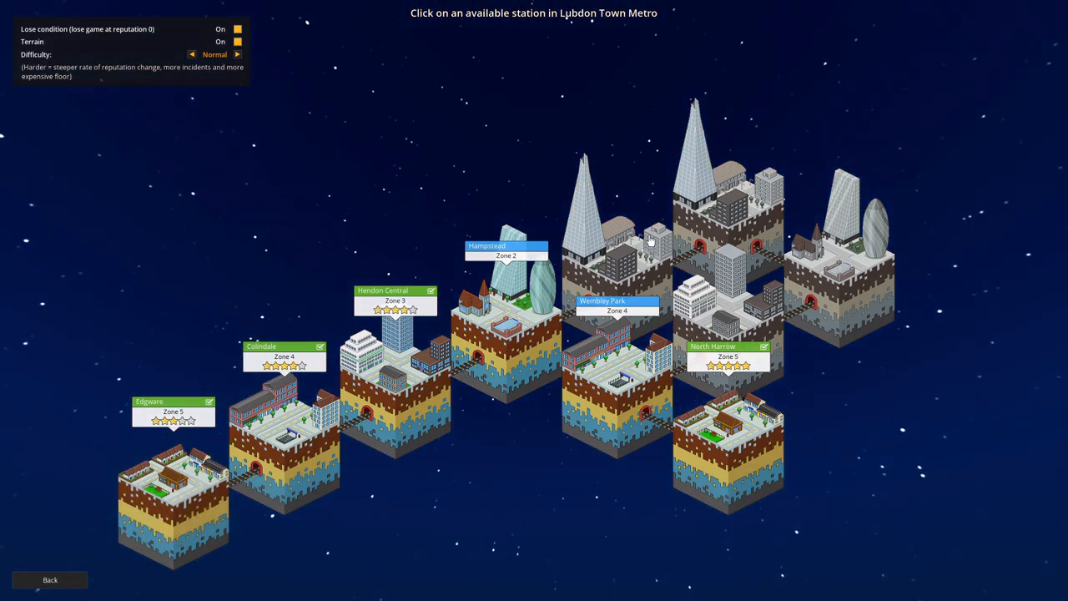
pyautogui.moveTo(725, 197)
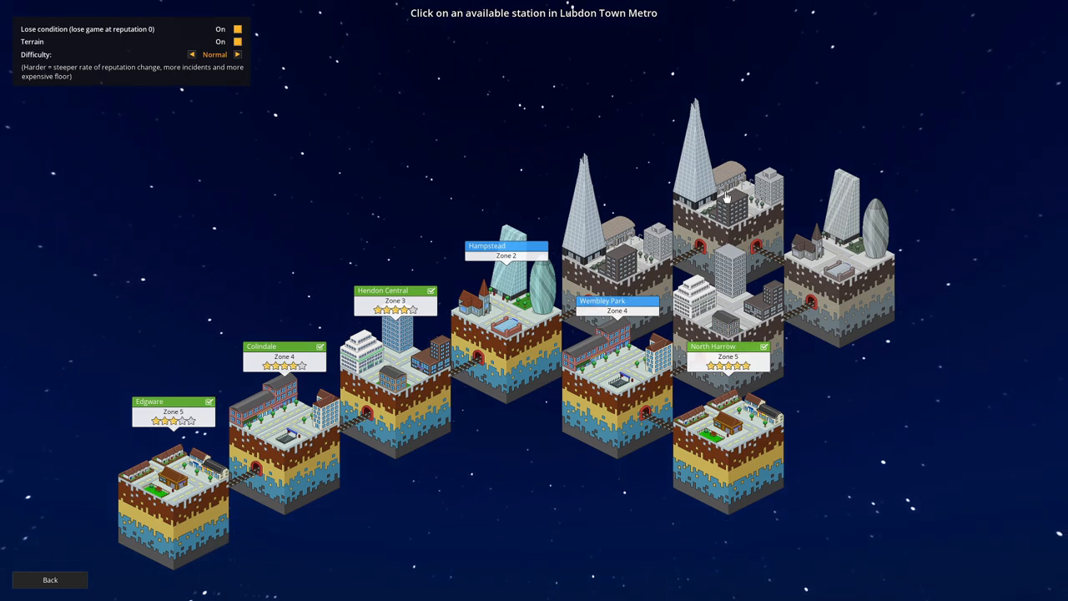
pyautogui.moveTo(604, 264)
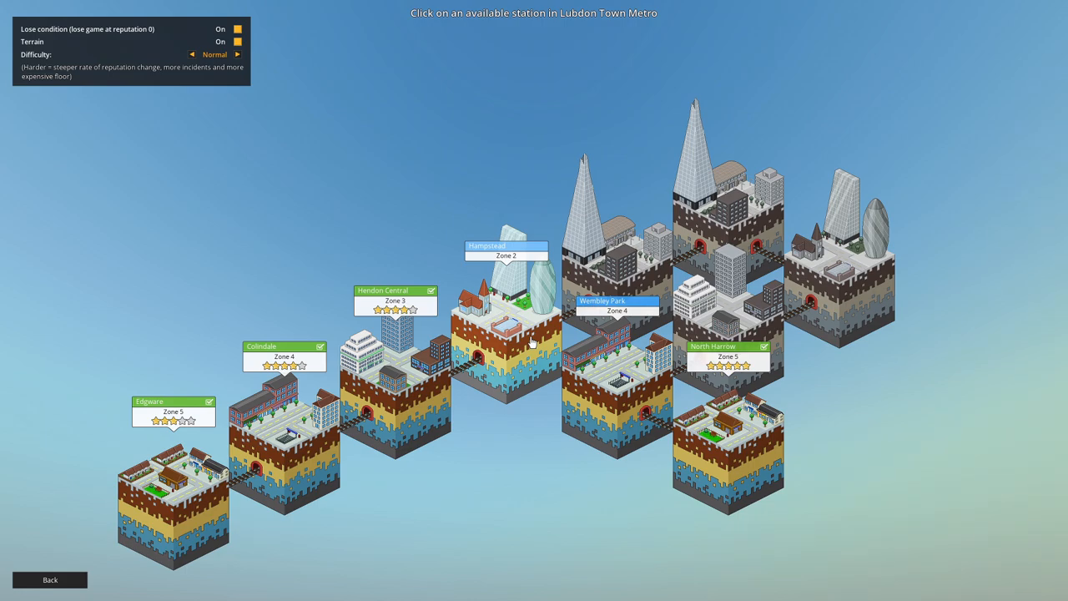
# Step: Start an available station from the metro map and pan over its surface, platforms and tracks
pyautogui.click(506, 250)
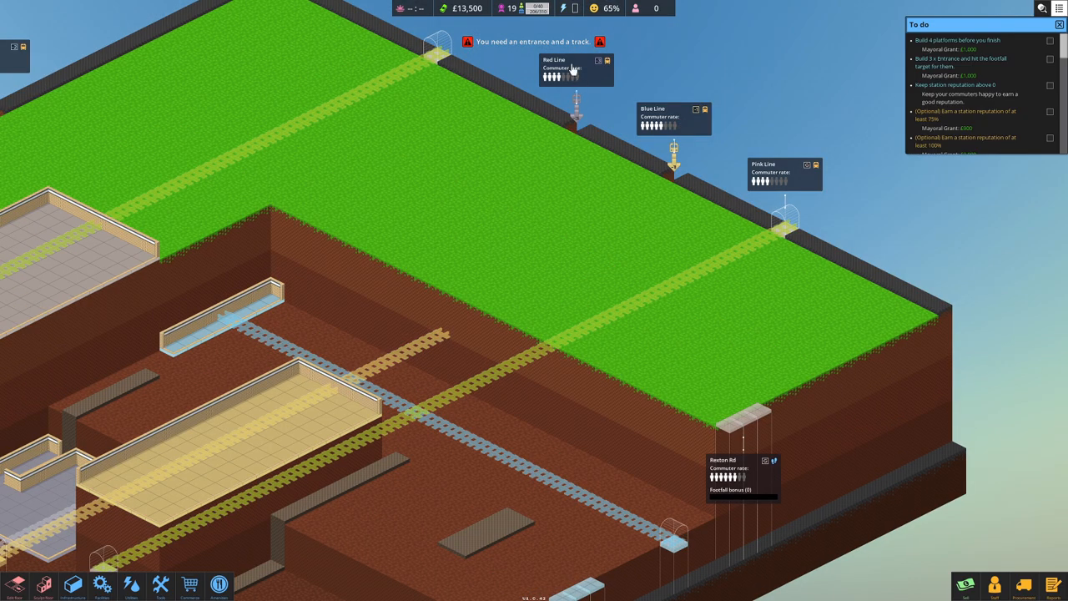
pyautogui.moveTo(574, 70); pyautogui.dragTo(474, 227)
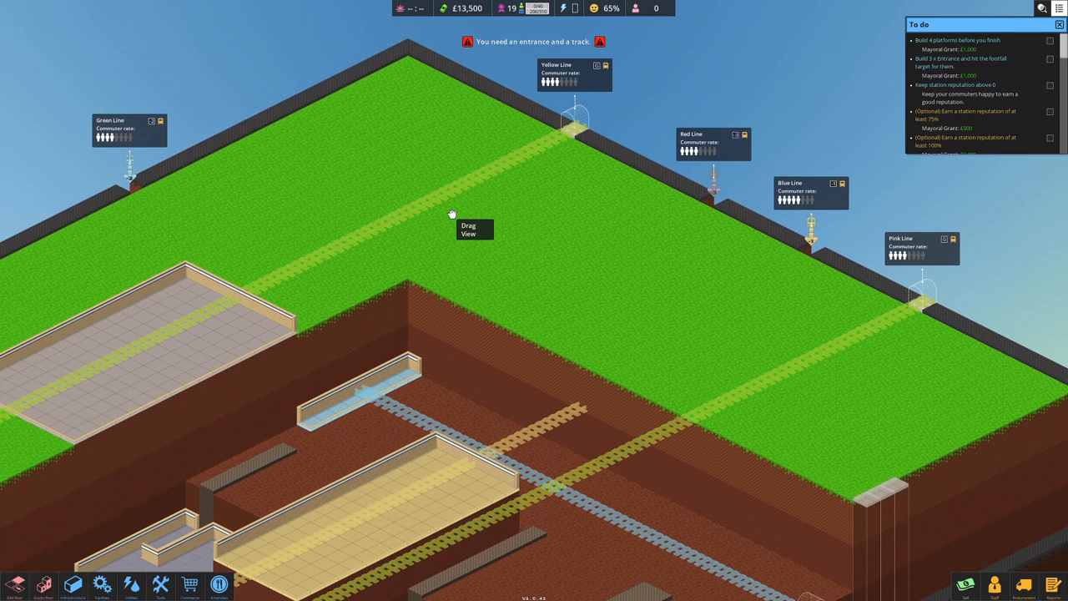
pyautogui.moveTo(130, 137)
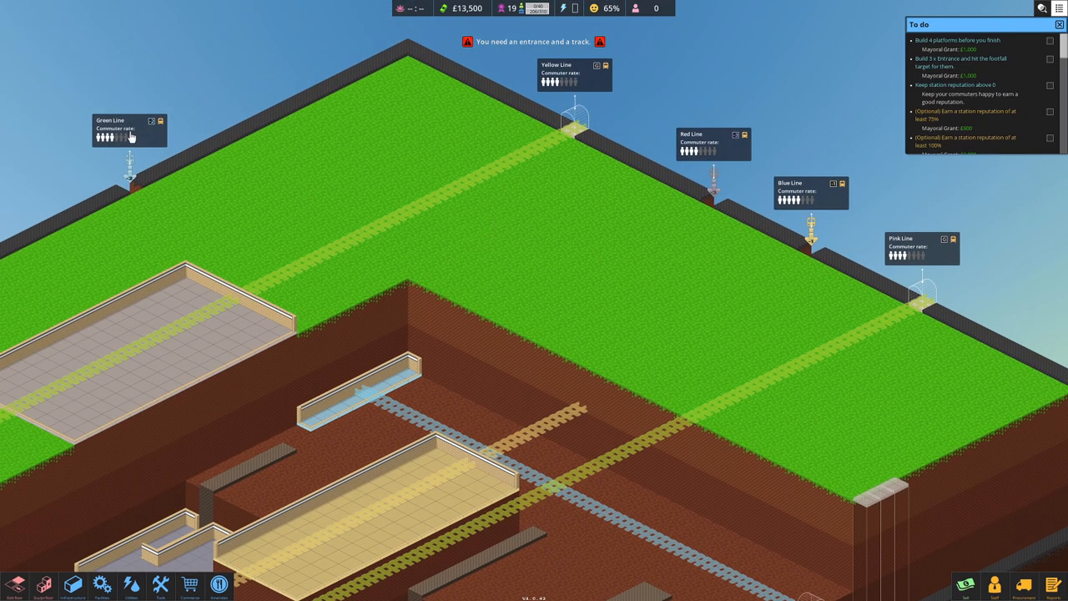
pyautogui.moveTo(918, 253)
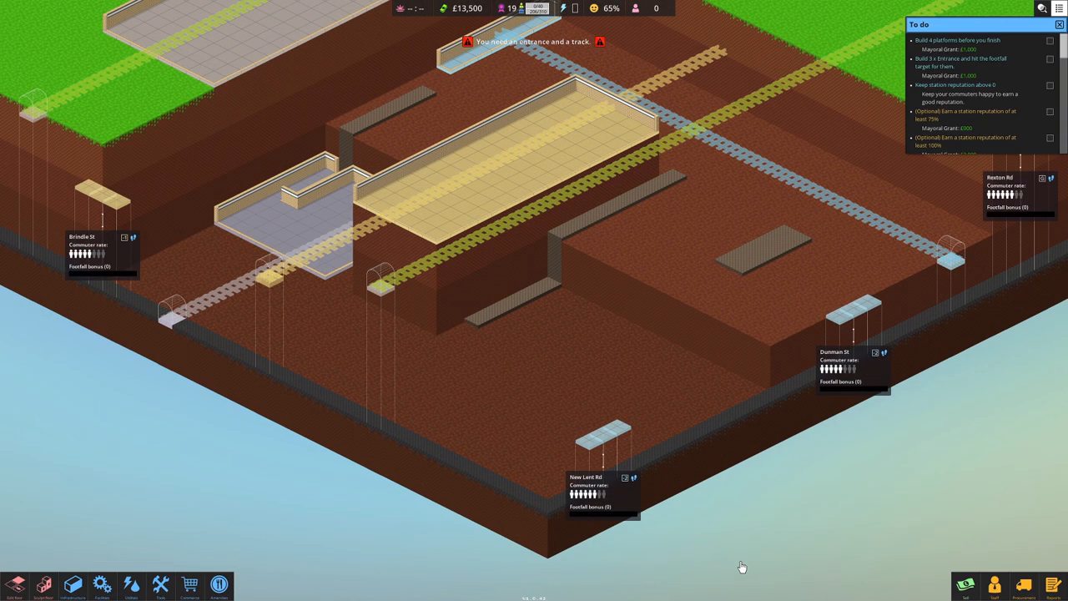
pyautogui.moveTo(741, 567); pyautogui.dragTo(367, 359)
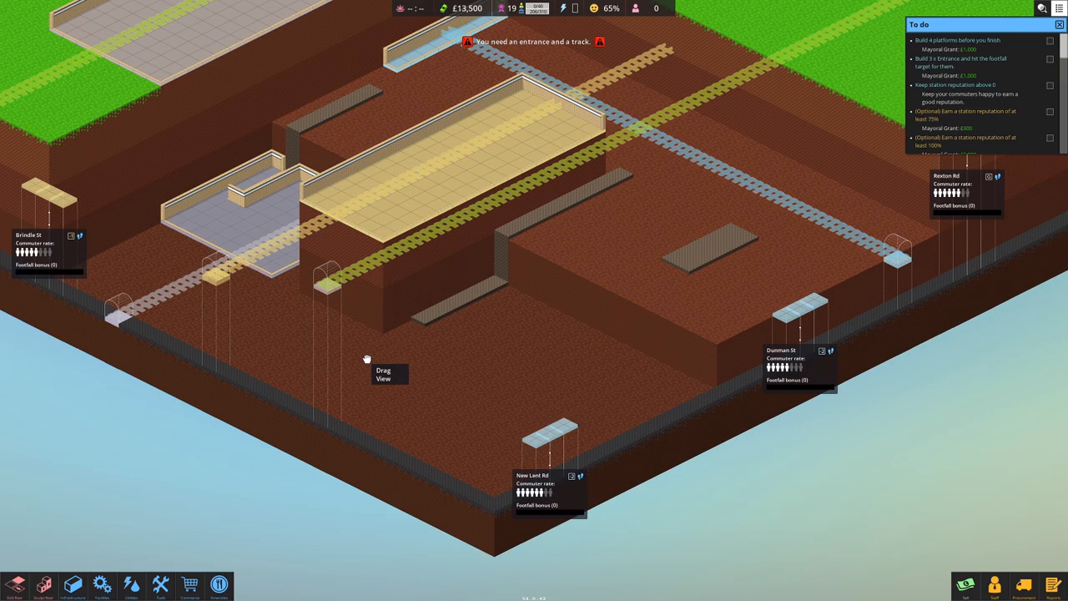
pyautogui.moveTo(366, 359); pyautogui.dragTo(481, 392)
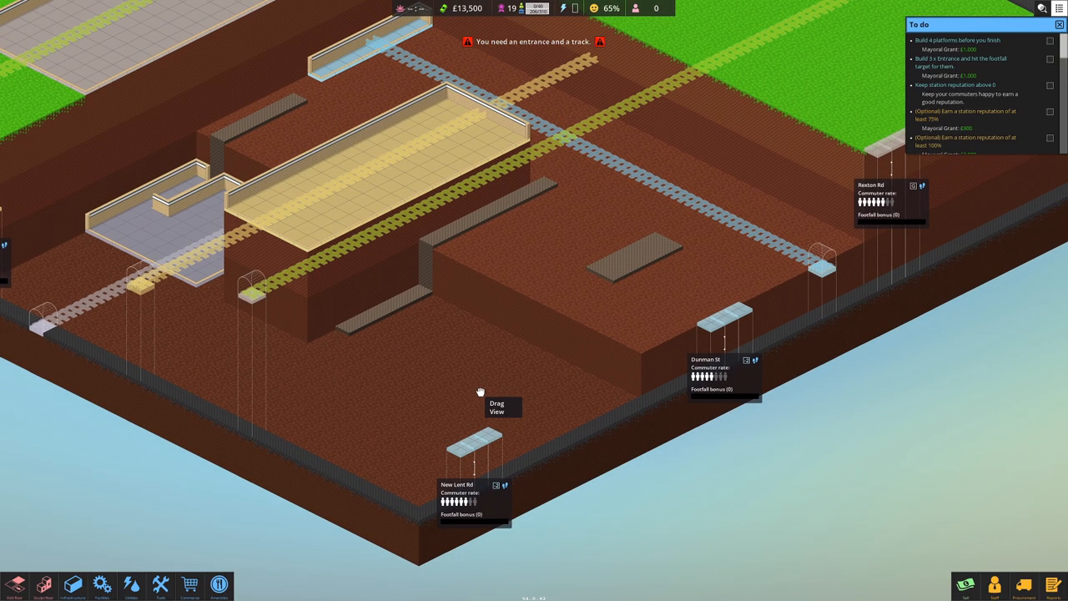
pyautogui.moveTo(481, 390); pyautogui.dragTo(375, 290)
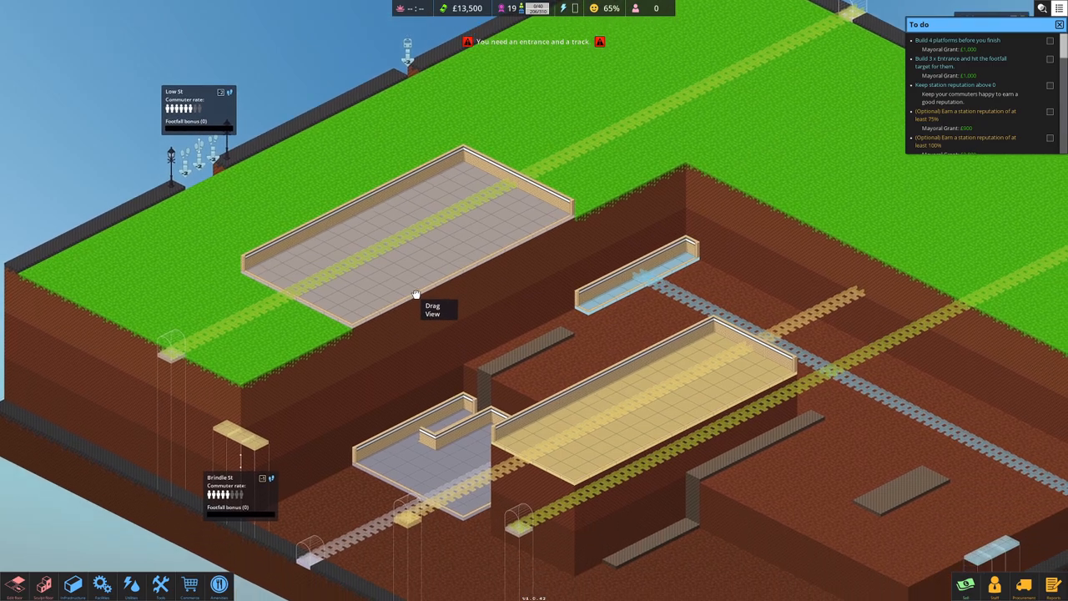
pyautogui.moveTo(417, 294); pyautogui.dragTo(242, 63)
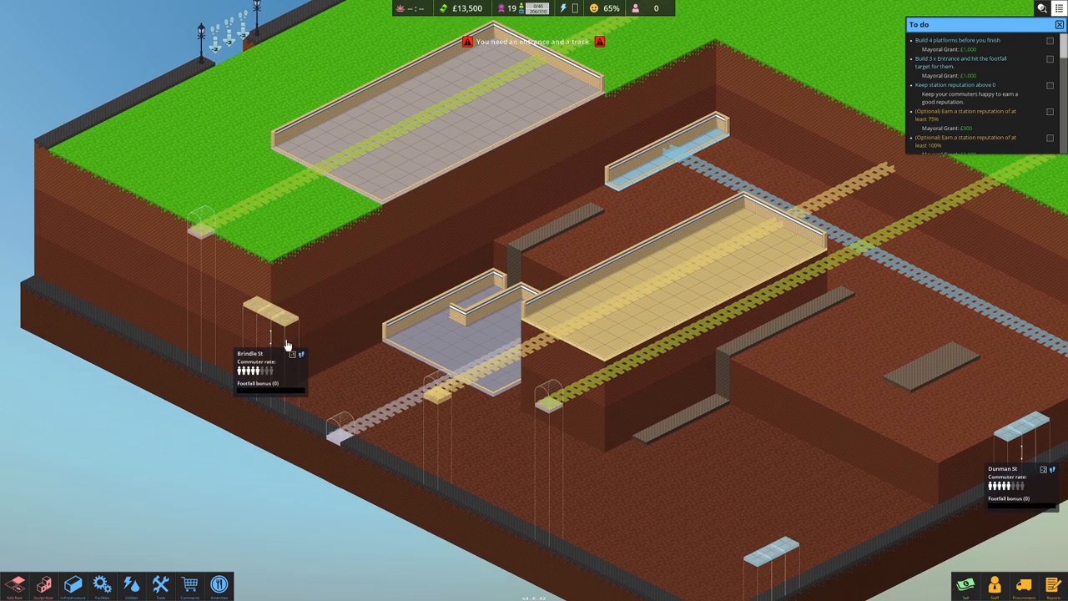
pyautogui.moveTo(287, 344); pyautogui.dragTo(334, 309)
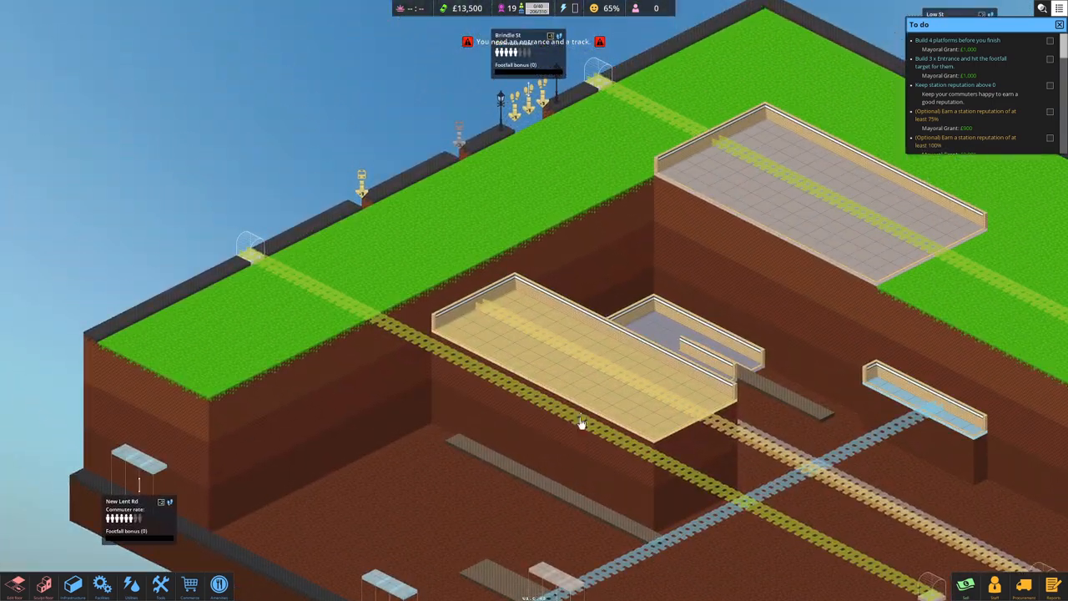
pyautogui.moveTo(581, 421); pyautogui.dragTo(364, 342)
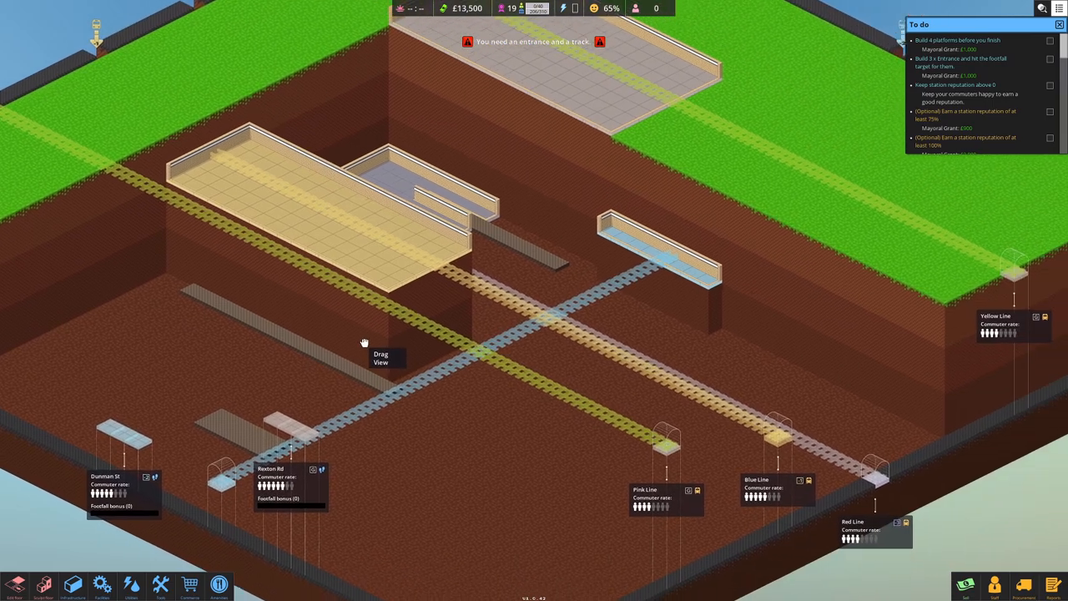
pyautogui.moveTo(363, 342); pyautogui.dragTo(408, 500)
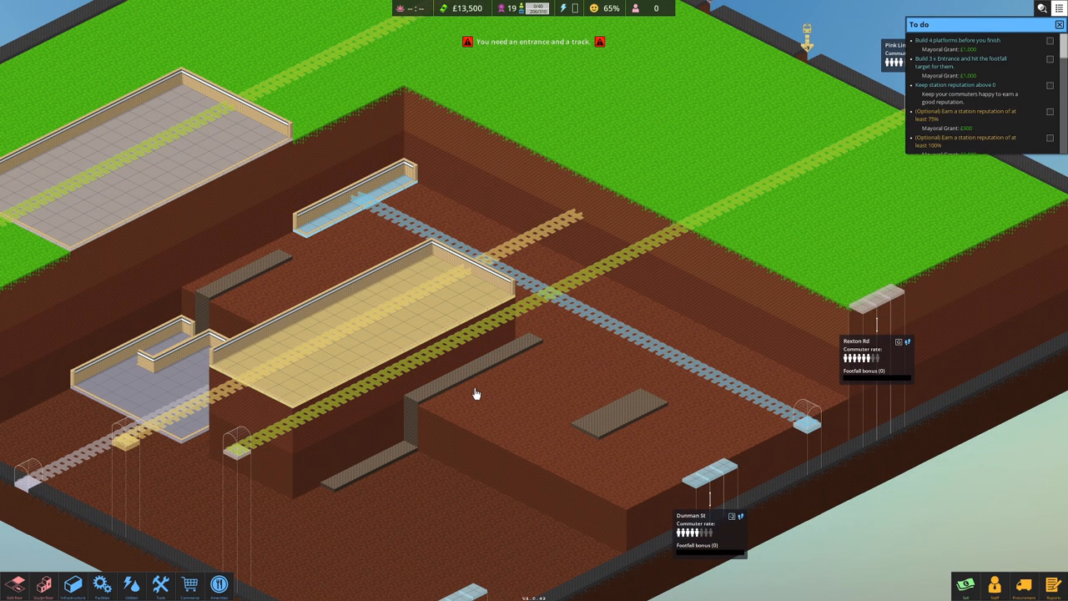
pyautogui.moveTo(477, 394); pyautogui.dragTo(601, 414)
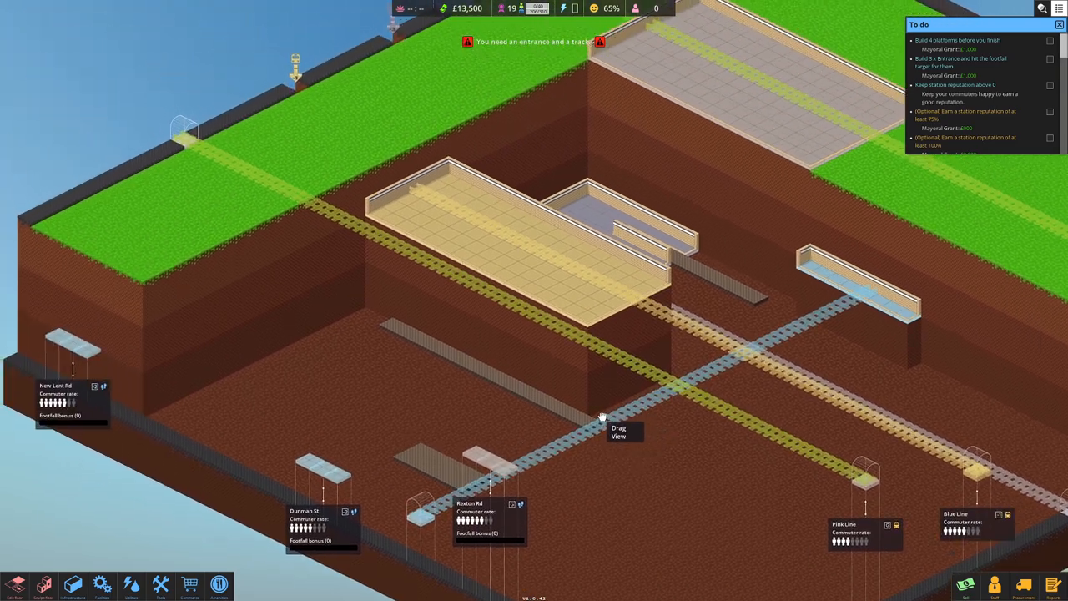
pyautogui.moveTo(600, 414); pyautogui.dragTo(432, 334)
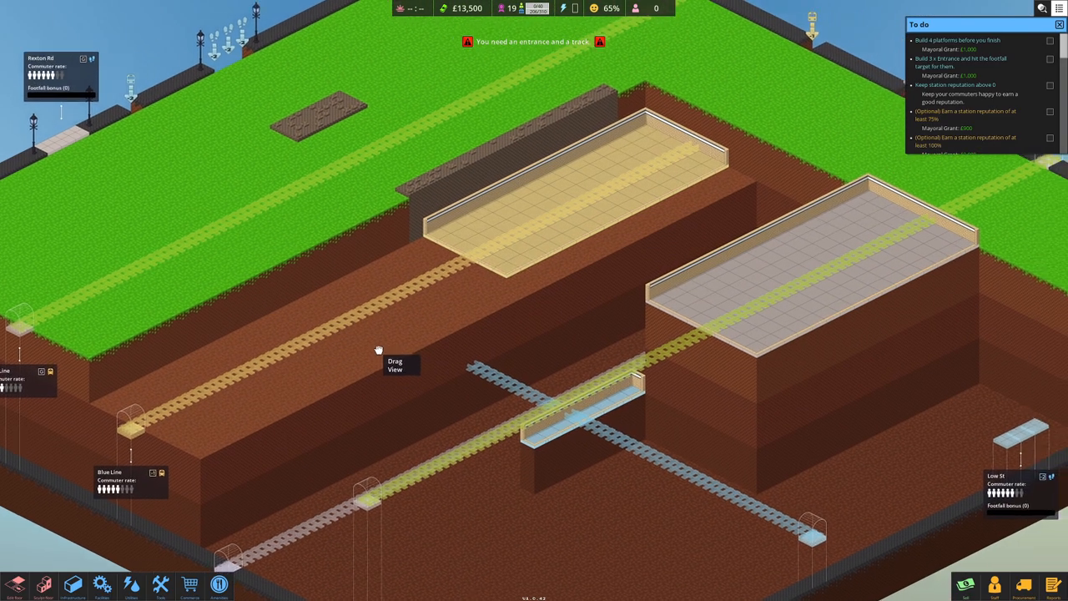
pyautogui.moveTo(378, 349); pyautogui.dragTo(548, 294)
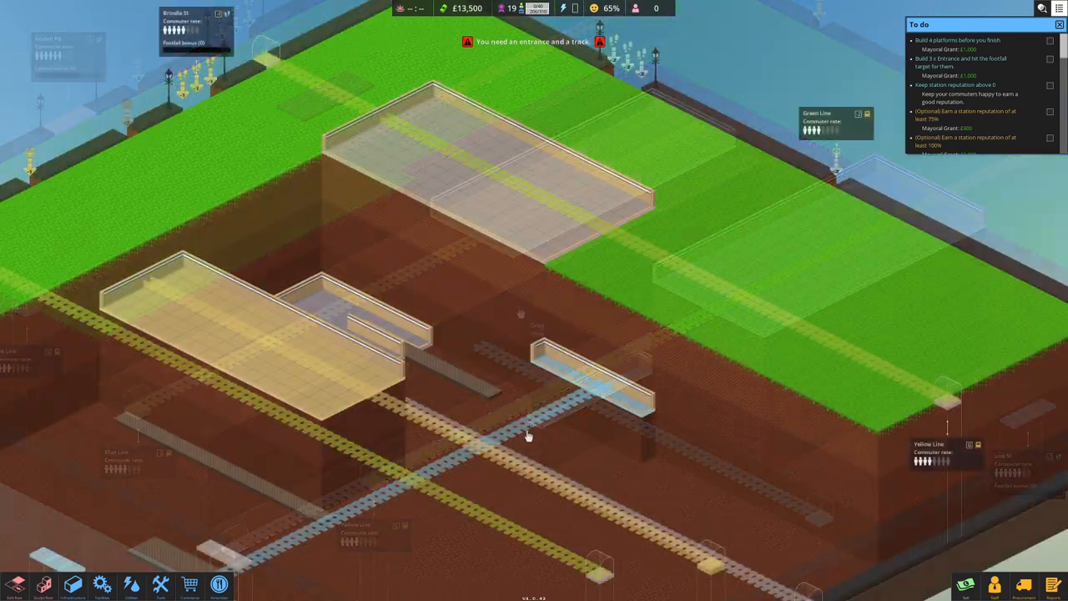
pyautogui.moveTo(530, 434); pyautogui.dragTo(537, 360)
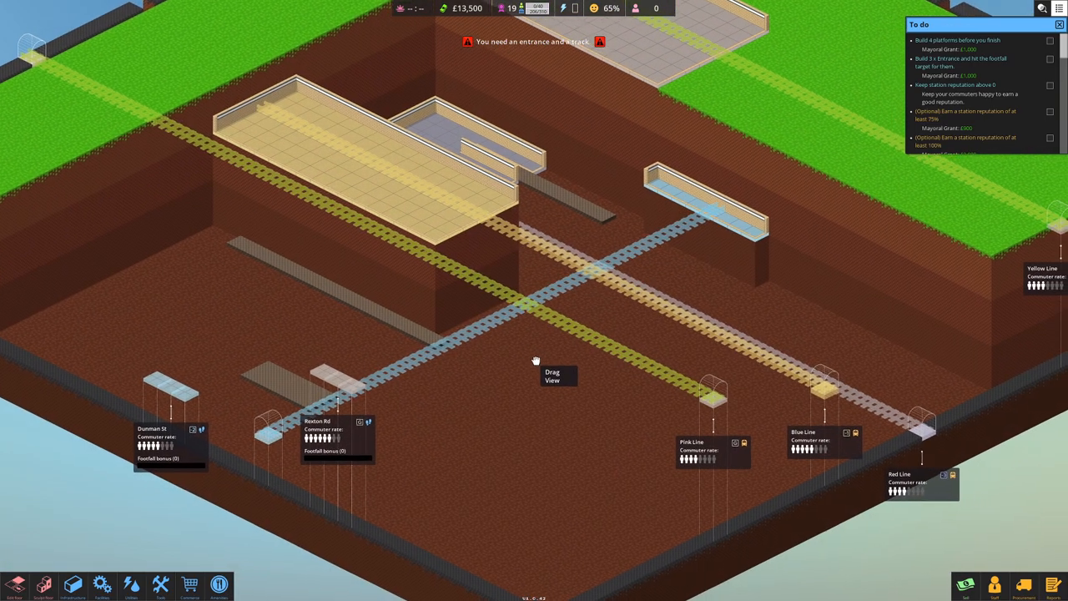
pyautogui.moveTo(264, 450)
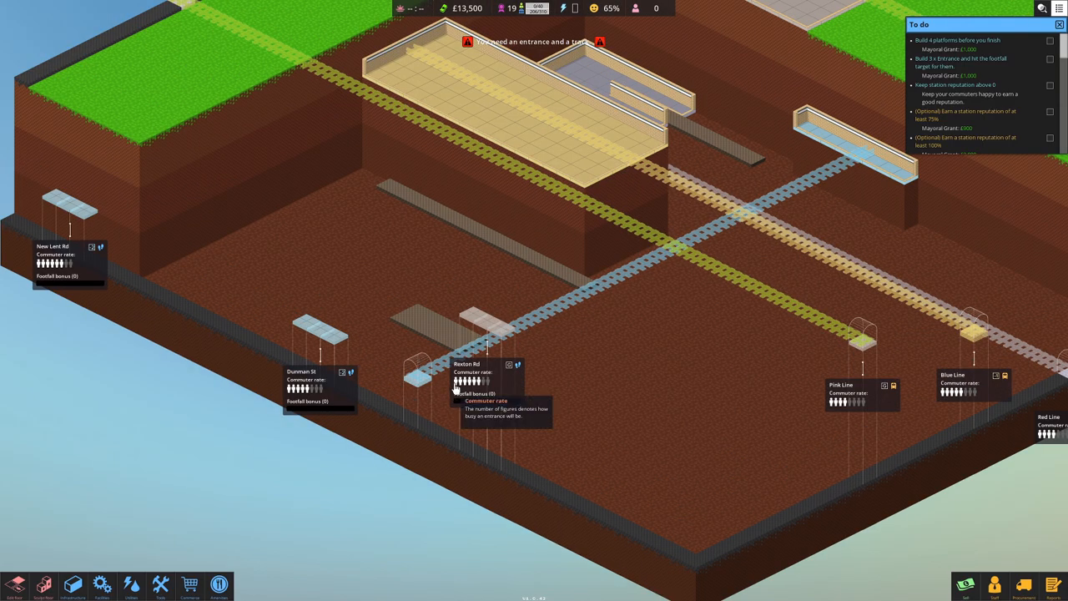
pyautogui.moveTo(598, 413)
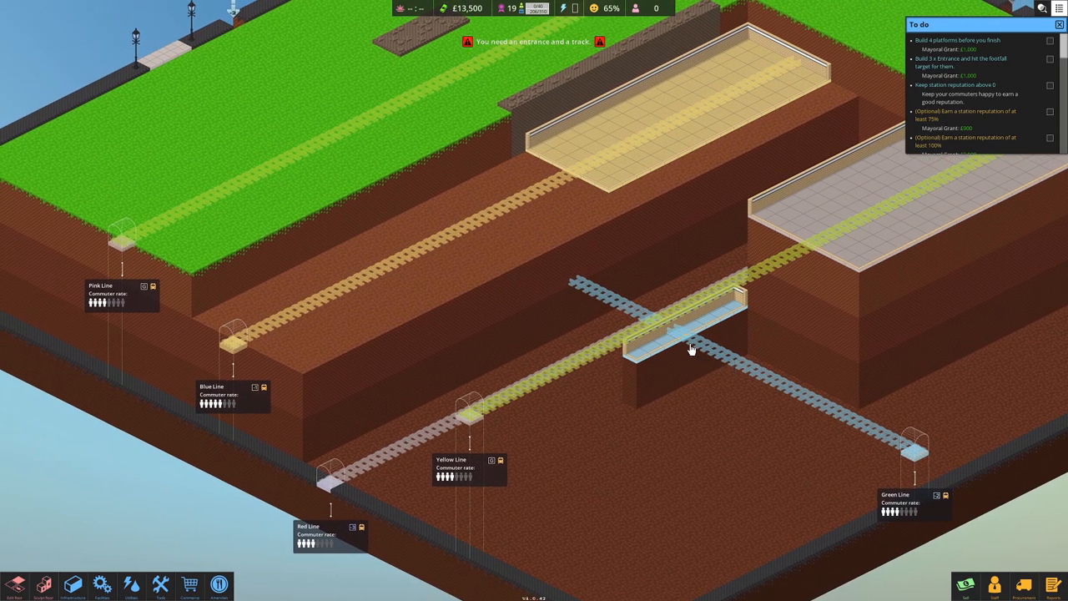
pyautogui.moveTo(240, 410)
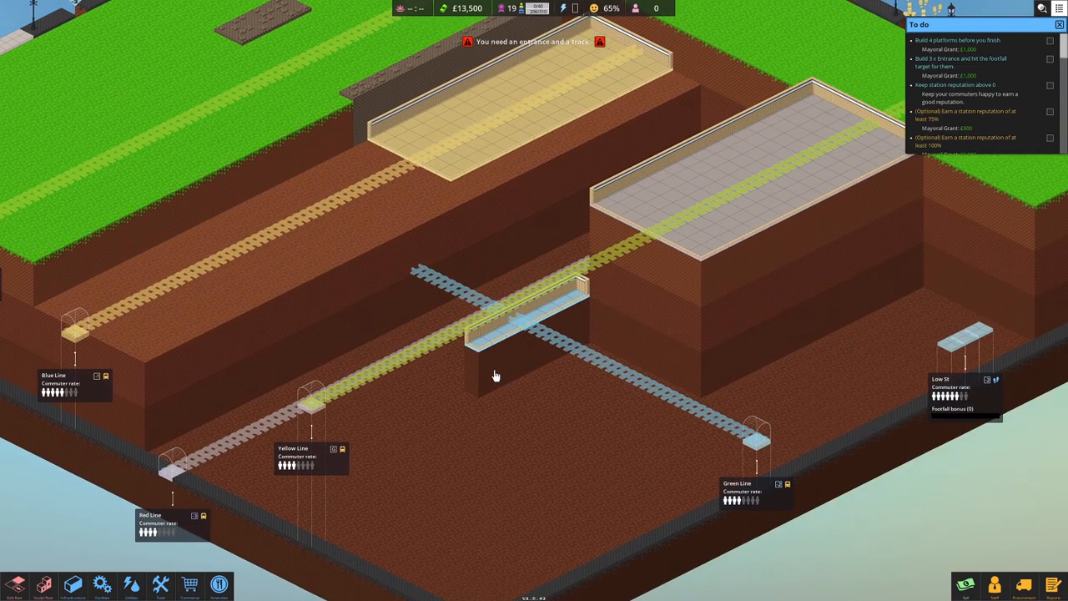
pyautogui.moveTo(447, 280)
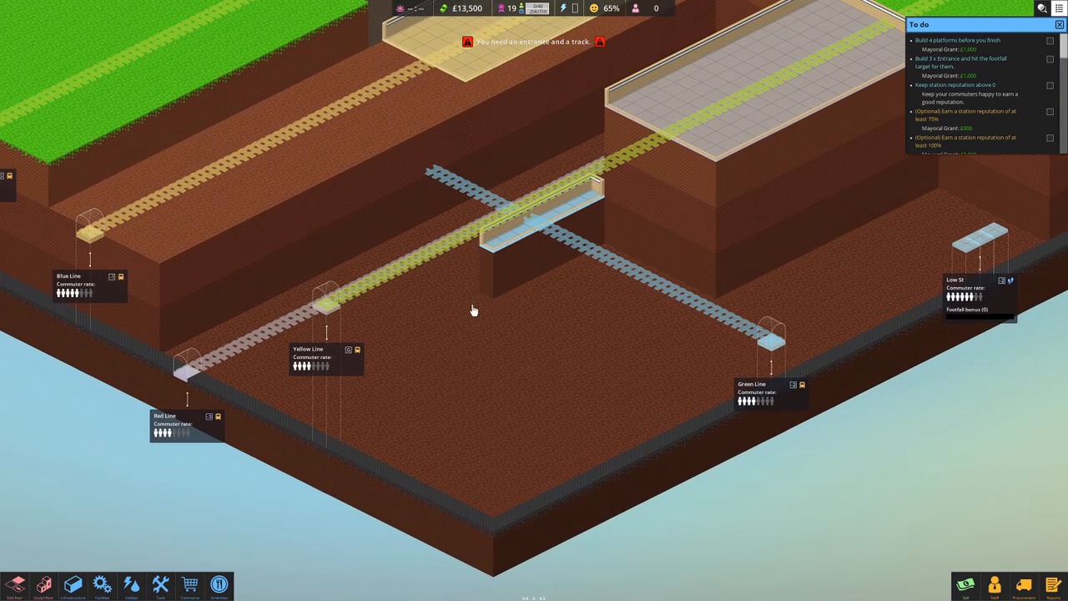
pyautogui.moveTo(374, 430)
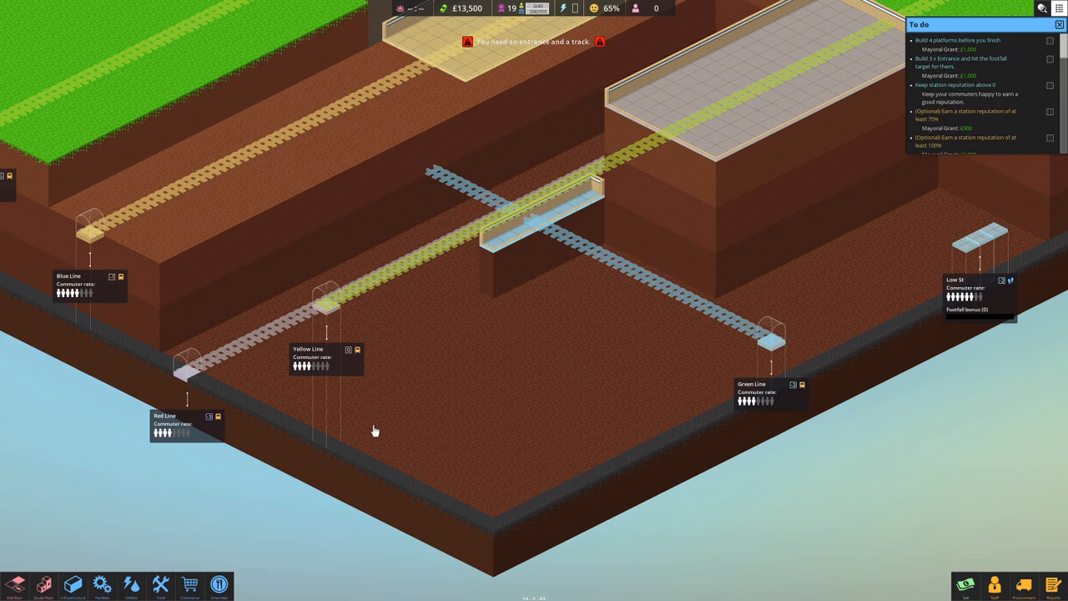
pyautogui.moveTo(495, 420)
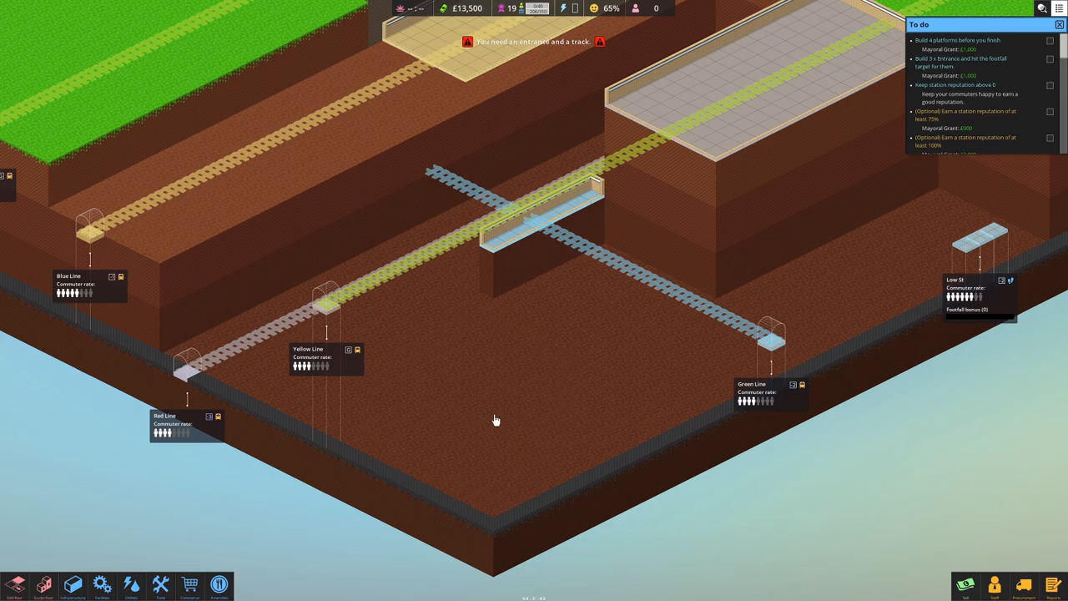
pyautogui.moveTo(497, 421); pyautogui.dragTo(494, 368)
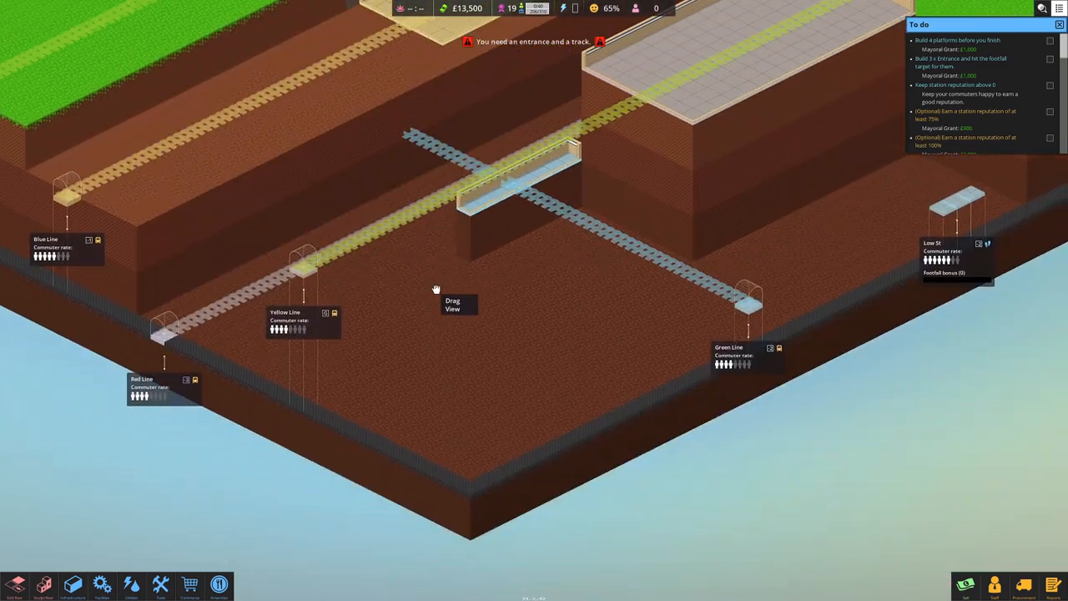
pyautogui.moveTo(434, 291); pyautogui.dragTo(464, 276)
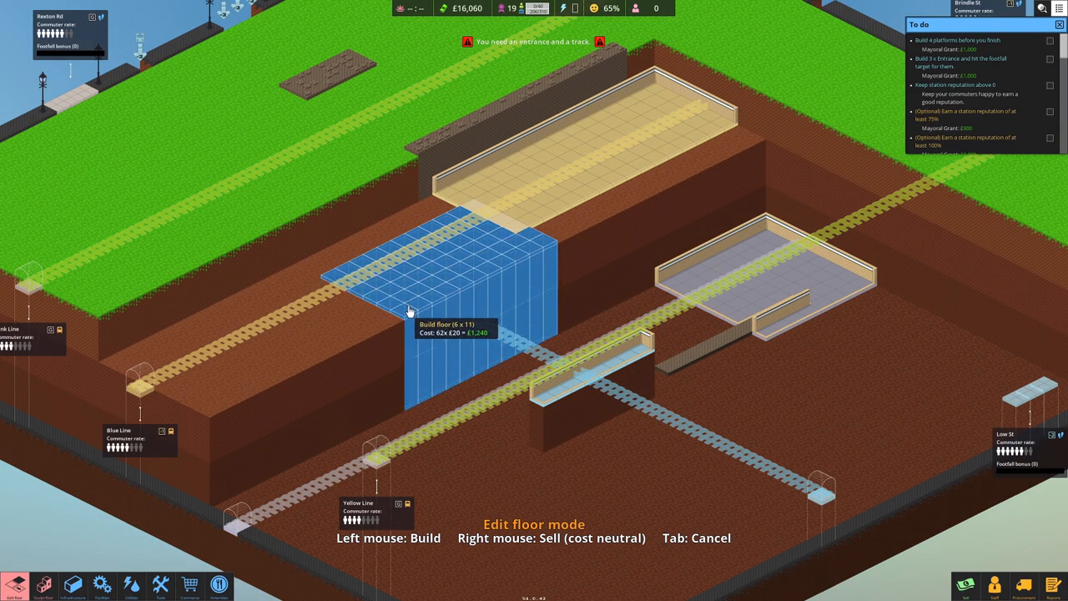
# Step: Build floor over the marked area plus a small extra patch along the lower track
pyautogui.click(409, 310)
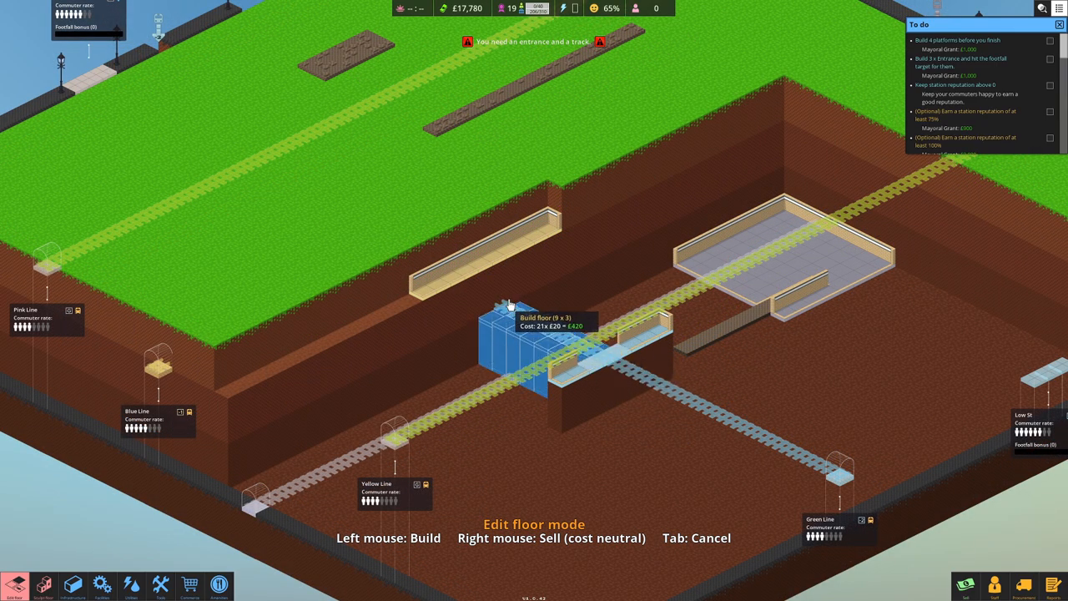
pyautogui.click(509, 334)
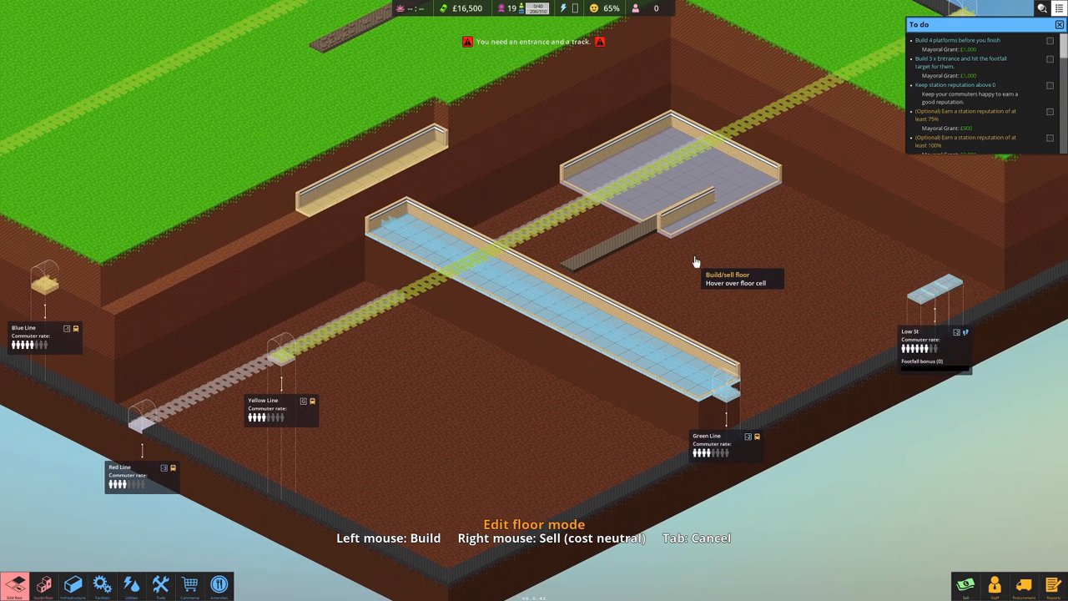
pyautogui.moveTo(457, 455)
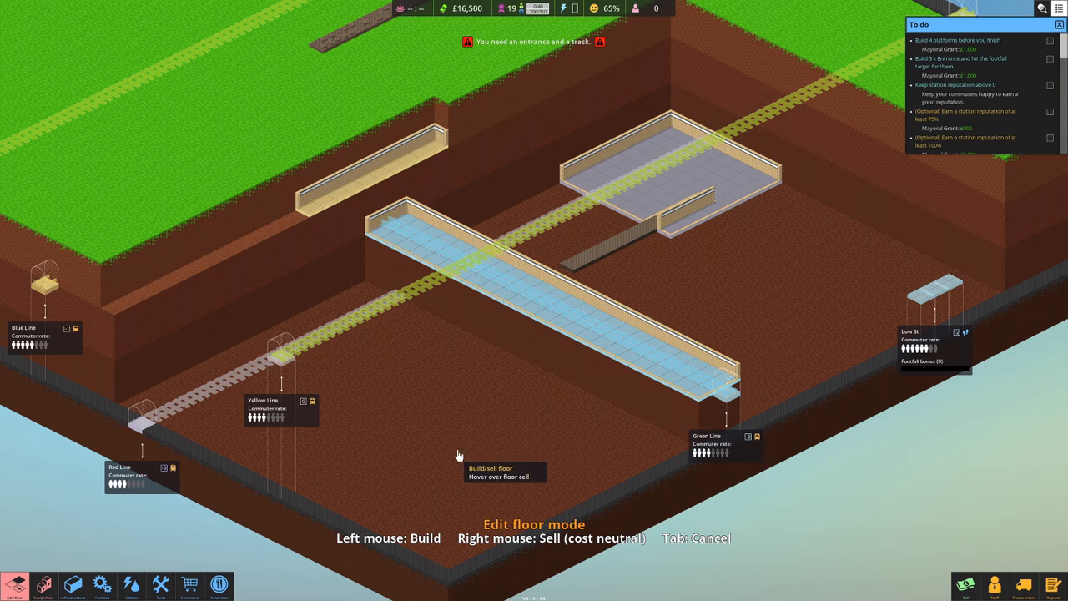
pyautogui.moveTo(464, 437)
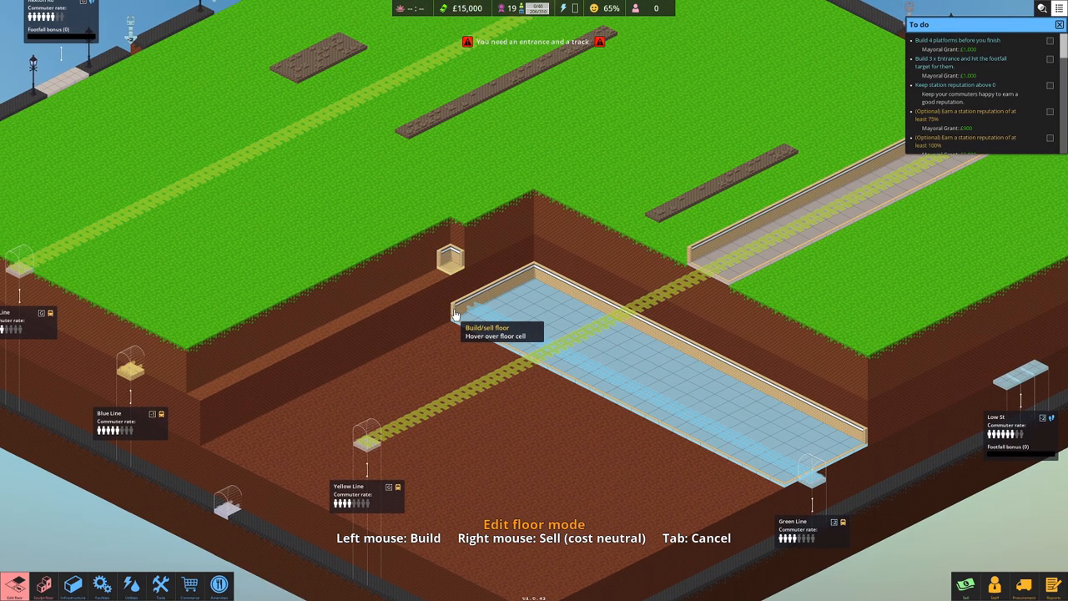
pyautogui.moveTo(453, 265)
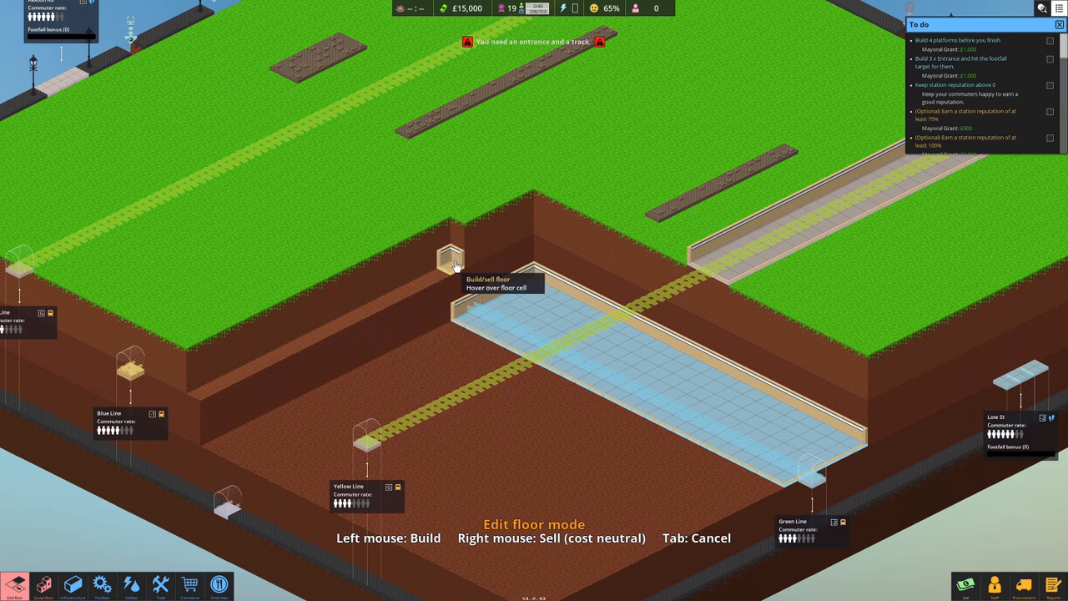
# Step: Build a further stretch of floor along the track toward the Green Line platform
pyautogui.click(450, 258)
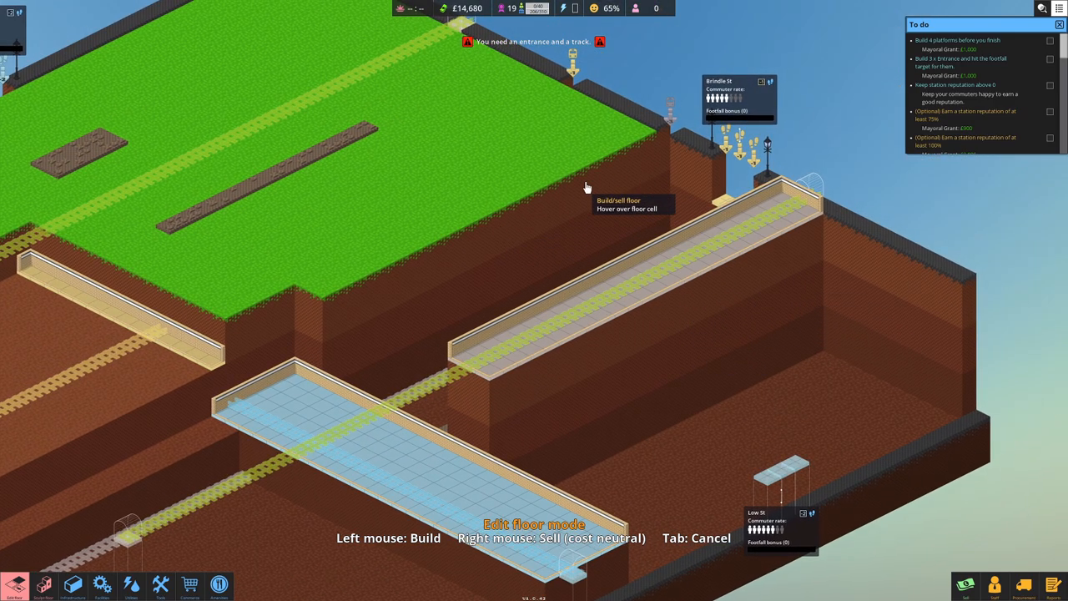
pyautogui.moveTo(692, 297)
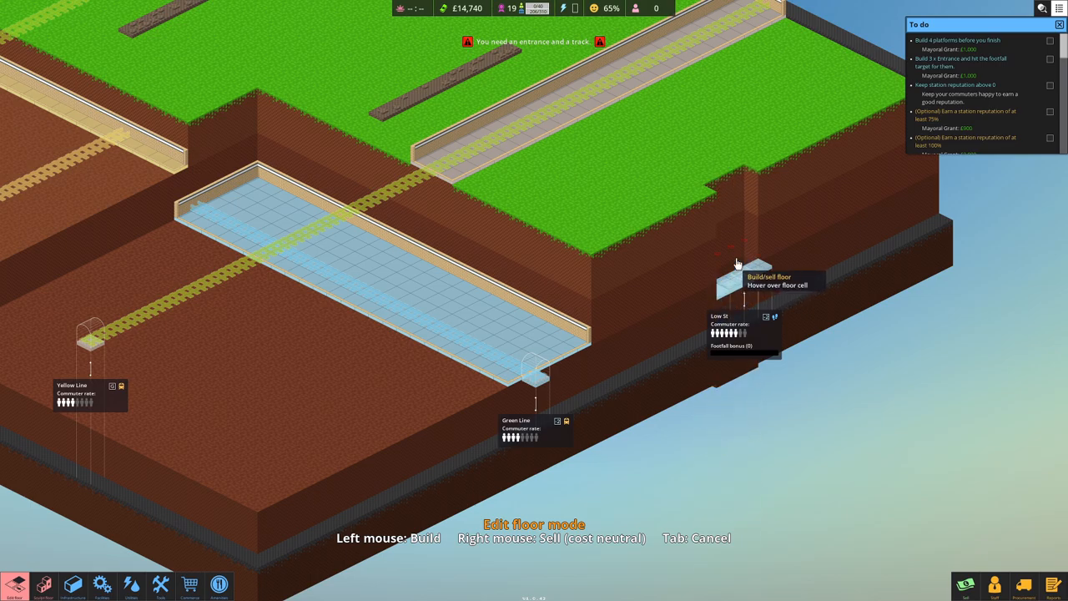
# Step: Lay wide floor areas across the lower level and fill the gap inside the hall
pyautogui.click(687, 274)
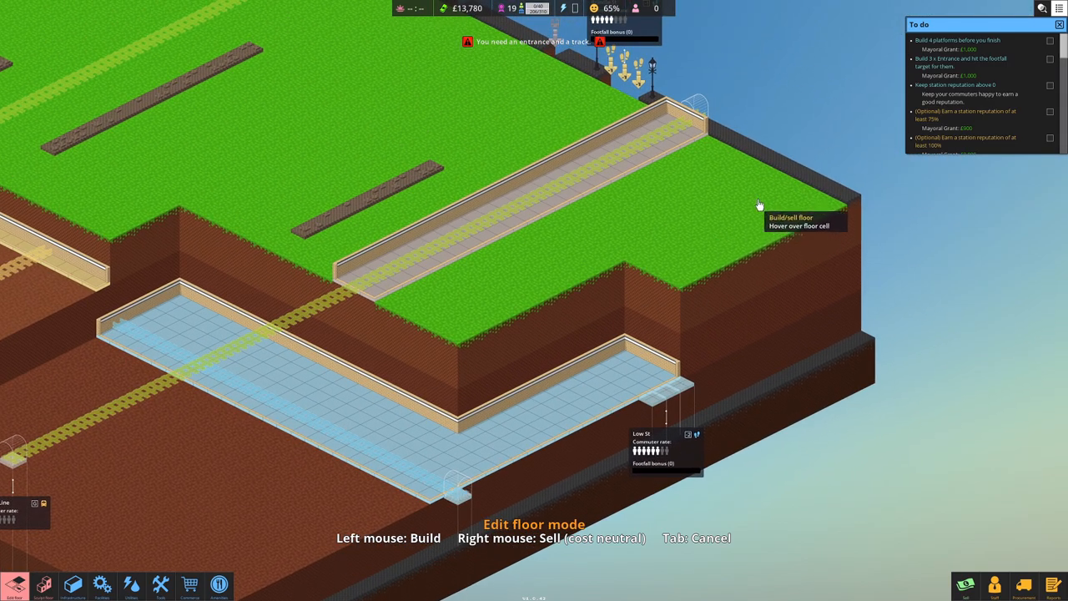
pyautogui.moveTo(708, 242)
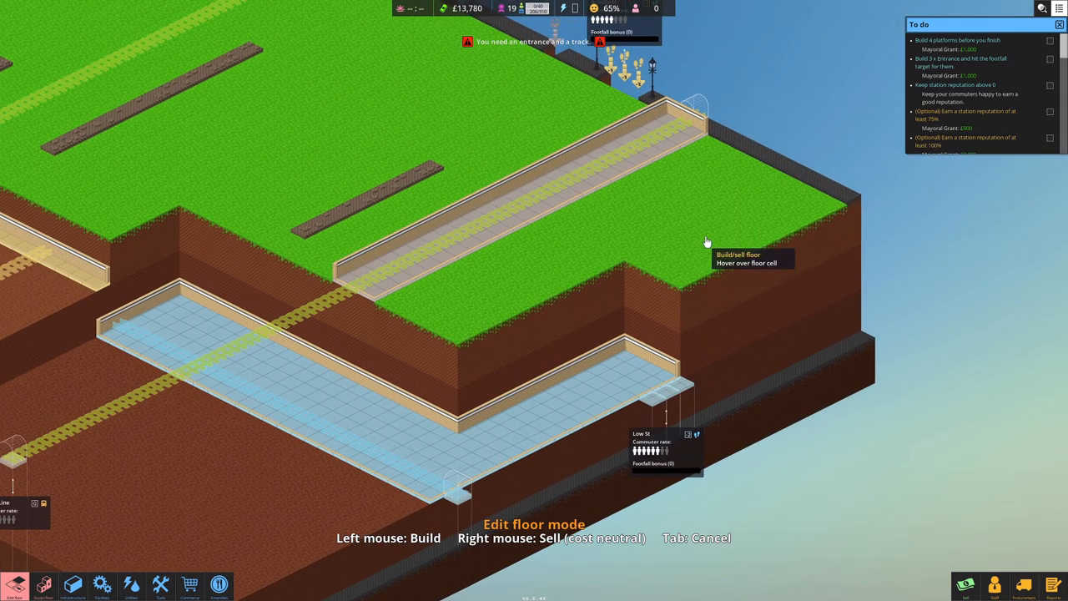
pyautogui.moveTo(704, 242); pyautogui.dragTo(671, 230)
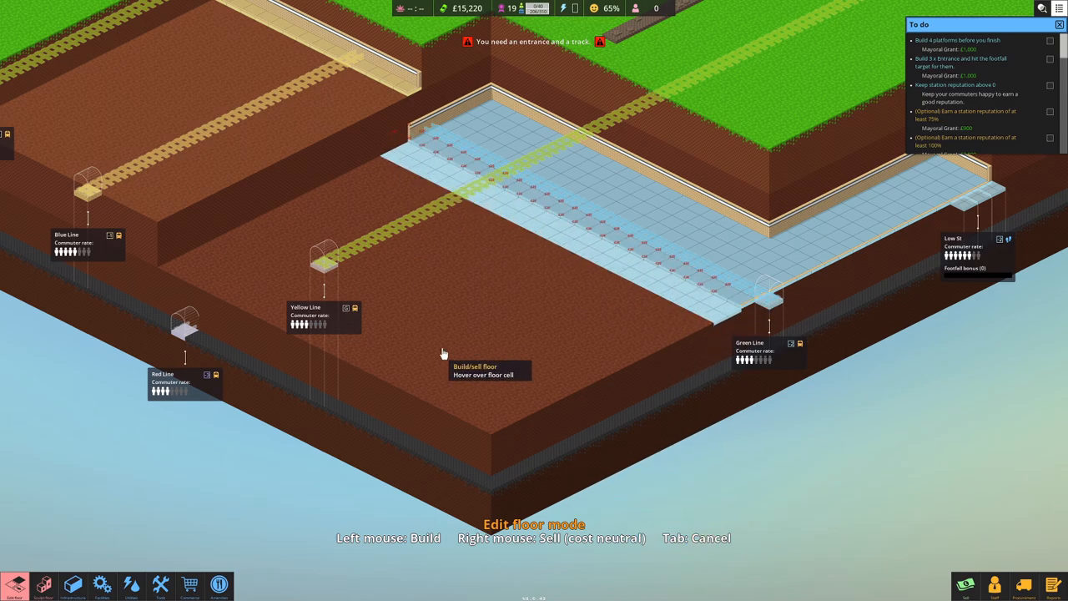
pyautogui.click(381, 165)
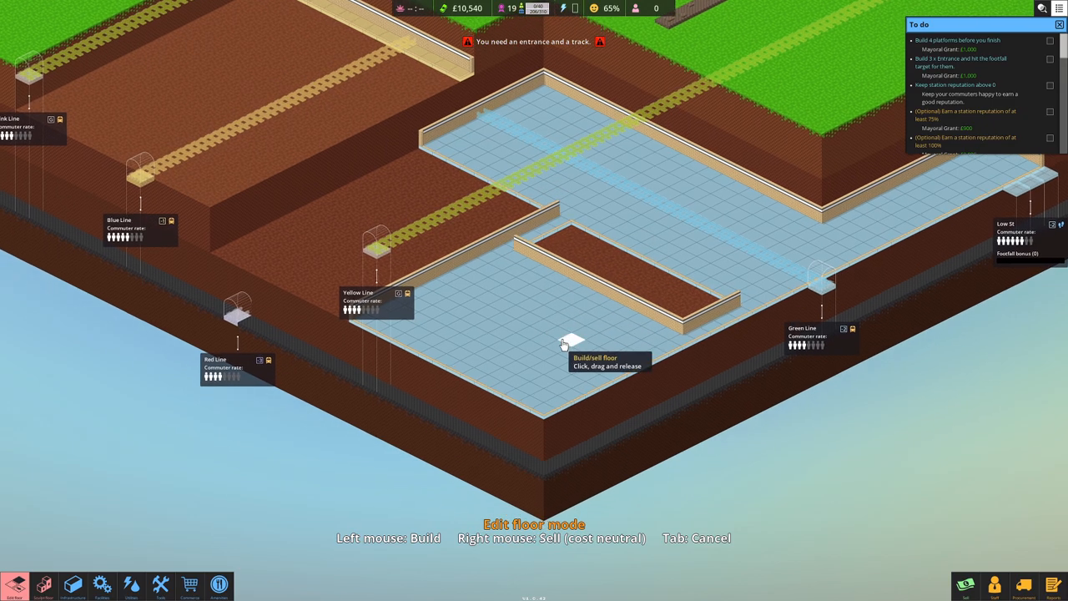
pyautogui.moveTo(581, 227)
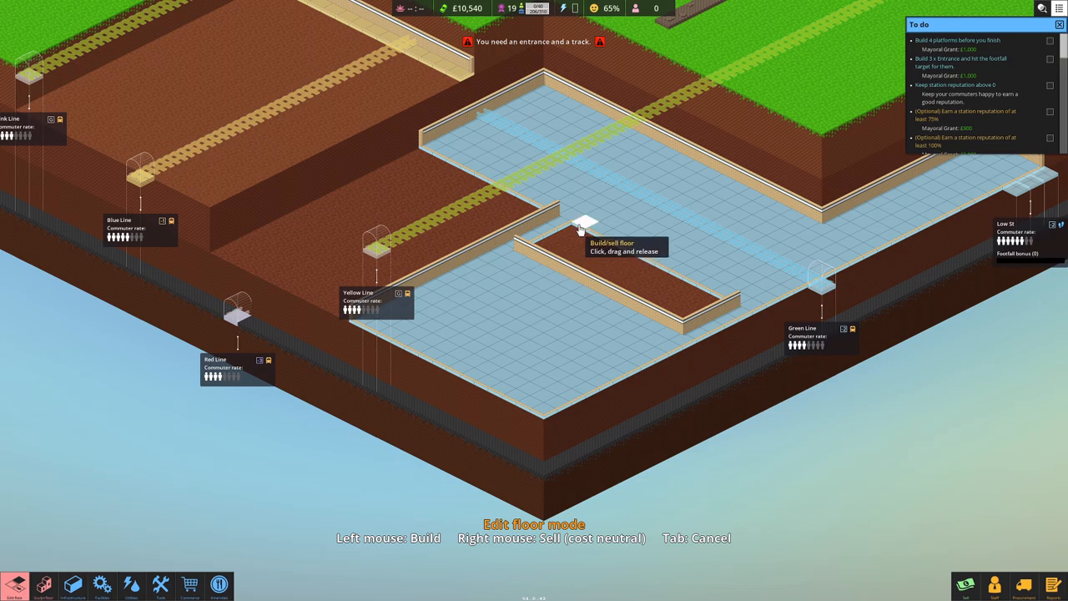
pyautogui.moveTo(581, 230); pyautogui.dragTo(693, 309)
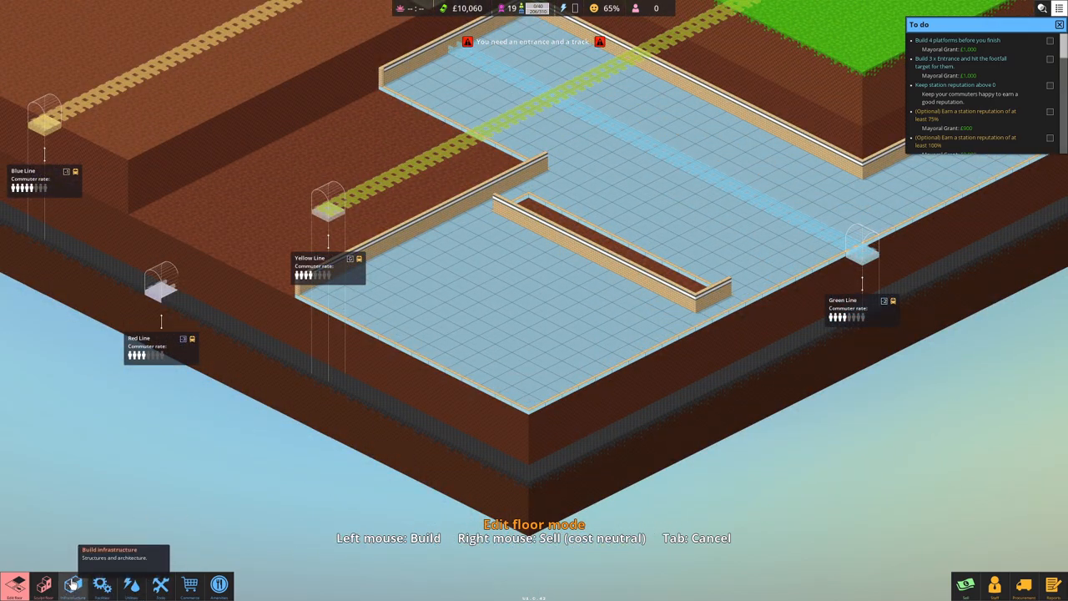
# Step: Switch between floor editing and the buildable infrastructure list, leaving infrastructure options shown
pyautogui.click(72, 584)
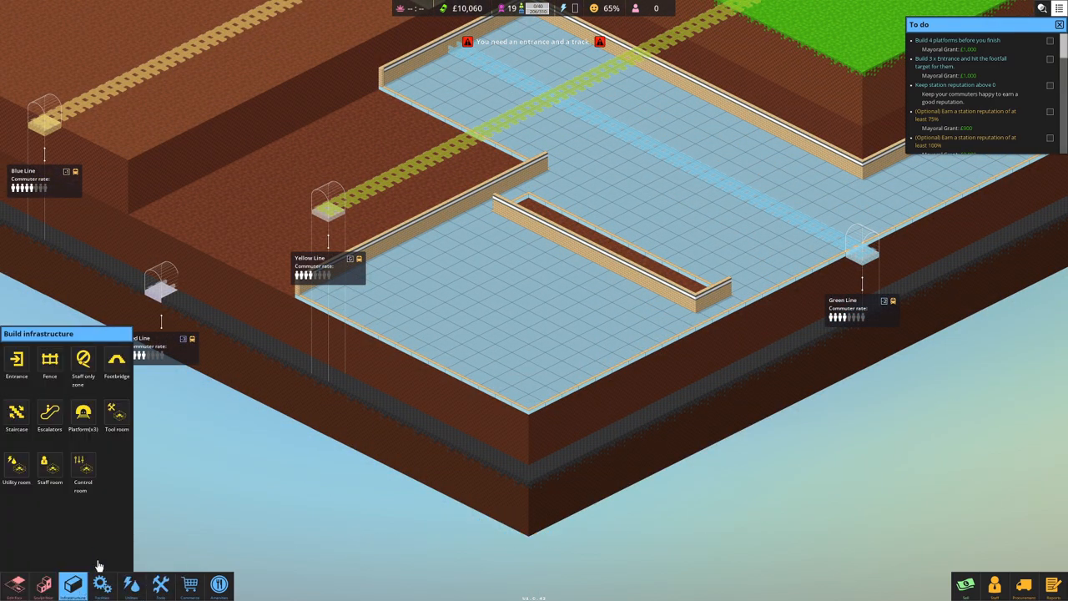
pyautogui.click(16, 464)
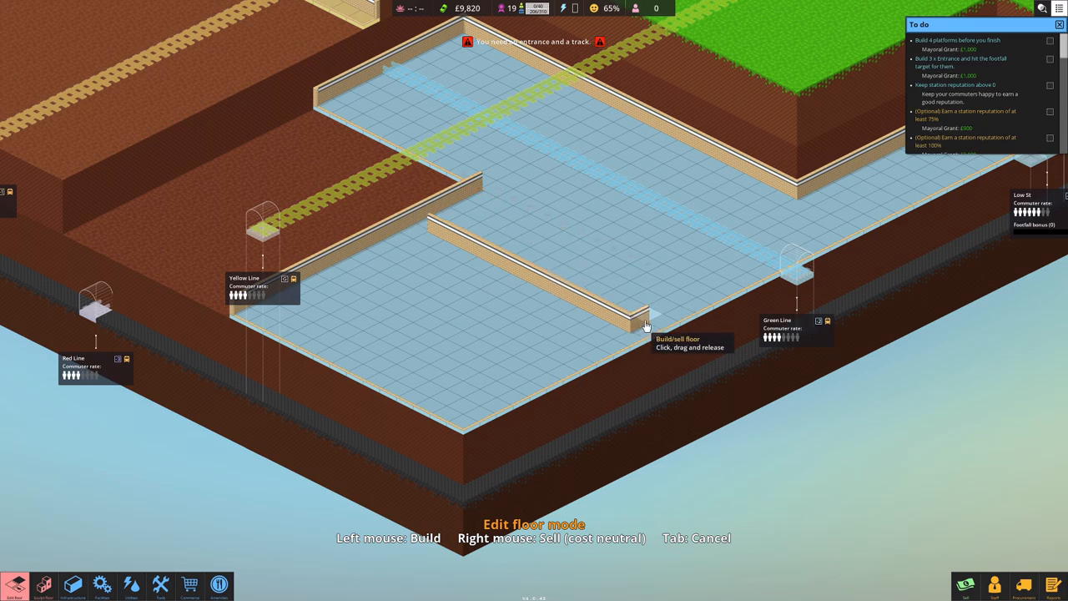
pyautogui.moveTo(263, 96)
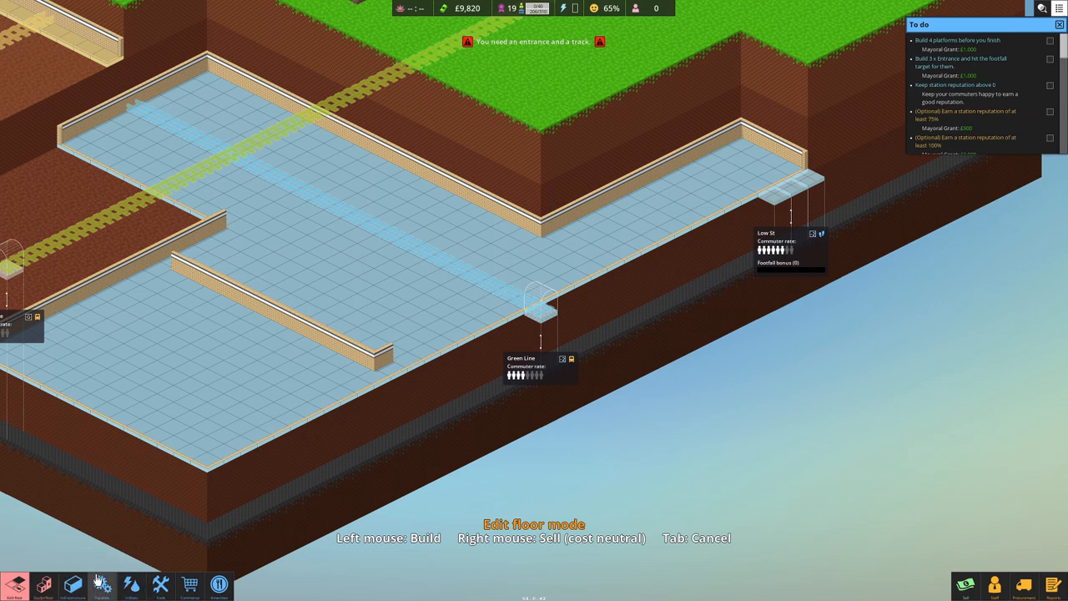
pyautogui.click(74, 584)
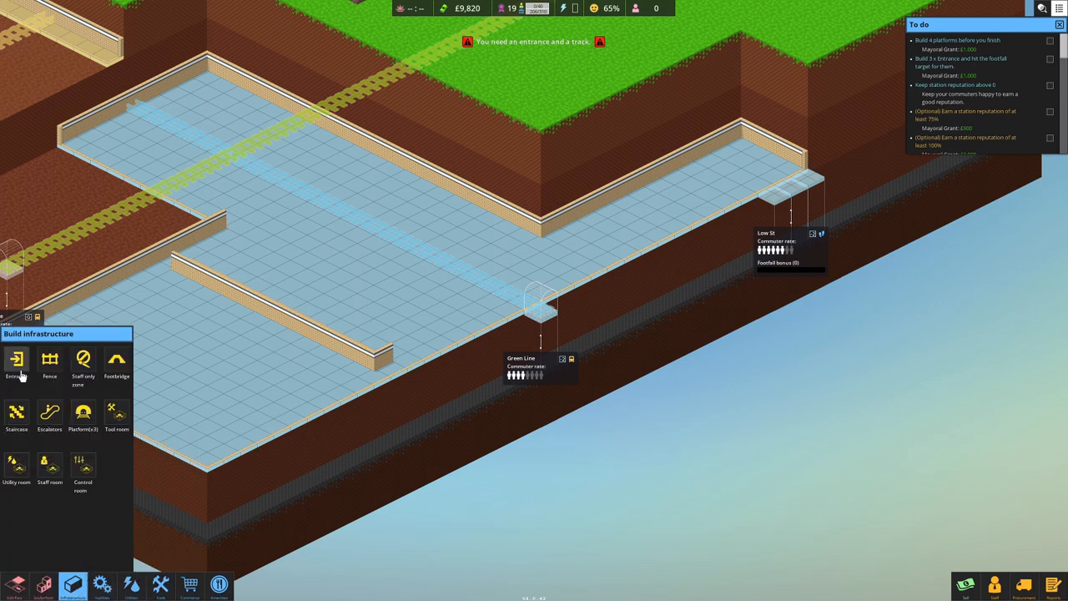
# Step: Choose the Entrance item to place on the hall's edge beside Line St
pyautogui.click(17, 364)
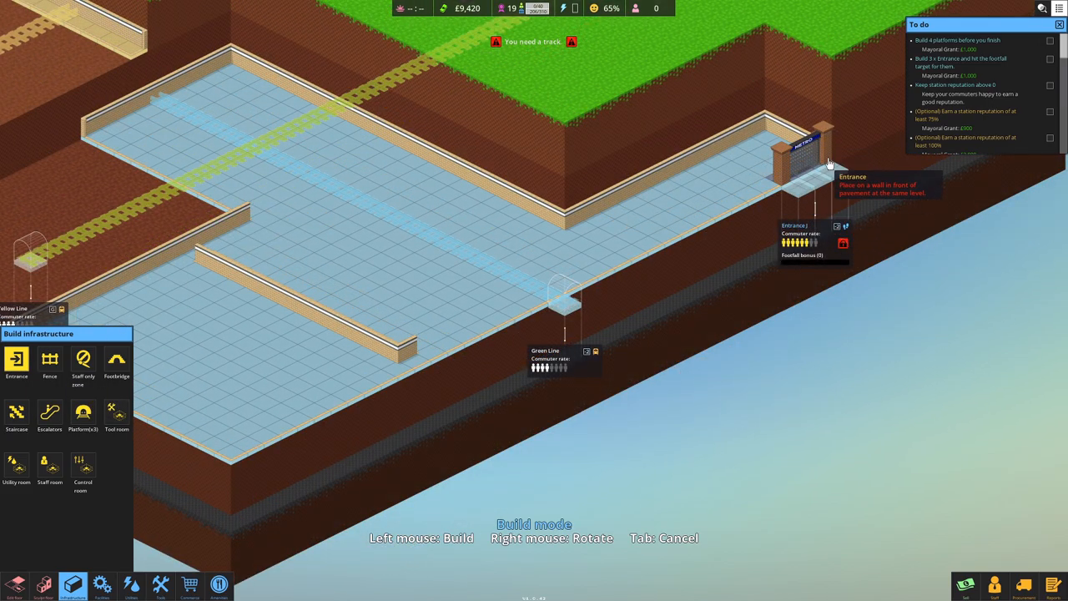
pyautogui.moveTo(654, 382)
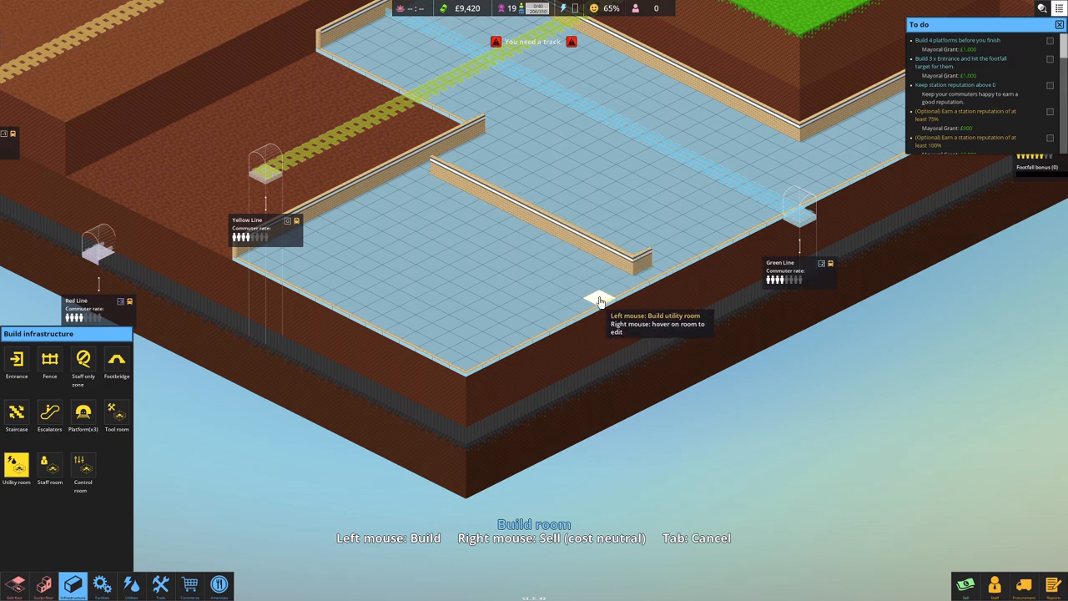
pyautogui.moveTo(578, 257)
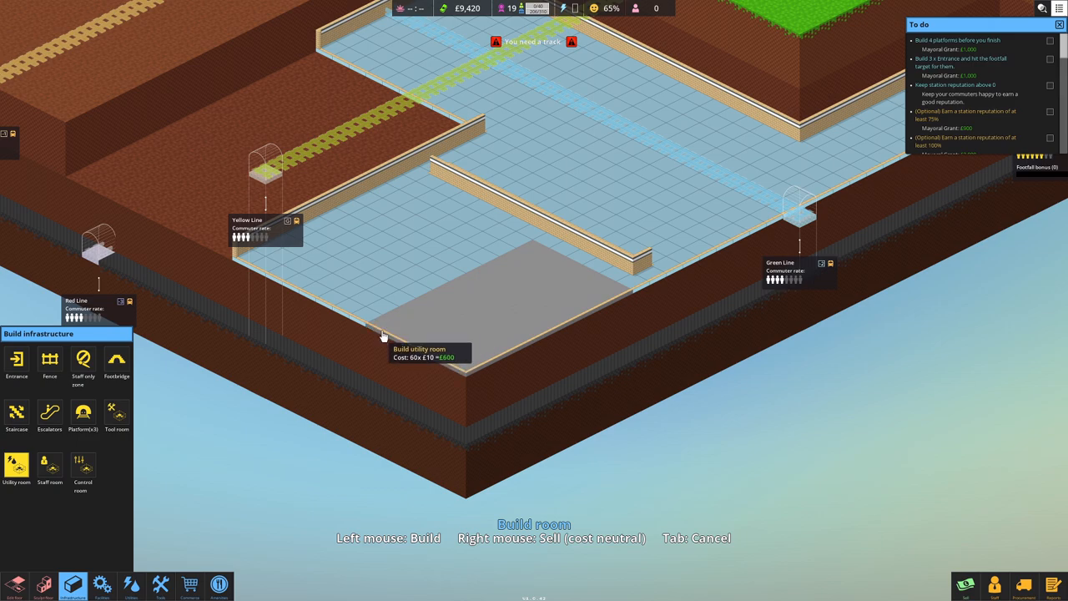
pyautogui.moveTo(442, 301)
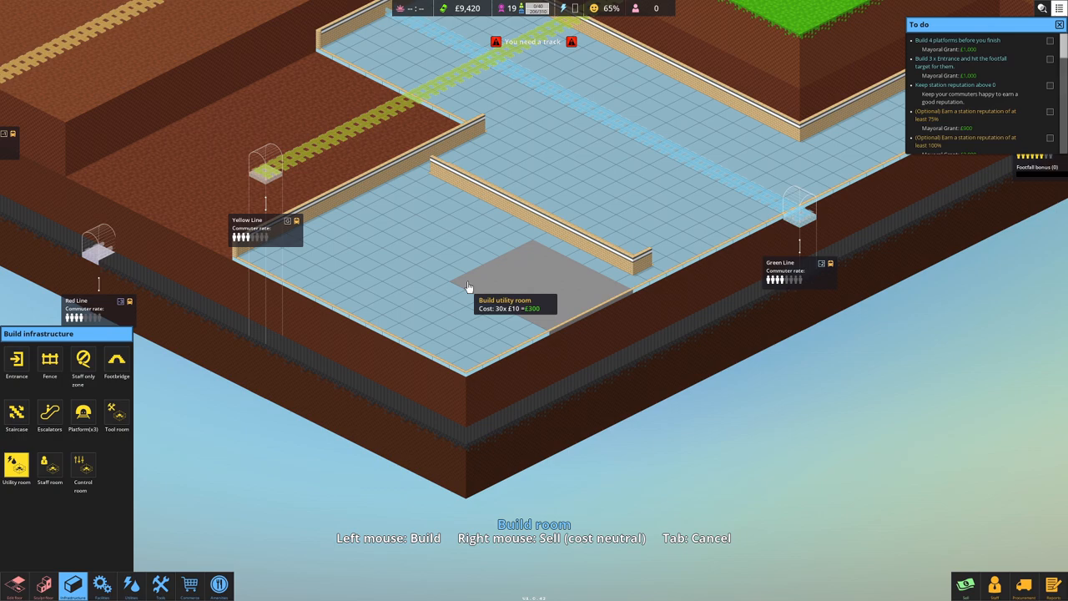
pyautogui.moveTo(454, 299)
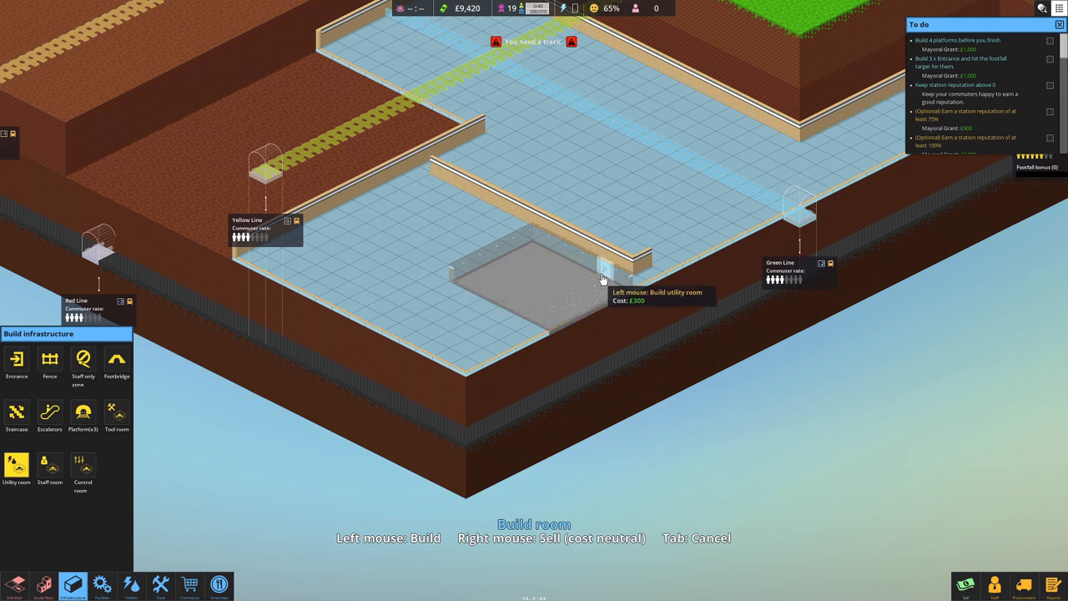
pyautogui.moveTo(559, 257)
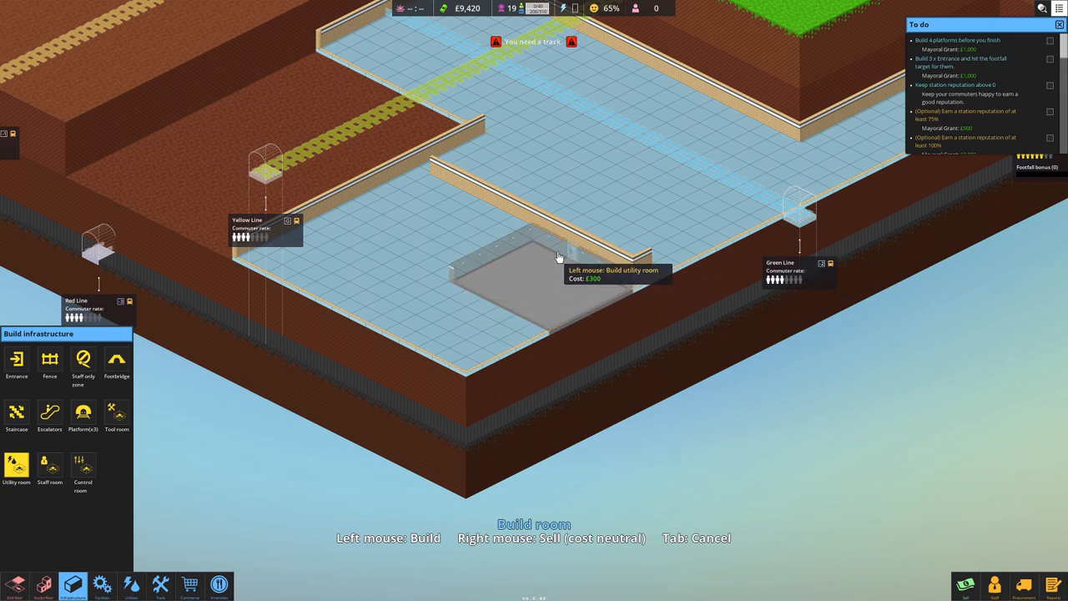
pyautogui.moveTo(618, 287)
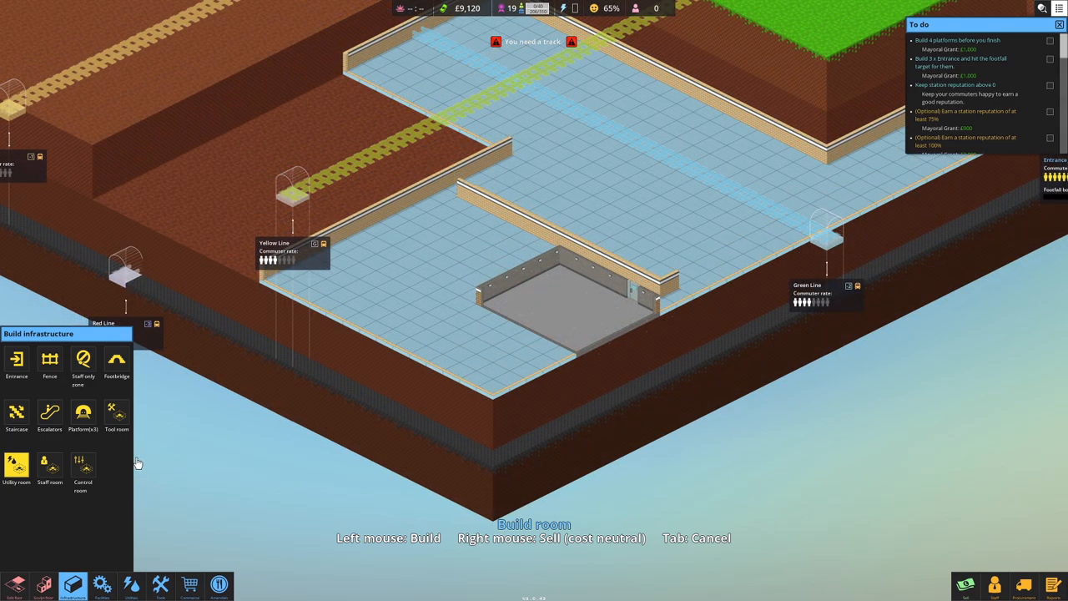
pyautogui.moveTo(577, 298)
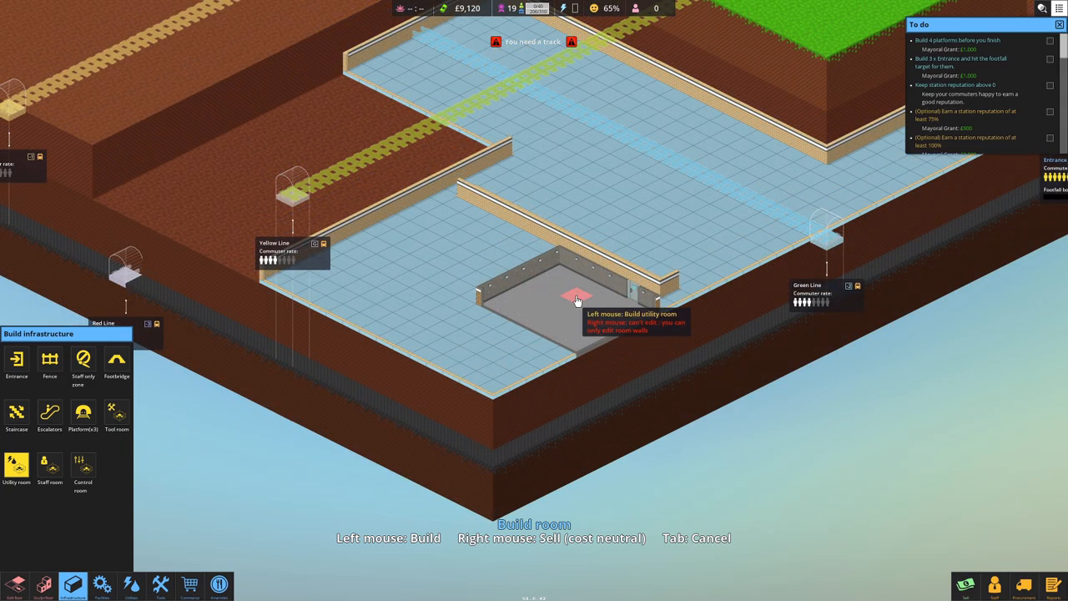
pyautogui.moveTo(117, 425)
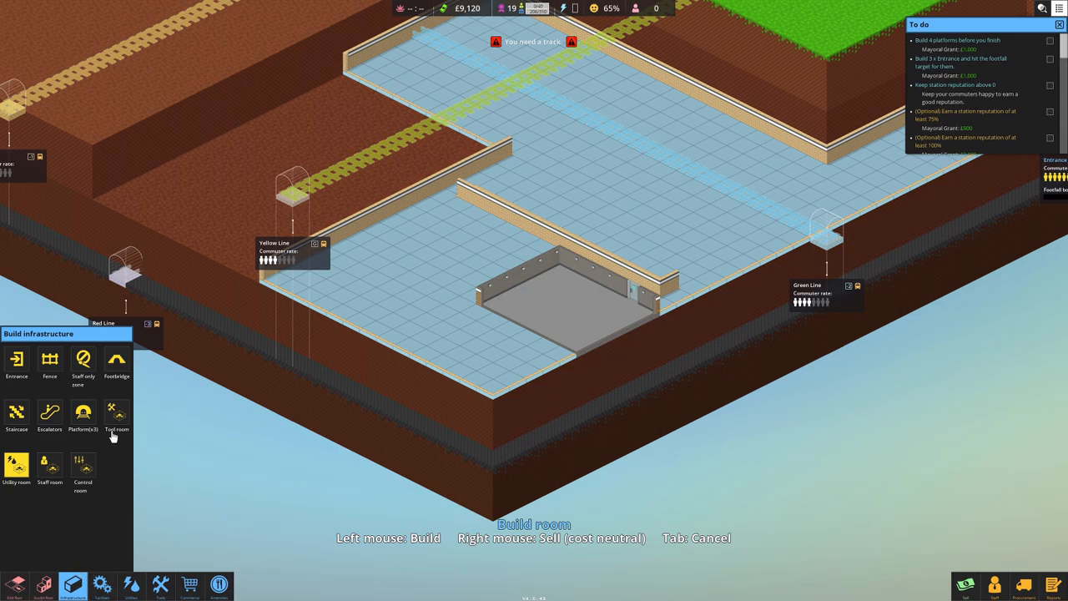
# Step: Extend the tool room and start buying level 2 fuel barrels from the utilities list
pyautogui.click(116, 414)
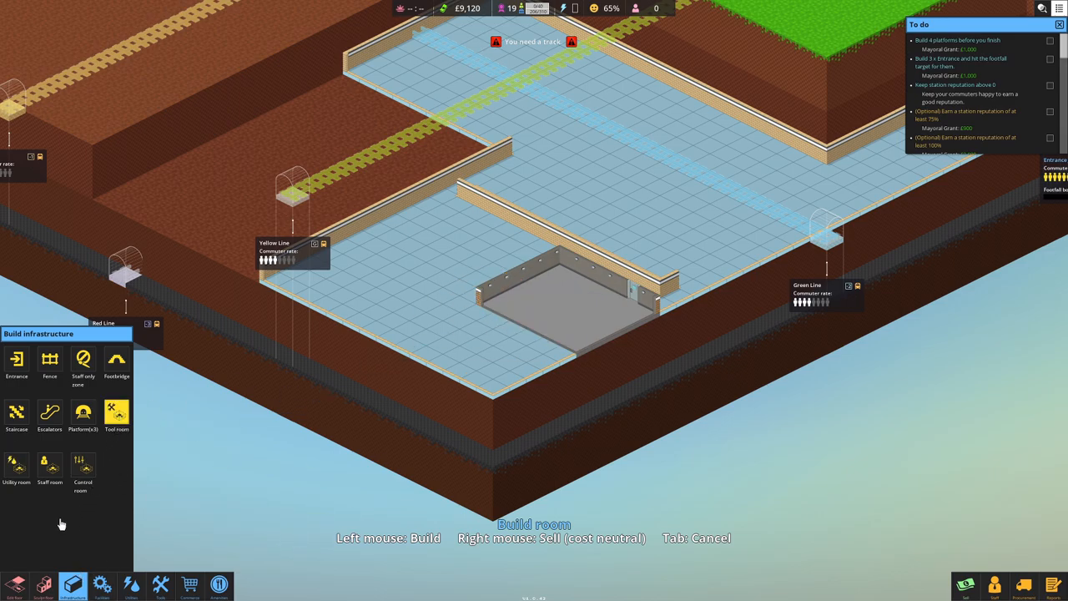
pyautogui.click(130, 584)
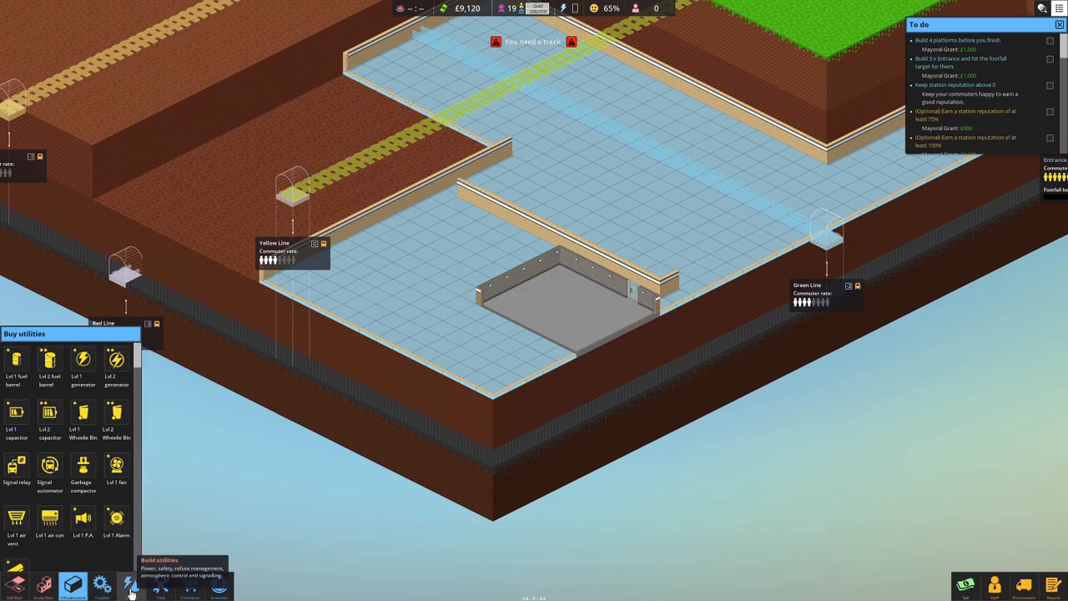
pyautogui.click(50, 363)
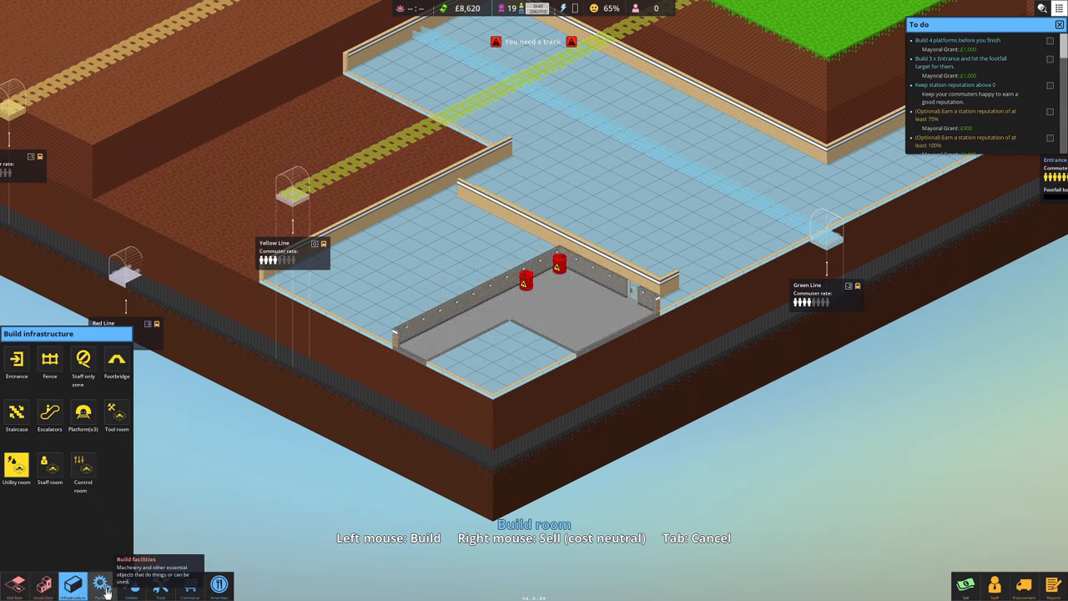
pyautogui.click(130, 584)
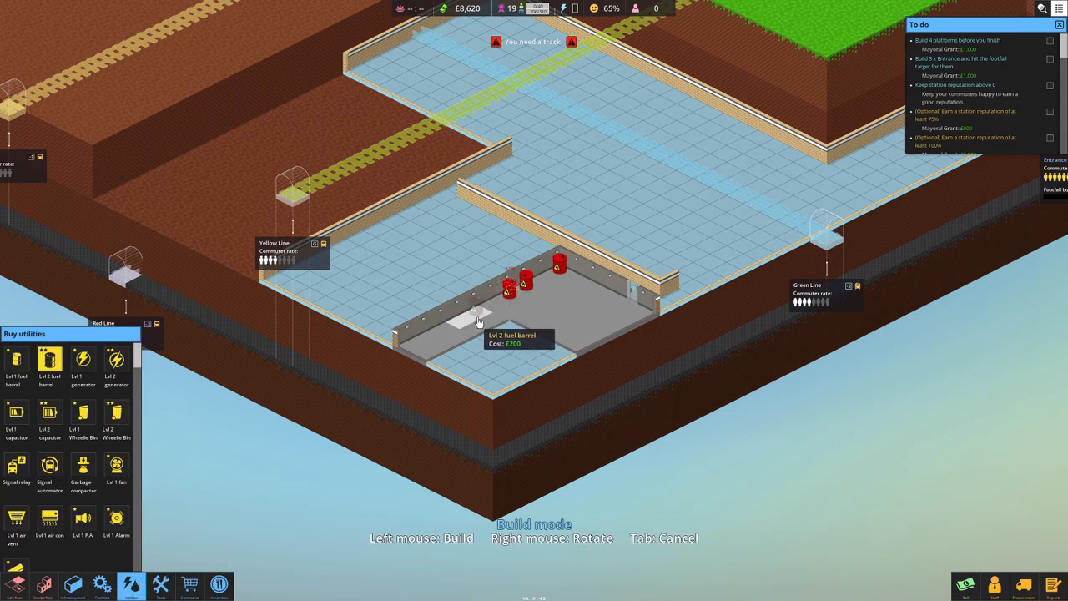
# Step: Place fuel barrels along the room's wall and corner, move one, then sell the extra barrel
pyautogui.click(477, 304)
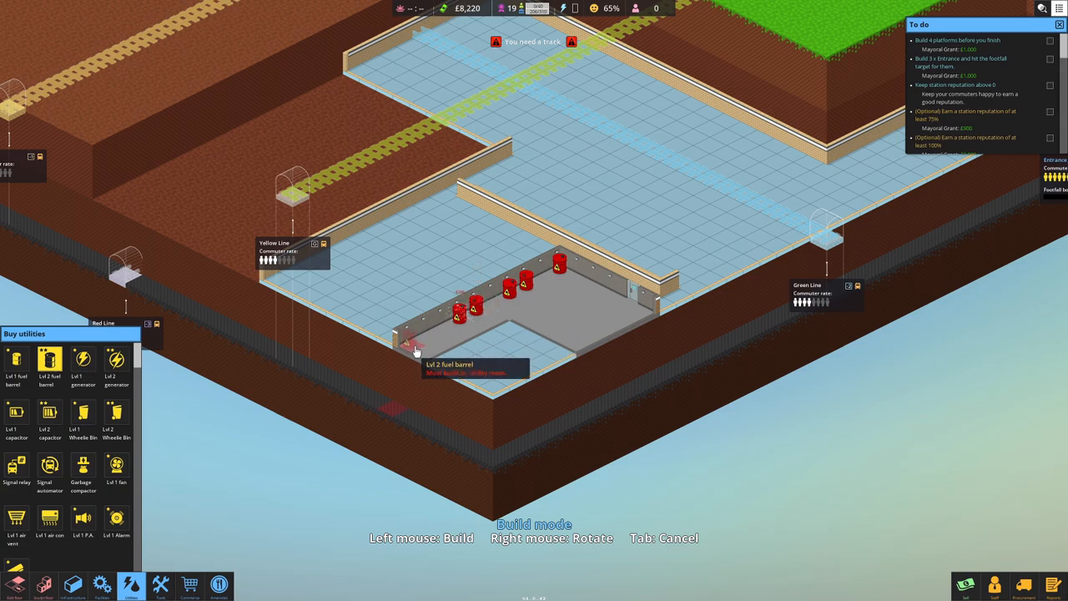
pyautogui.click(426, 334)
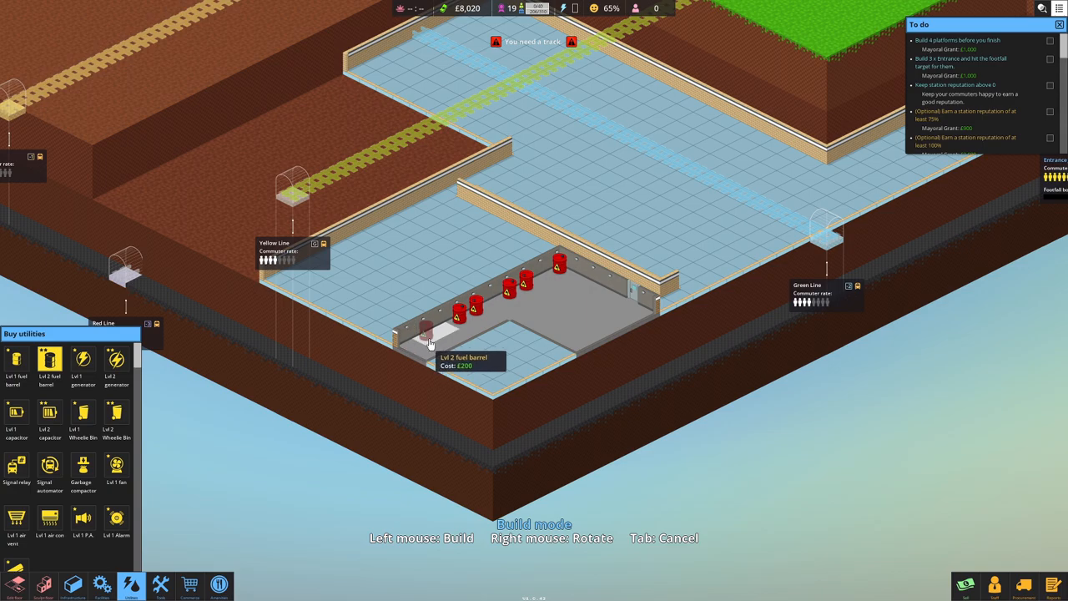
pyautogui.moveTo(425, 346)
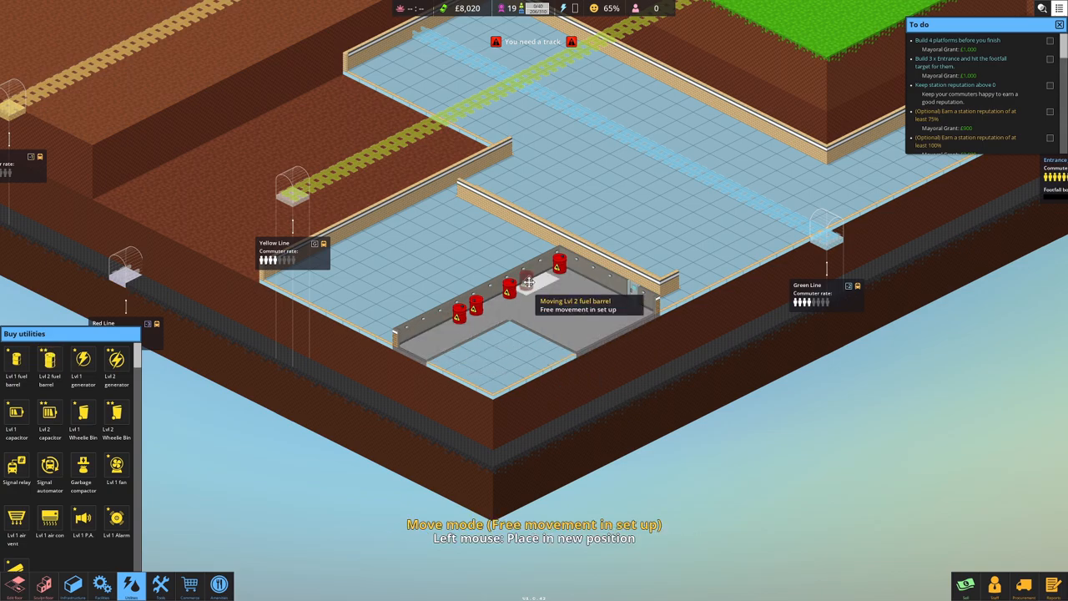
pyautogui.click(317, 380)
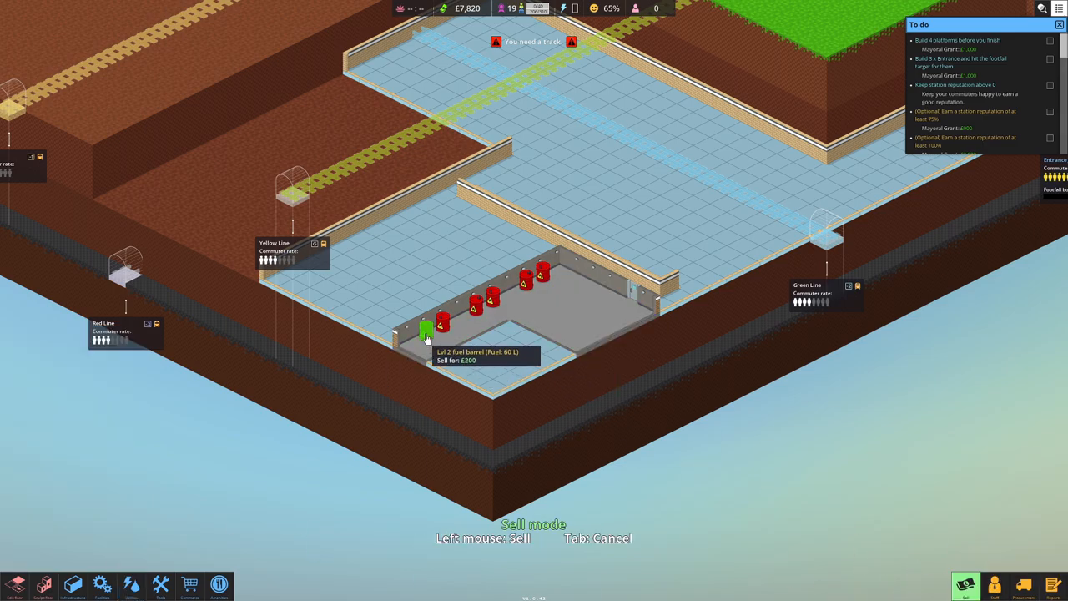
pyautogui.click(428, 327)
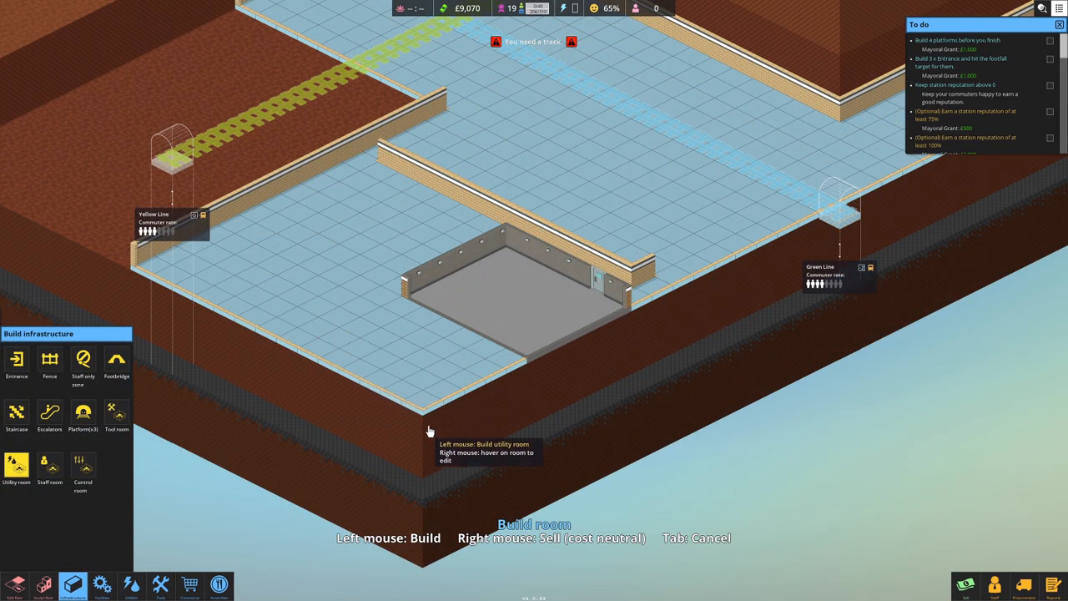
pyautogui.moveTo(275, 414)
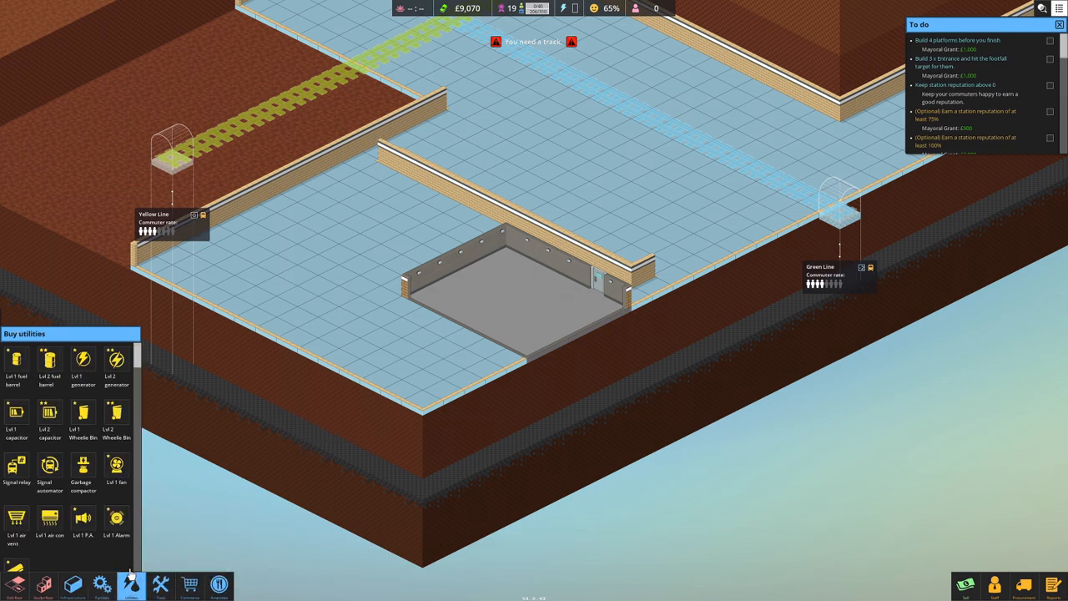
pyautogui.moveTo(48, 364)
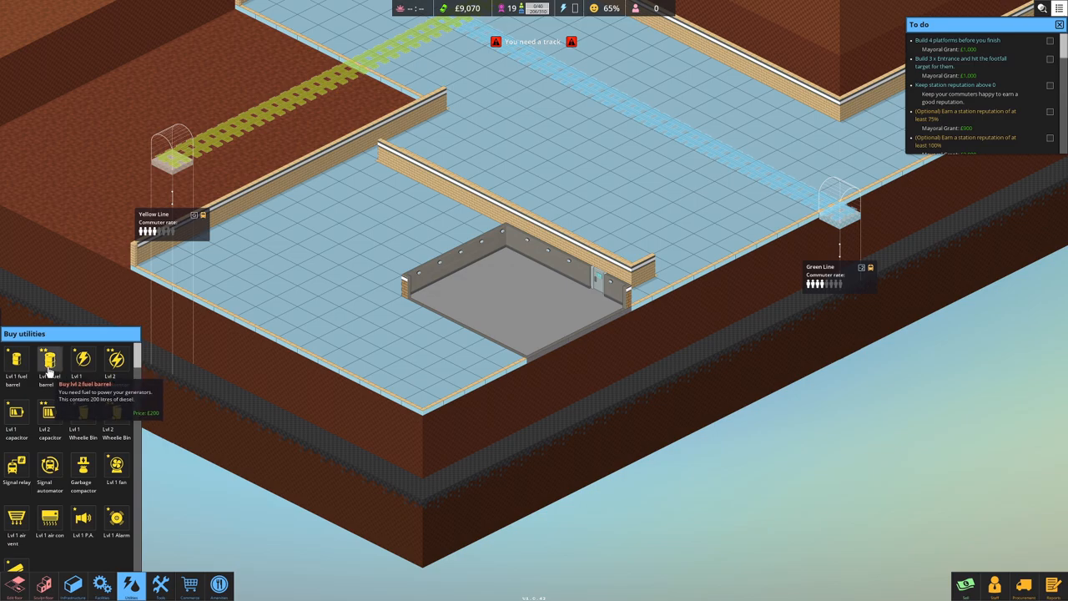
pyautogui.moveTo(117, 363)
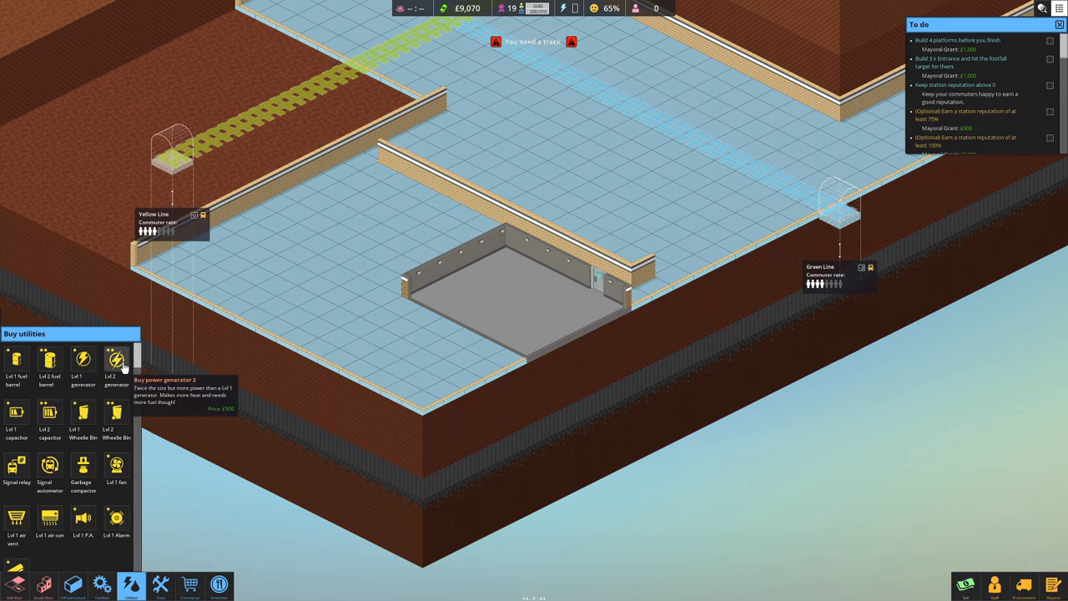
# Step: Buy a level 2 power generator and place a fuel barrel beside it in the utility room
pyautogui.click(117, 364)
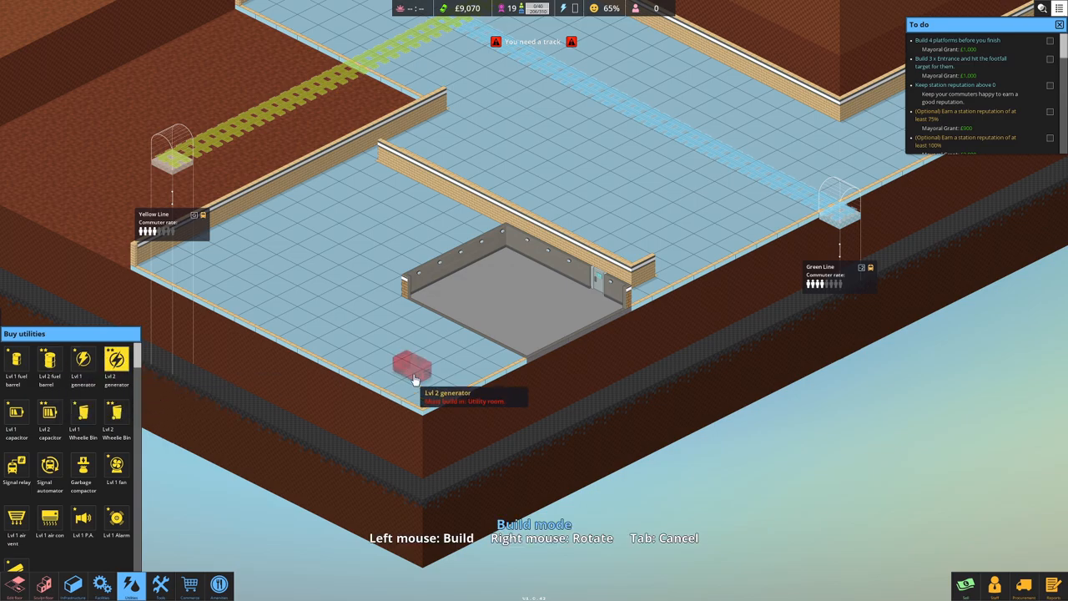
pyautogui.moveTo(584, 309)
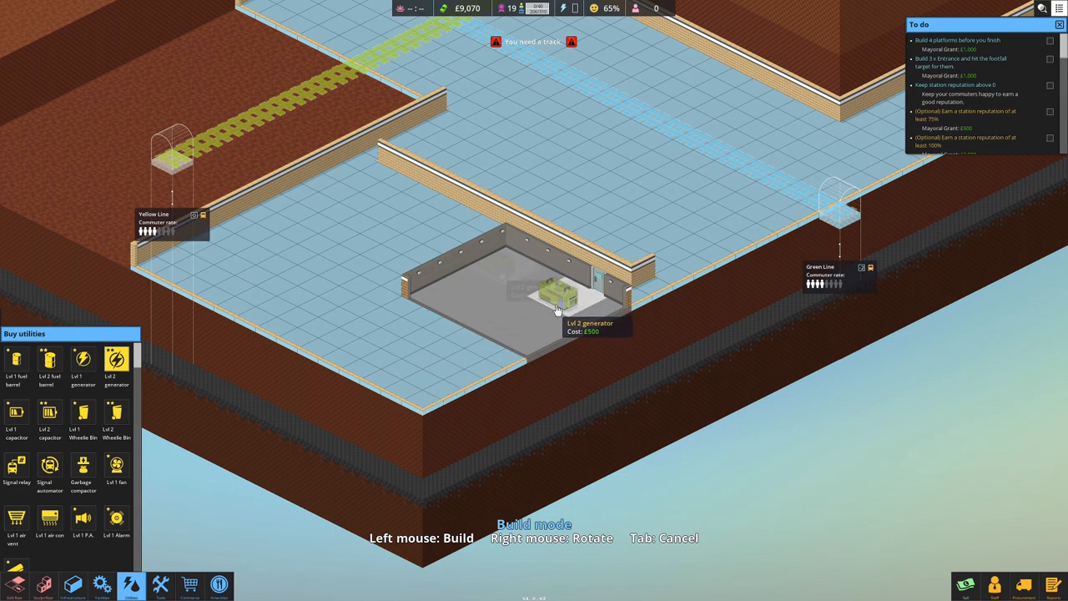
pyautogui.moveTo(497, 267)
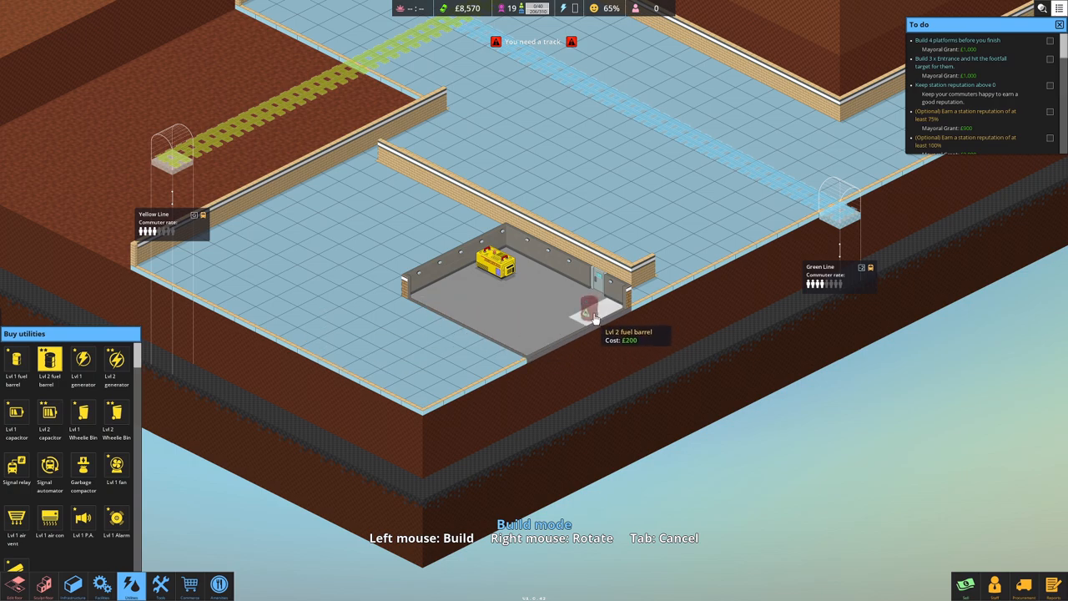
pyautogui.click(593, 317)
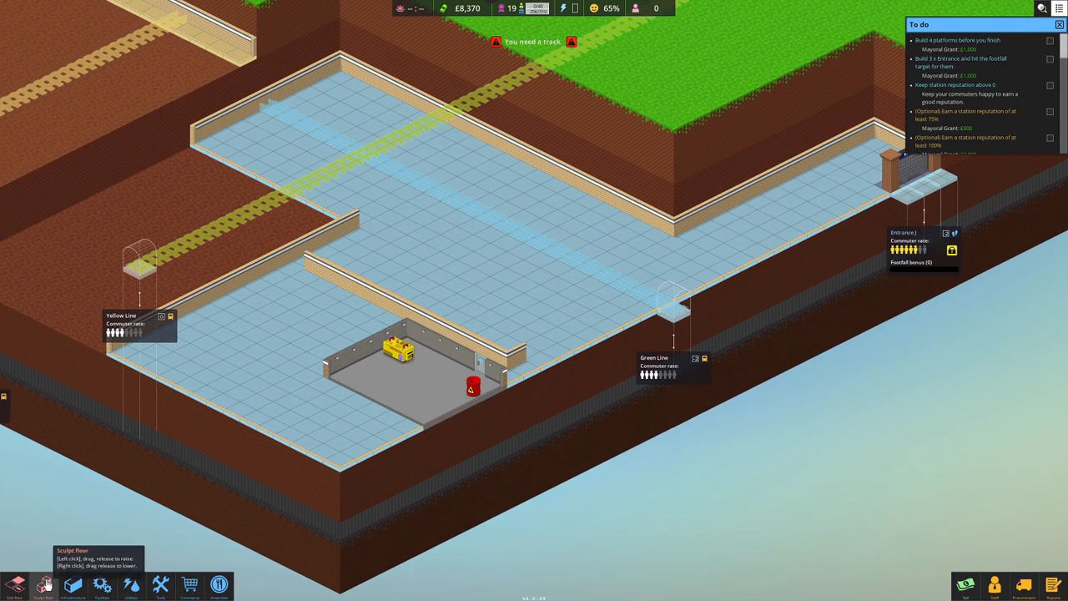
# Step: Reshape the station floor for the platform area, then move to the facilities catalogue
pyautogui.click(73, 584)
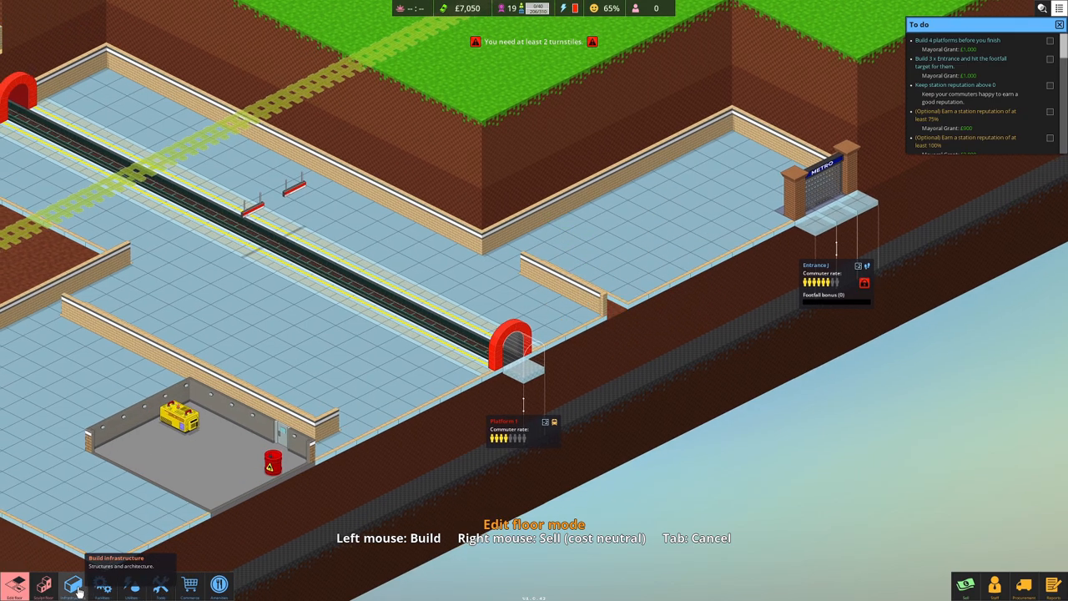
pyautogui.moveTo(102, 584)
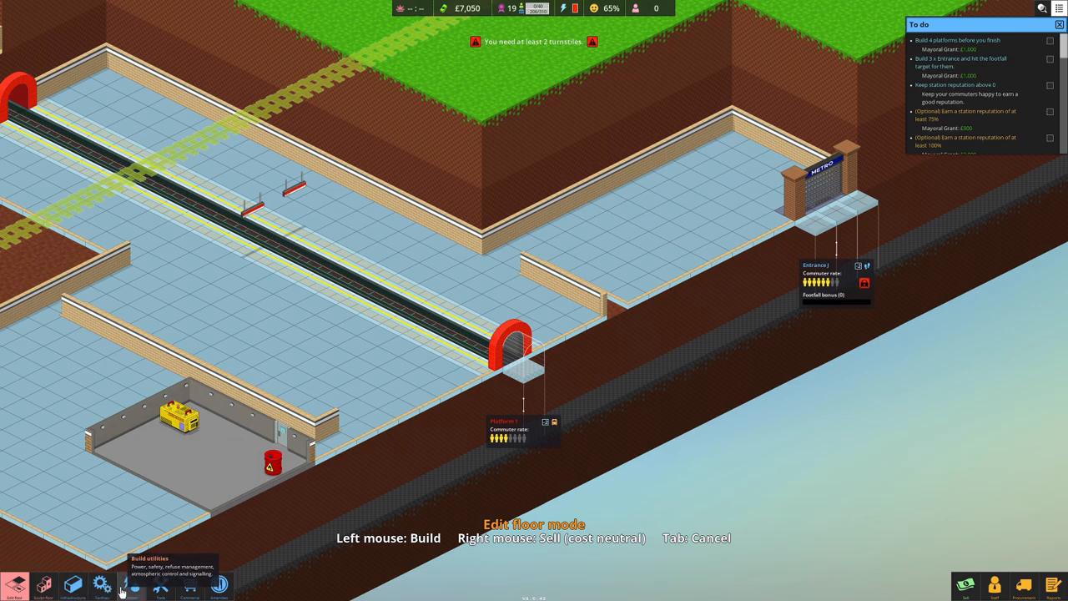
pyautogui.click(102, 584)
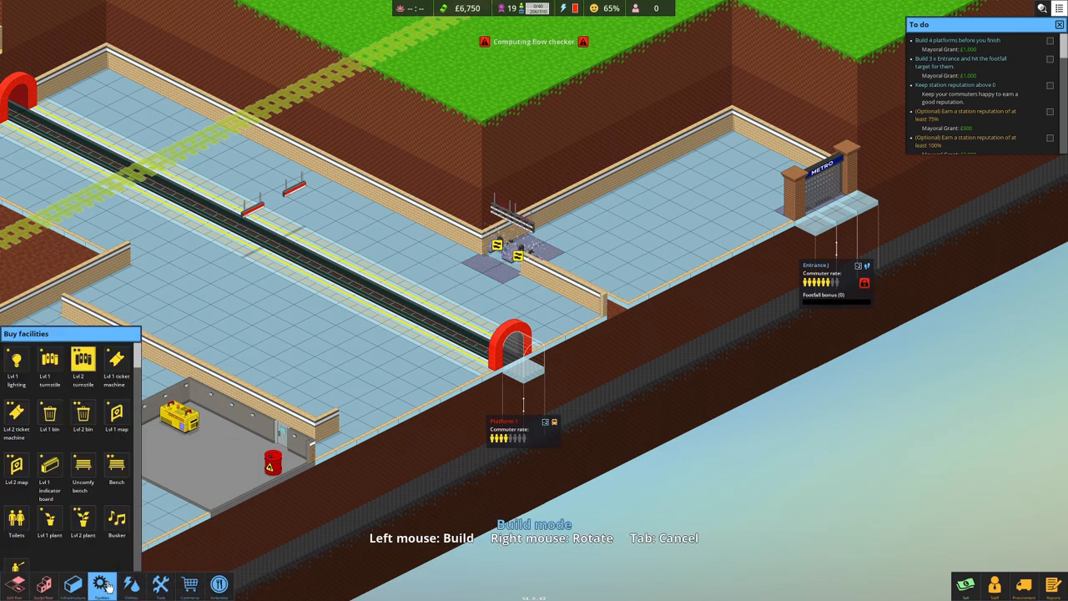
# Step: Review the new level 2 turnstile's function settings and close them
pyautogui.click(517, 247)
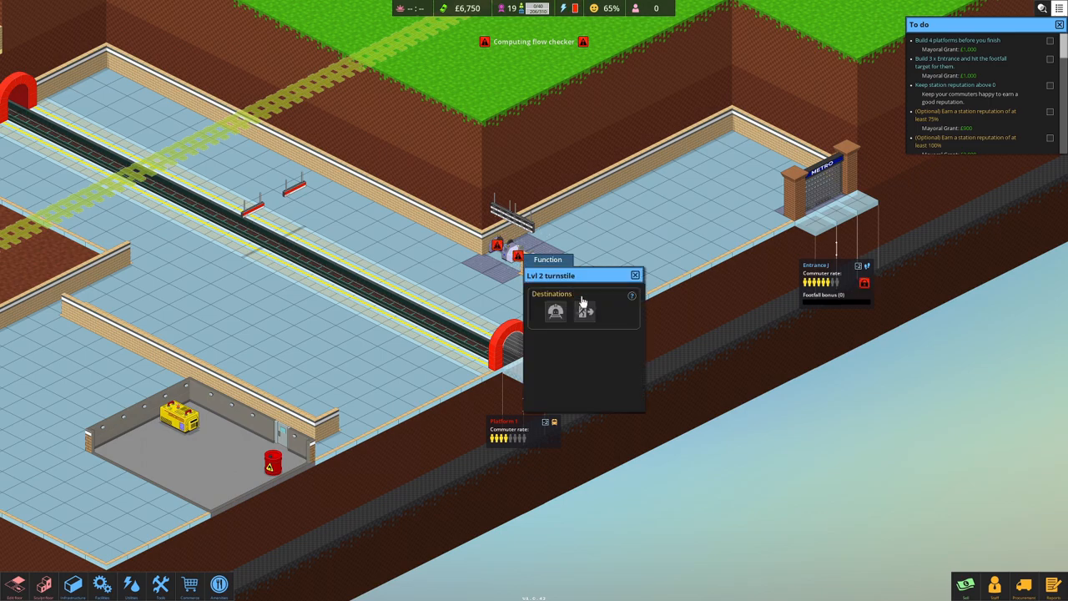
pyautogui.moveTo(584, 260); pyautogui.dragTo(561, 250)
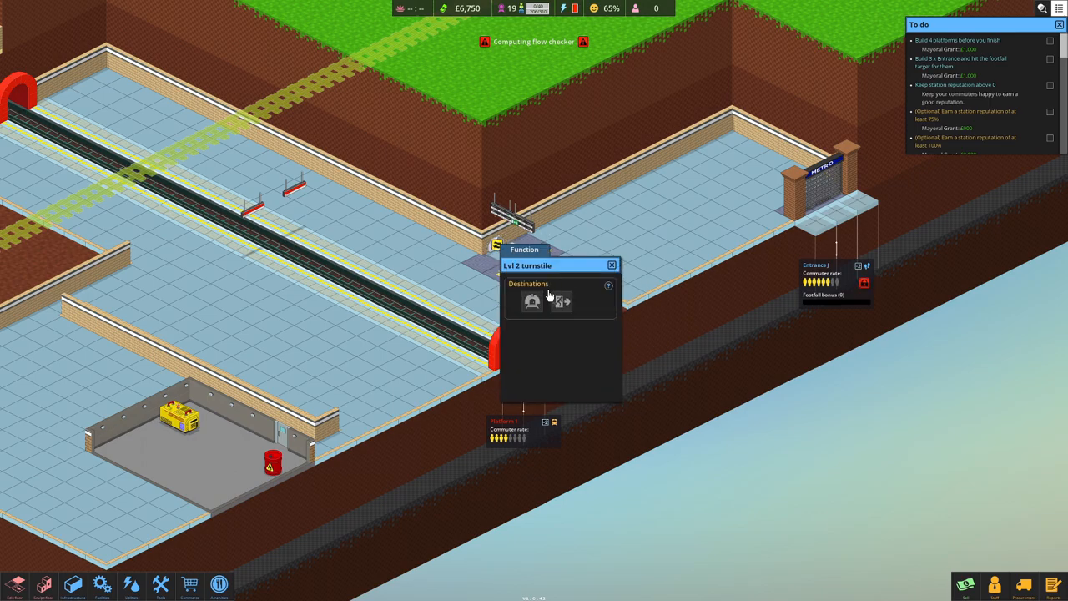
pyautogui.click(611, 265)
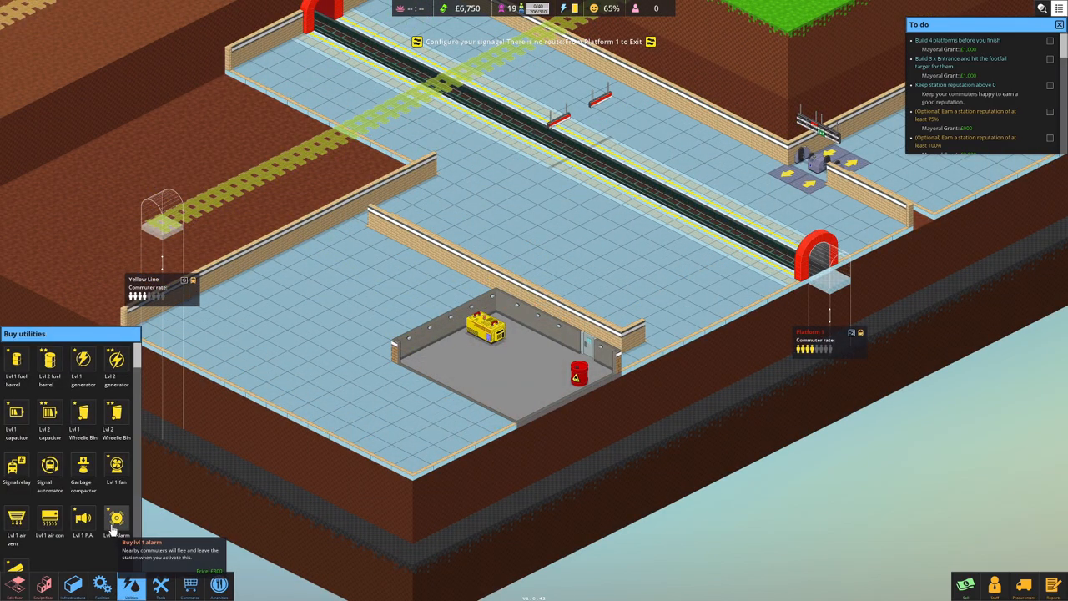
# Step: Build a walled tool room in the area beside the generator's utility room
pyautogui.click(102, 584)
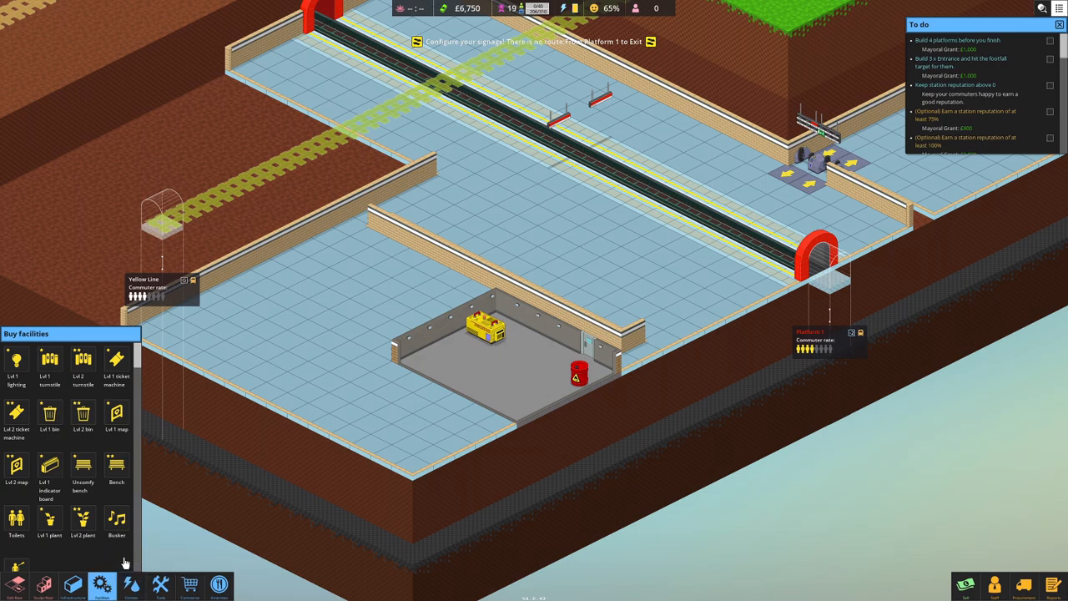
pyautogui.click(73, 584)
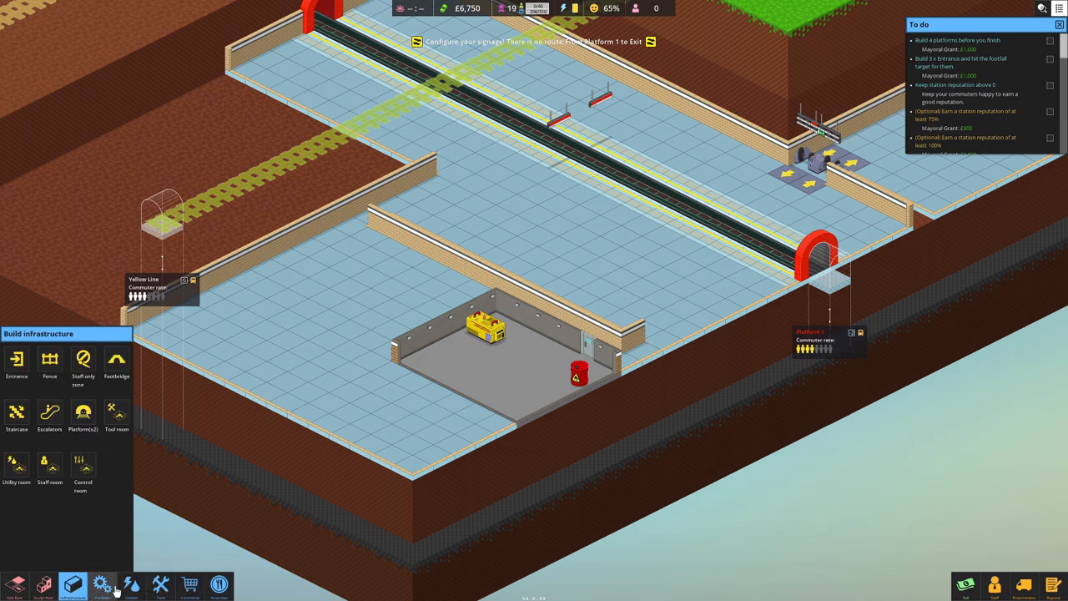
pyautogui.moveTo(117, 414)
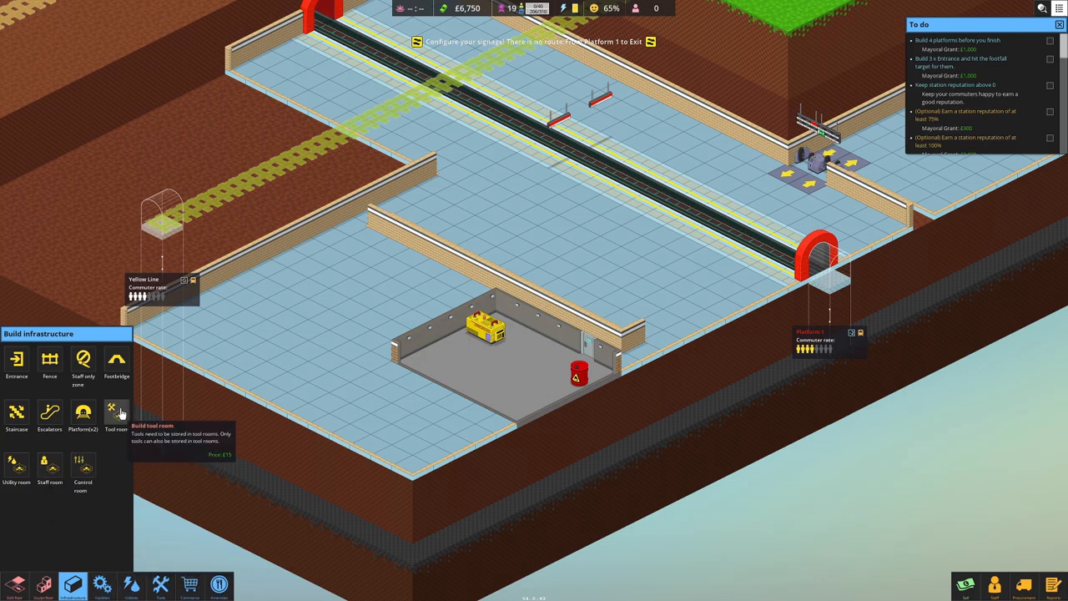
pyautogui.click(117, 414)
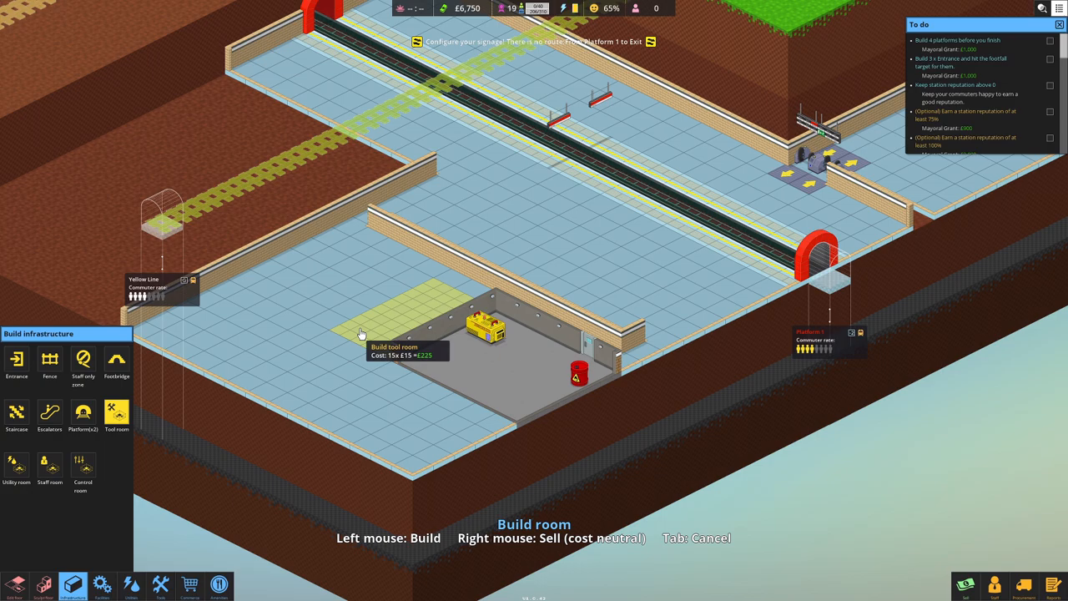
pyautogui.moveTo(332, 330)
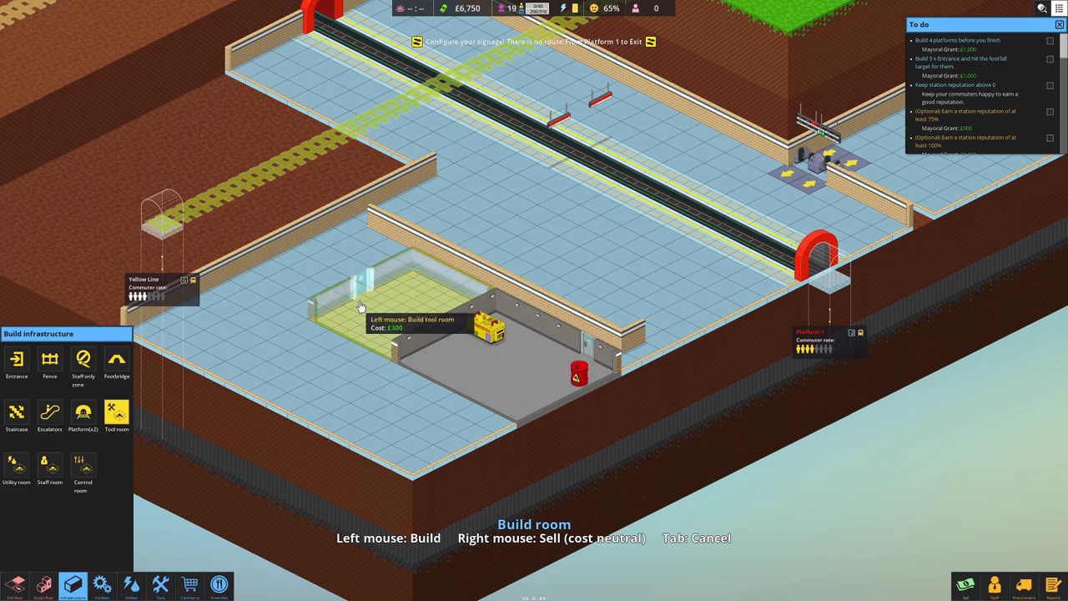
pyautogui.click(359, 304)
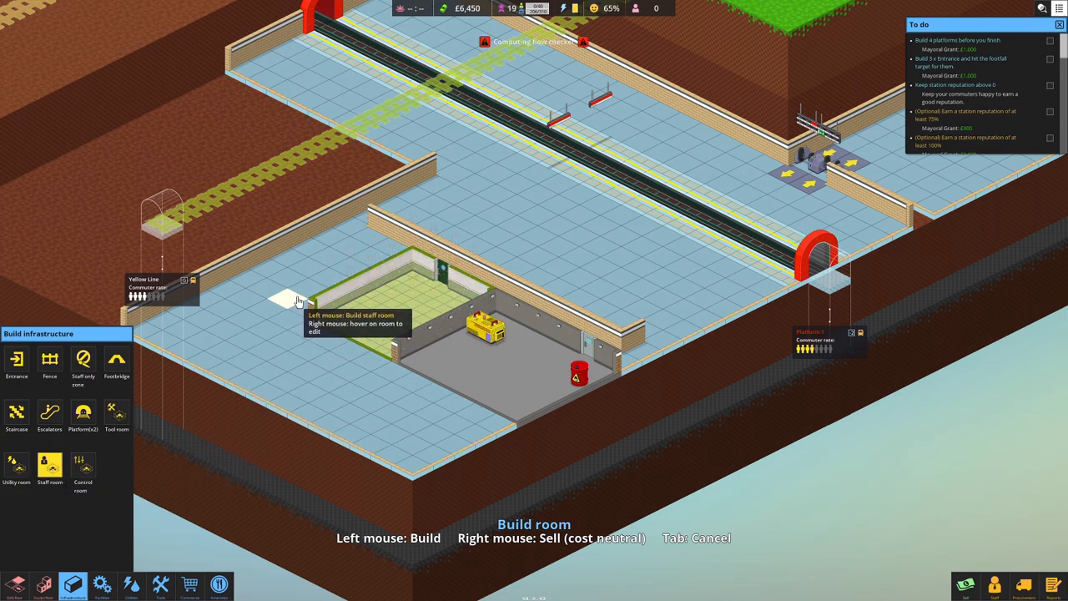
pyautogui.moveTo(283, 292)
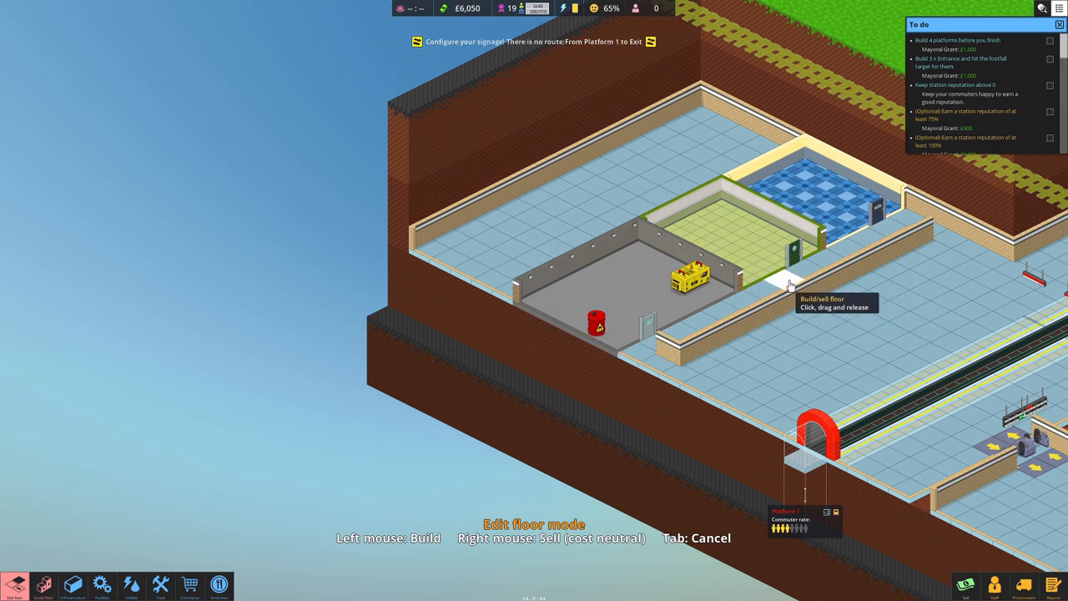
pyautogui.moveTo(797, 292)
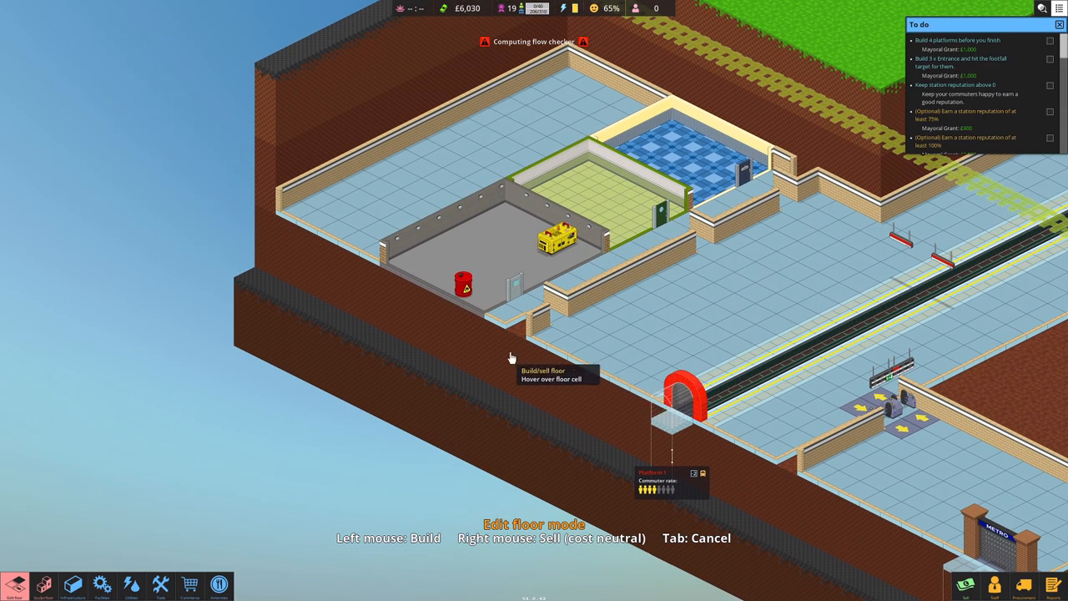
# Step: Sell the spare block of floor beside the rooms and bring the entrance back into view
pyautogui.moveTo(511, 357); pyautogui.dragTo(564, 425)
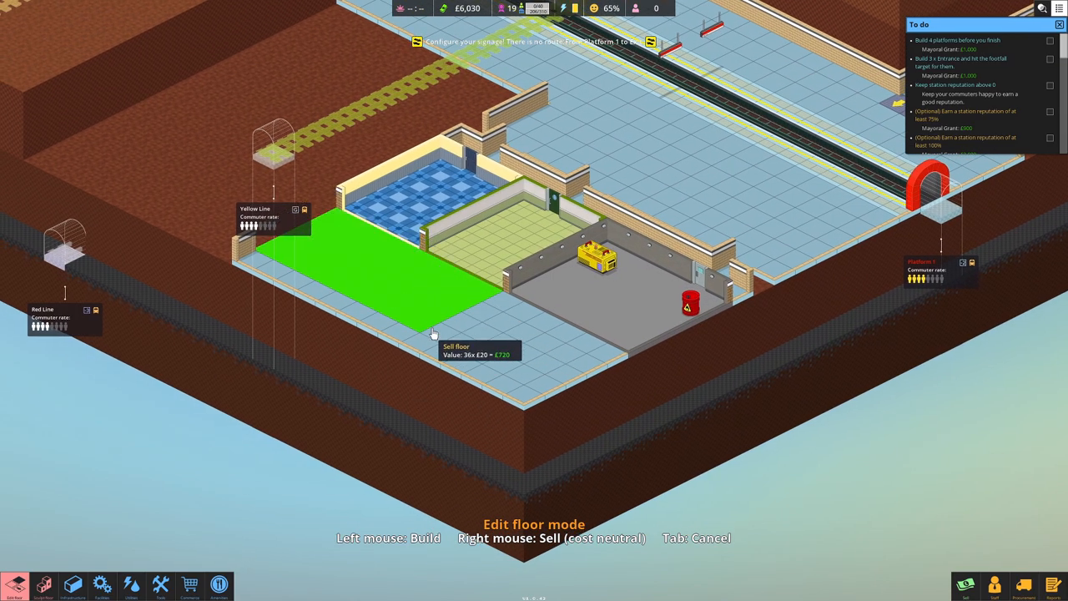
pyautogui.moveTo(434, 333); pyautogui.dragTo(491, 442)
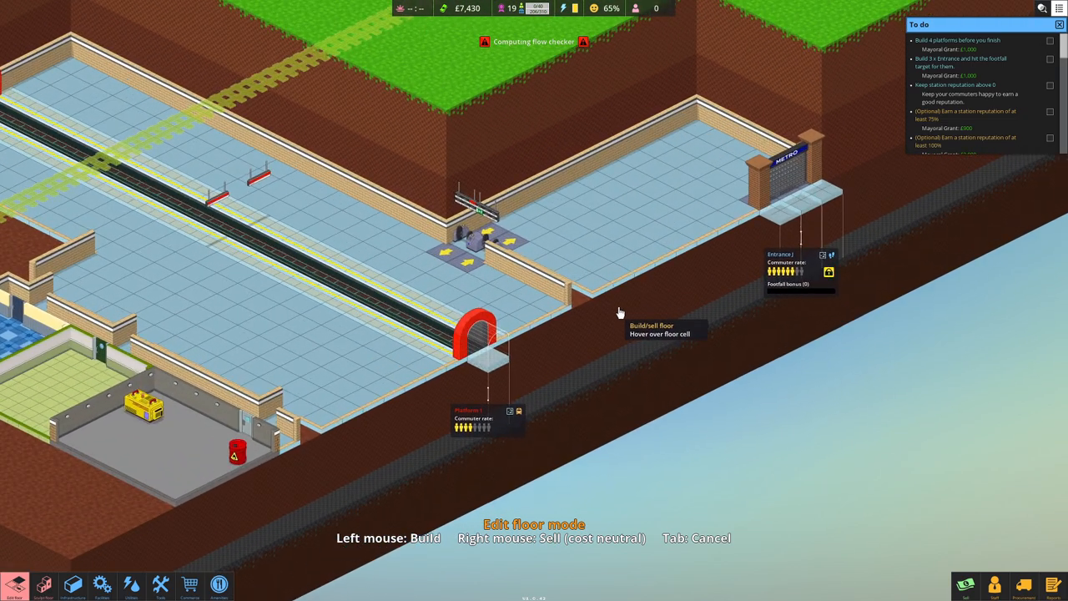
# Step: Place a level 2 ticket machine from Buy facilities beside the turnstiles near the entrance
pyautogui.click(102, 584)
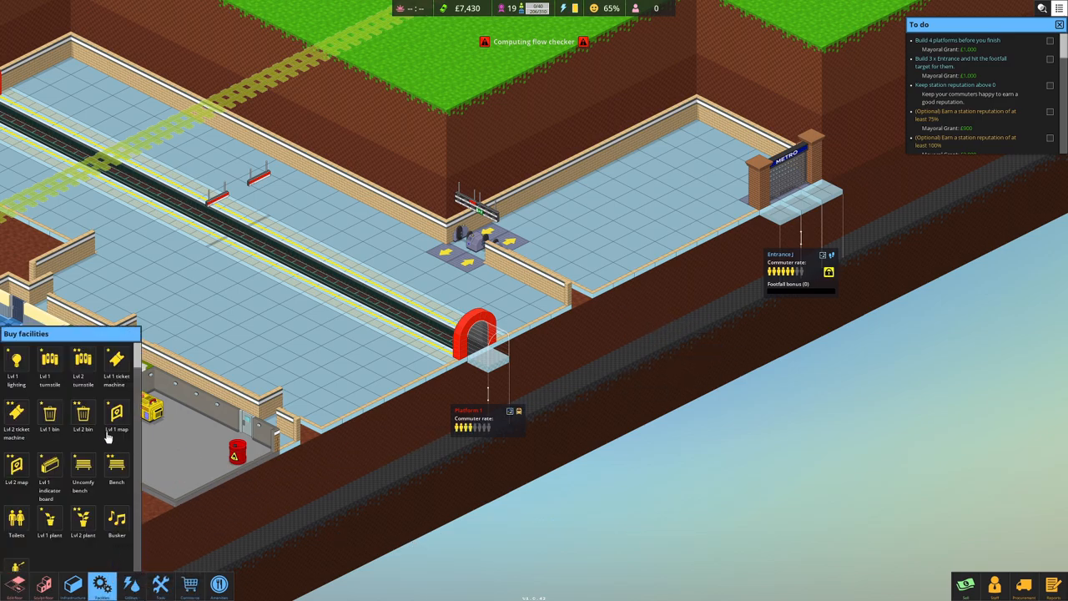
pyautogui.click(17, 413)
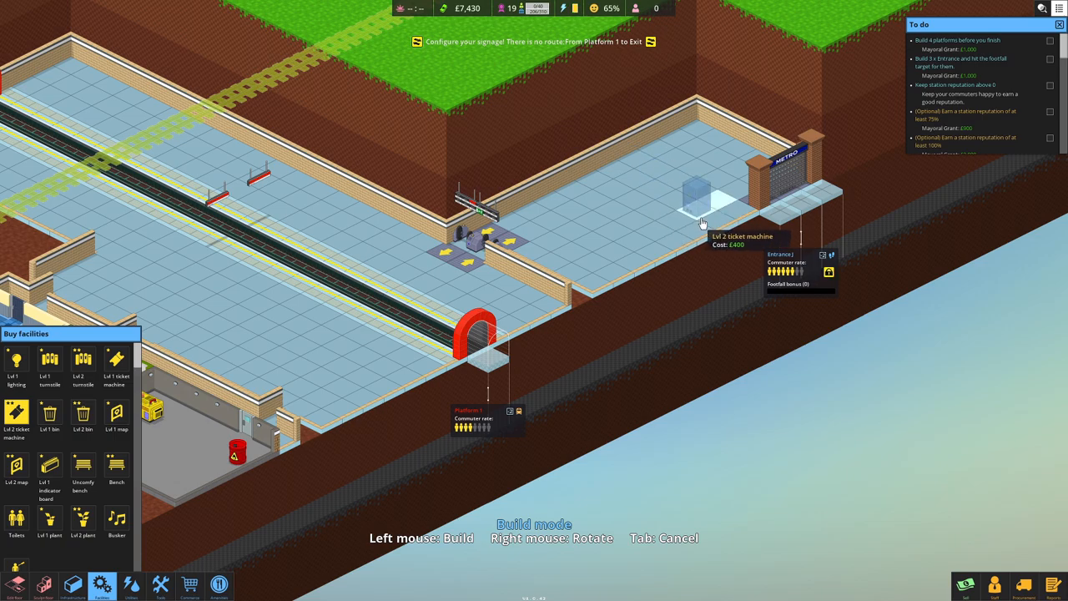
pyautogui.moveTo(658, 184)
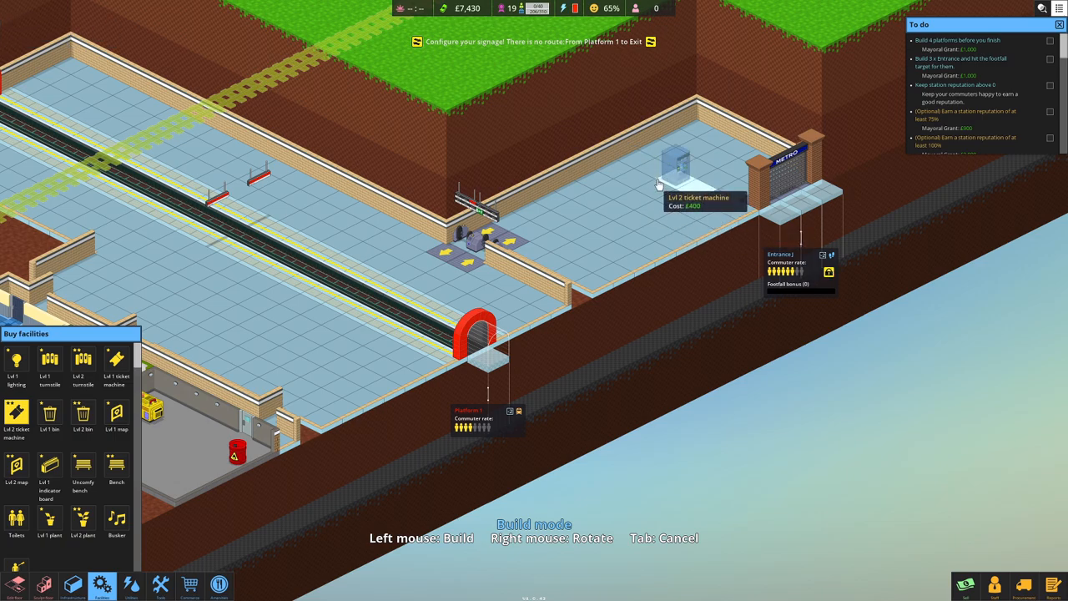
pyautogui.moveTo(671, 250)
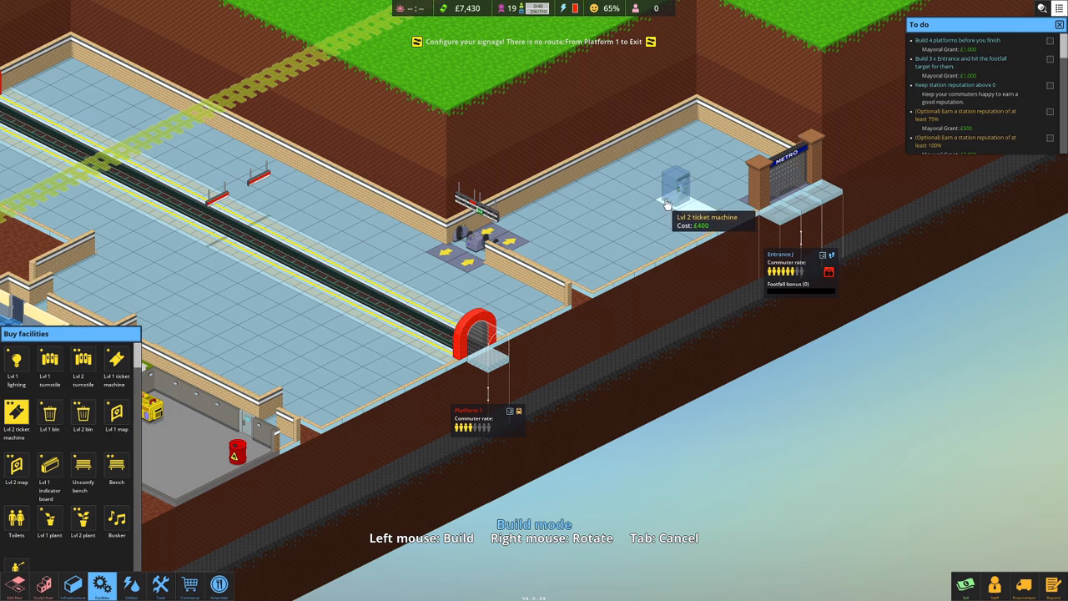
pyautogui.moveTo(619, 203)
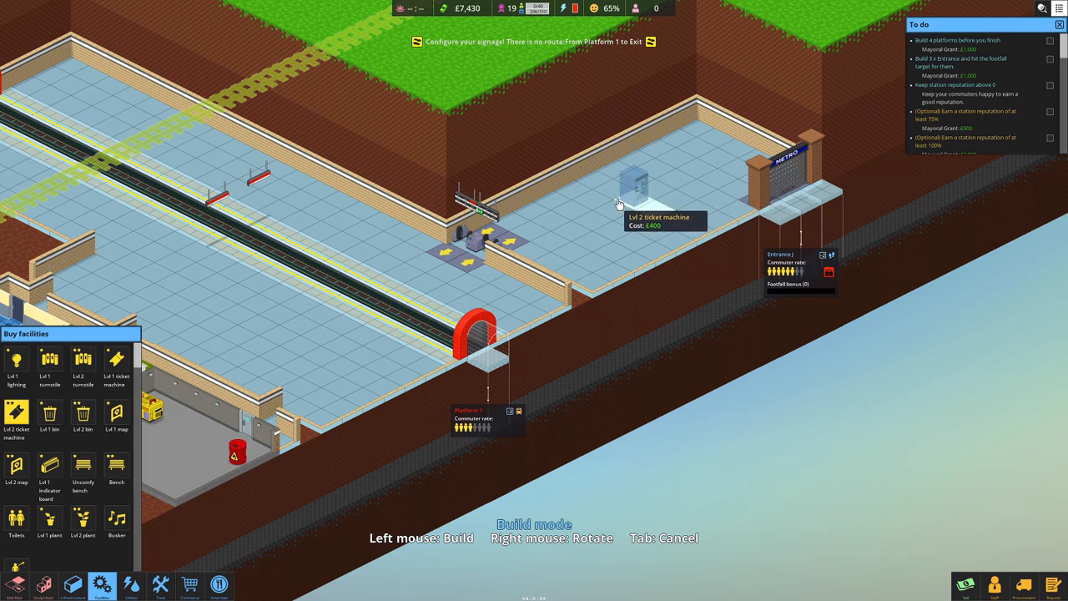
pyautogui.moveTo(631, 243)
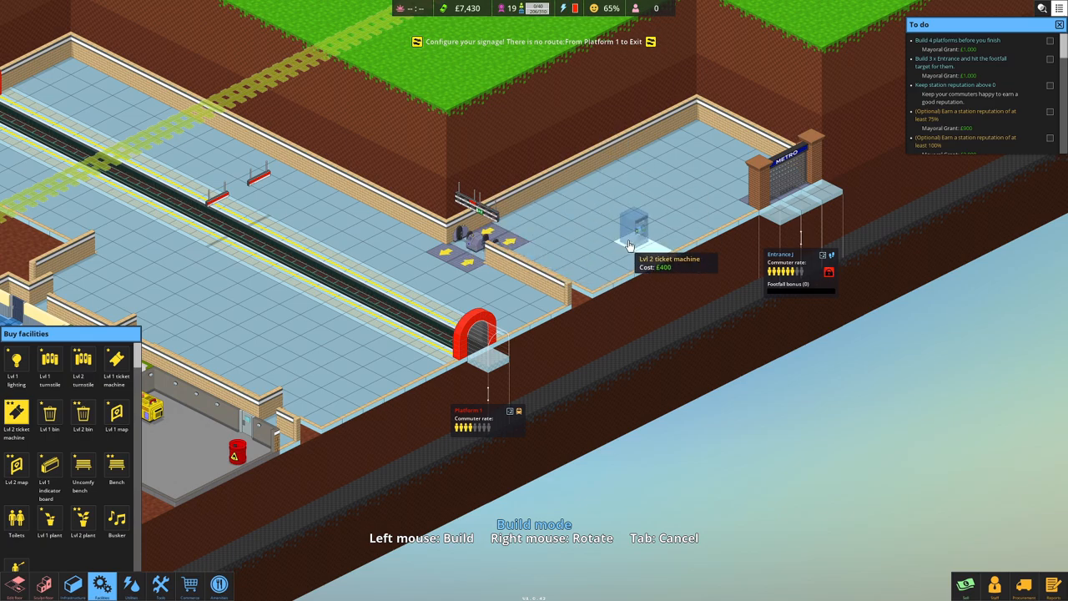
pyautogui.moveTo(561, 274)
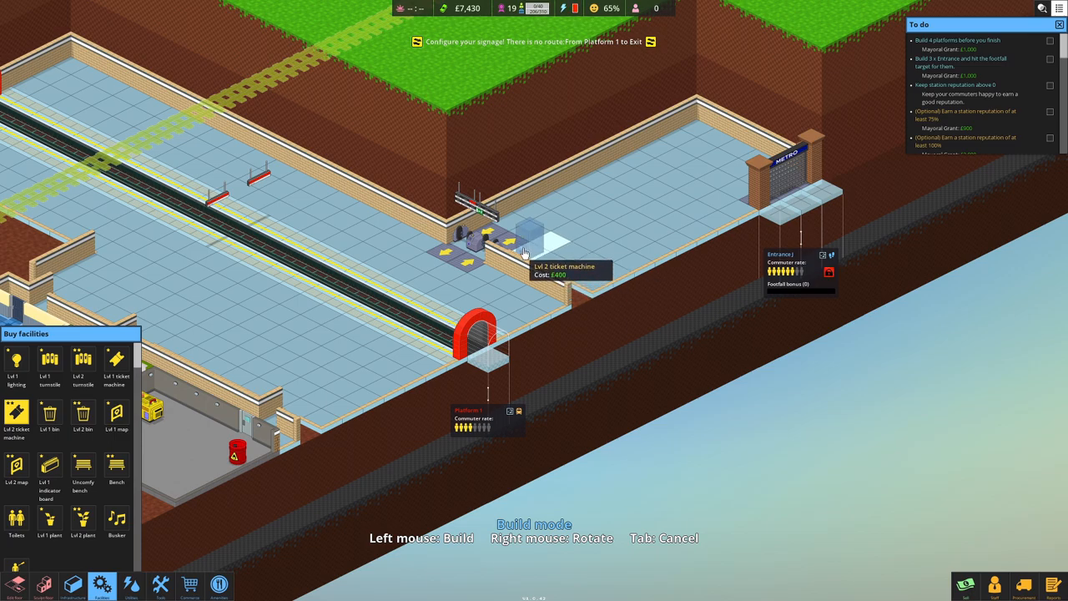
pyautogui.moveTo(567, 259)
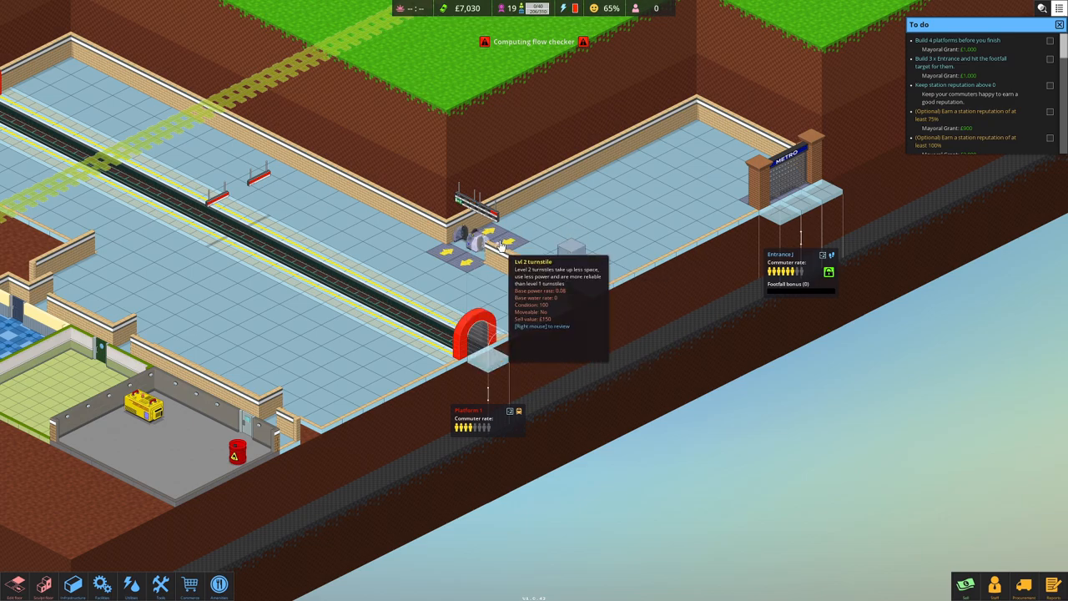
pyautogui.moveTo(500, 251); pyautogui.dragTo(484, 333)
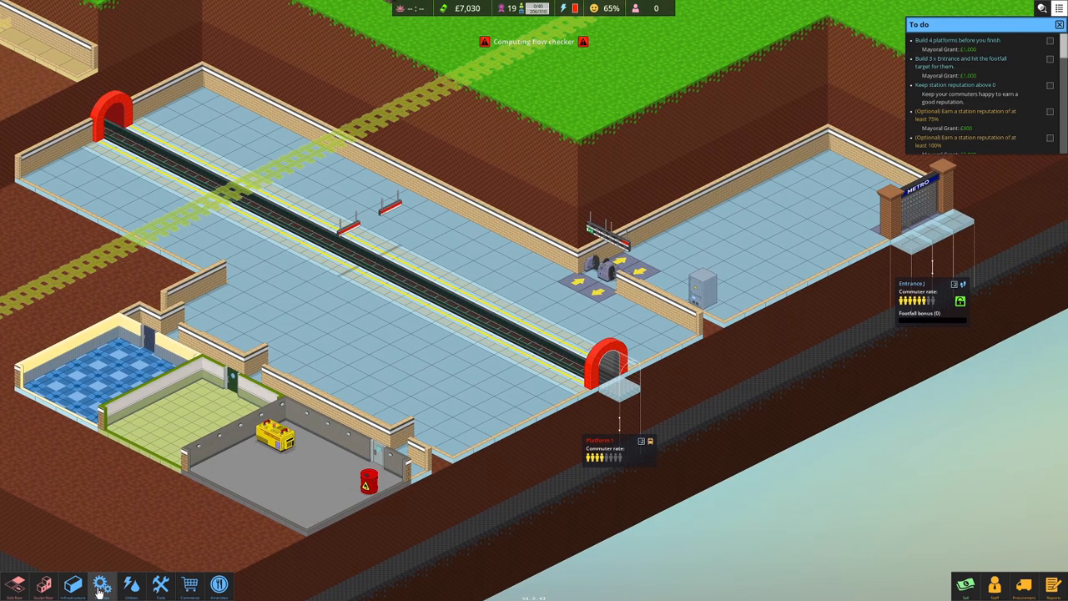
# Step: Place benches in the entrance hall, on the near platform and on the far platform
pyautogui.click(102, 584)
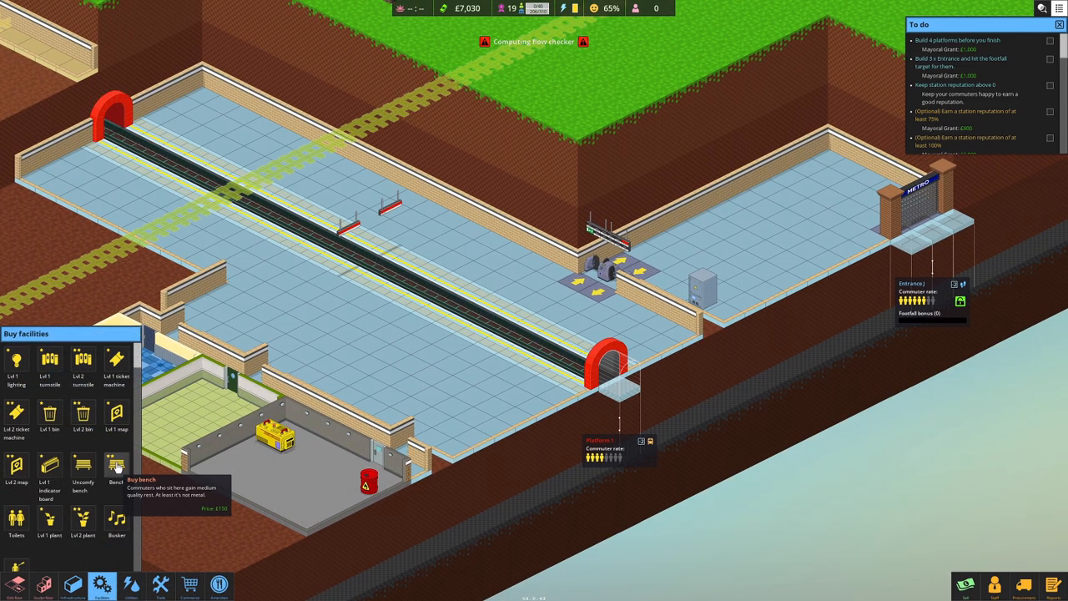
pyautogui.click(117, 464)
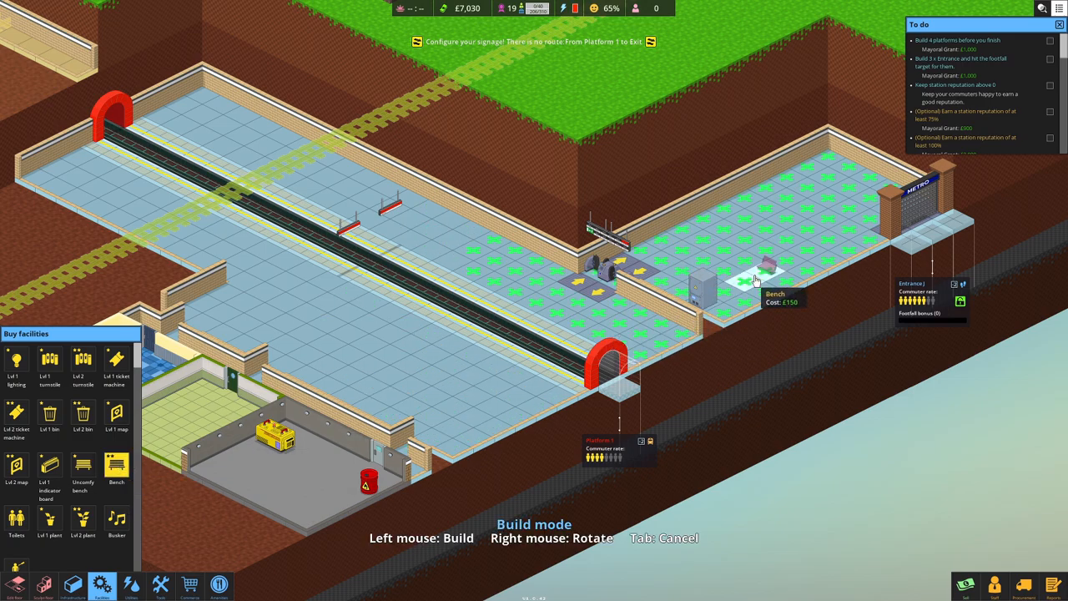
pyautogui.click(751, 267)
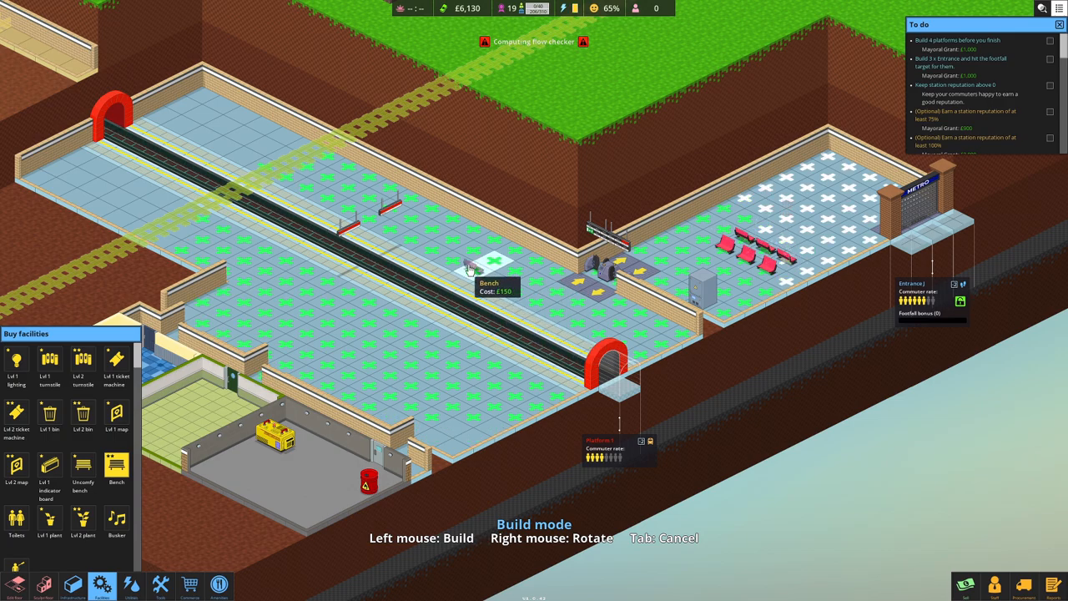
pyautogui.moveTo(437, 237)
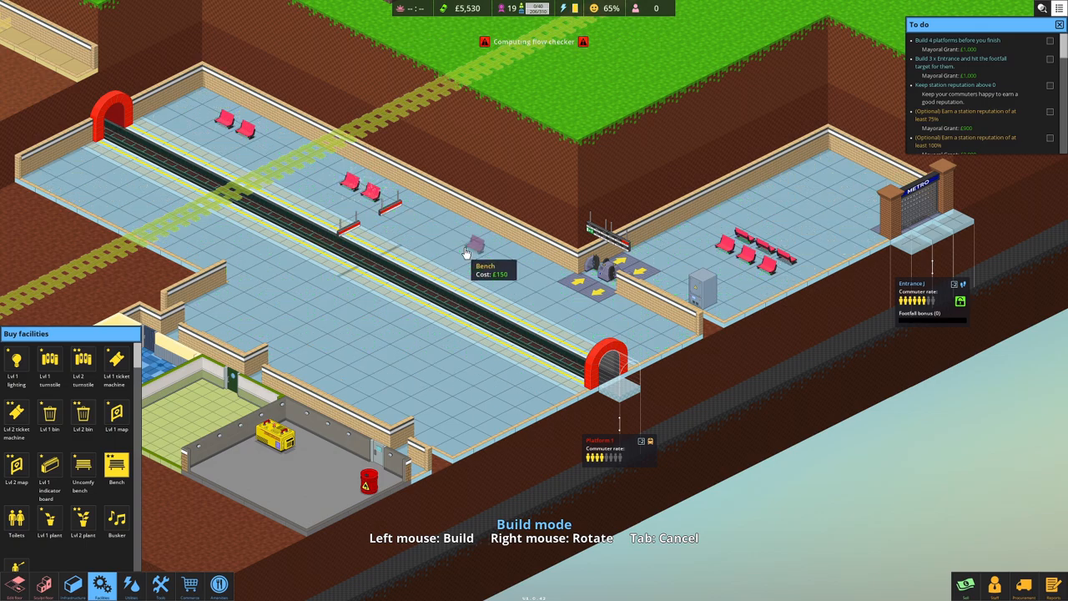
pyautogui.click(475, 251)
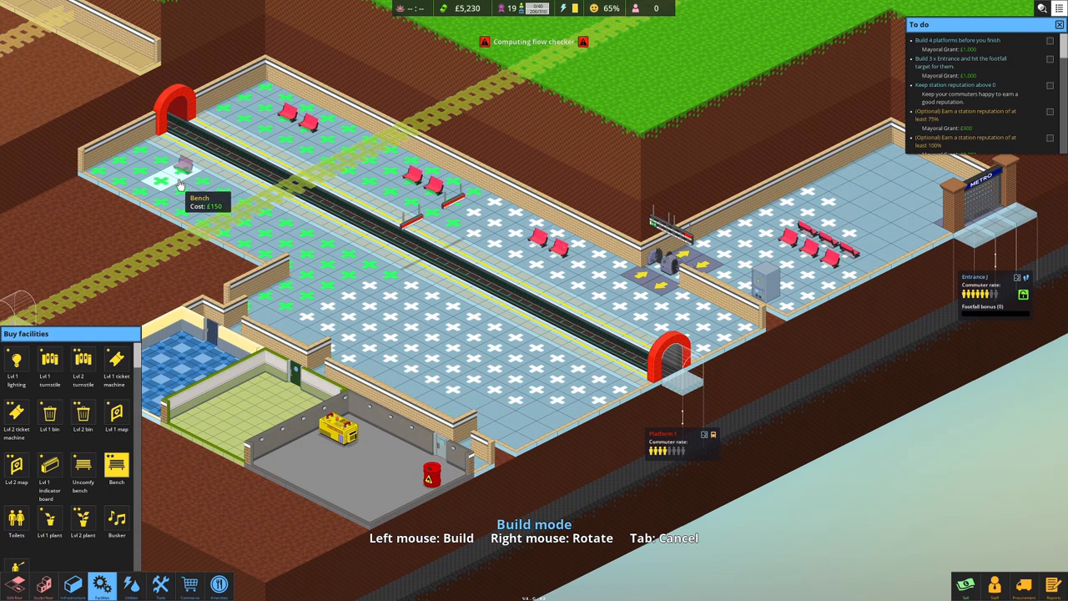
pyautogui.click(182, 182)
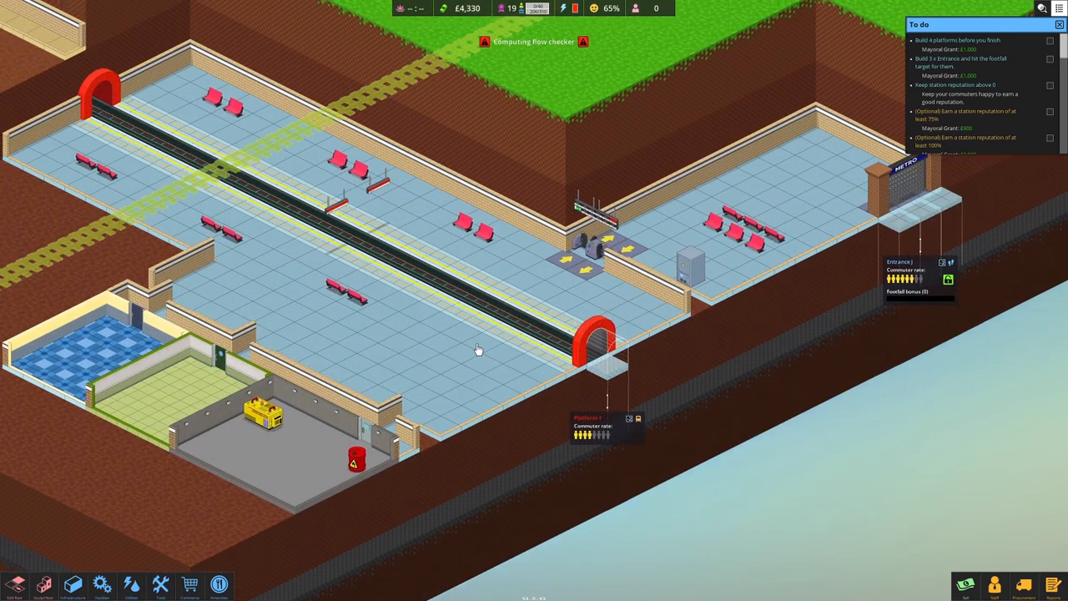
# Step: Choose the Footbridge from Build infrastructure to span the tracks between platforms
pyautogui.click(73, 584)
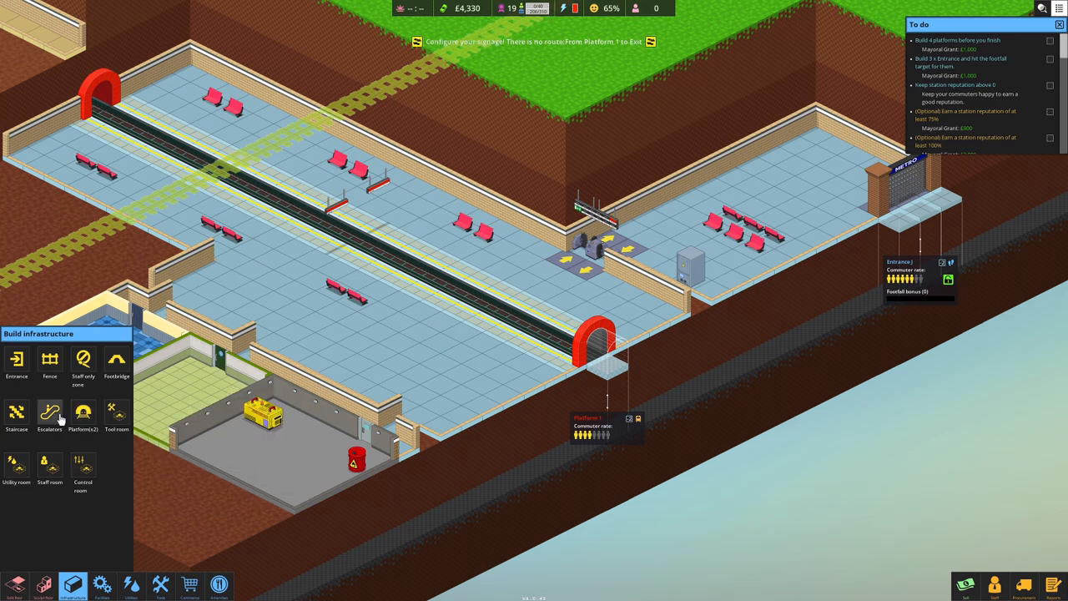
pyautogui.moveTo(84, 413)
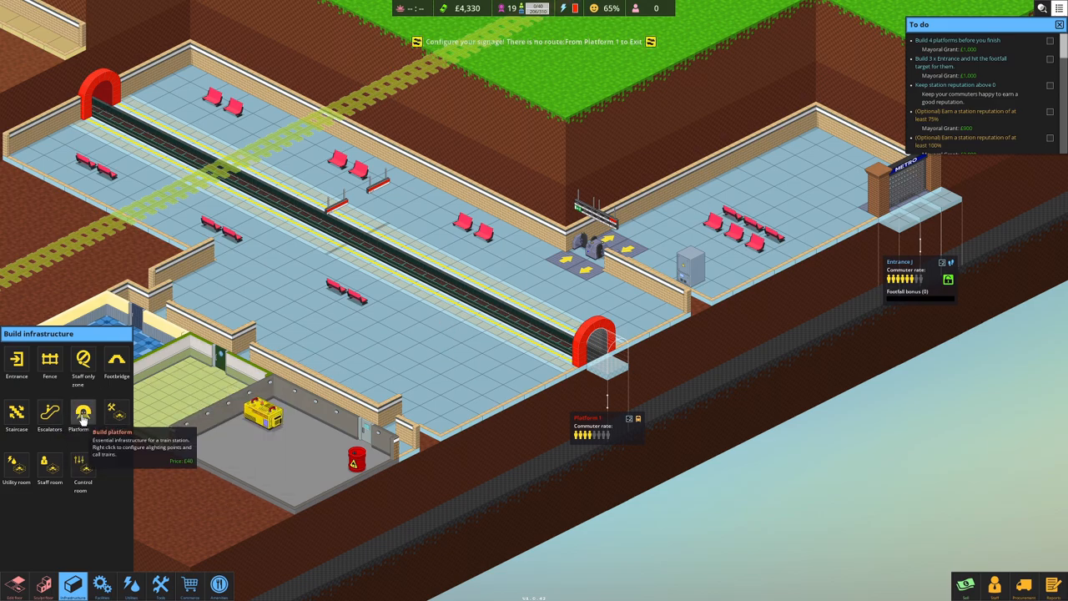
pyautogui.click(117, 364)
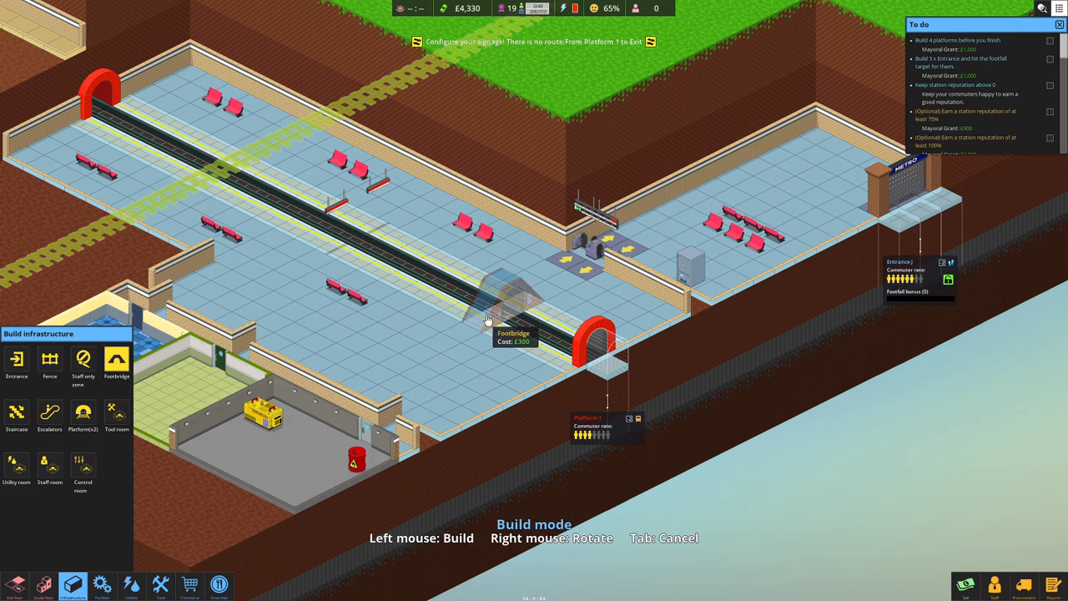
pyautogui.moveTo(499, 314)
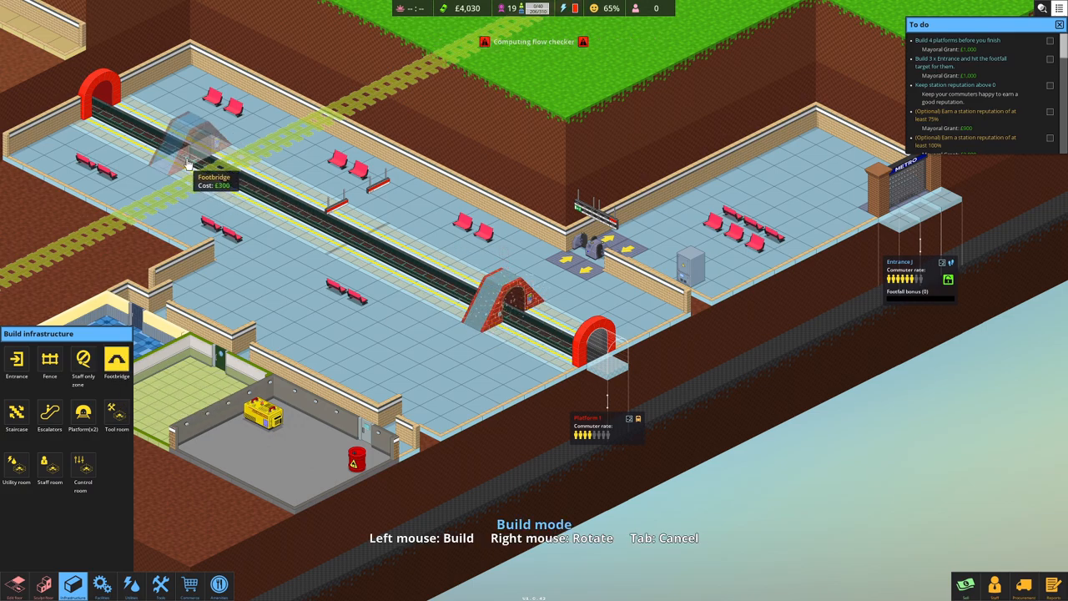
pyautogui.moveTo(467, 321)
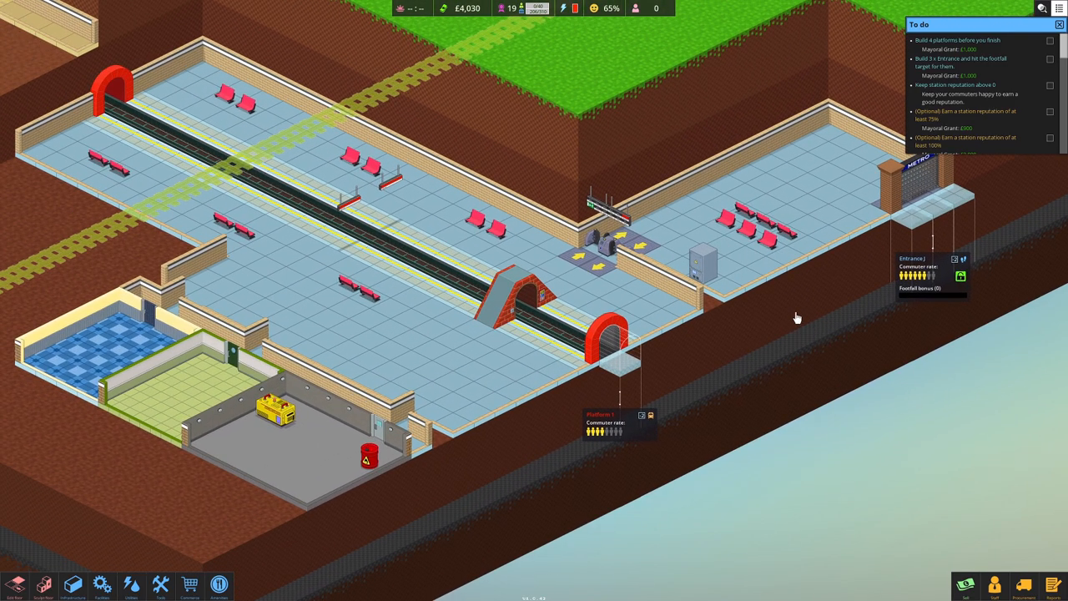
# Step: Pick the Lvl 1 tool kit from Buy tools for the tool room
pyautogui.click(161, 584)
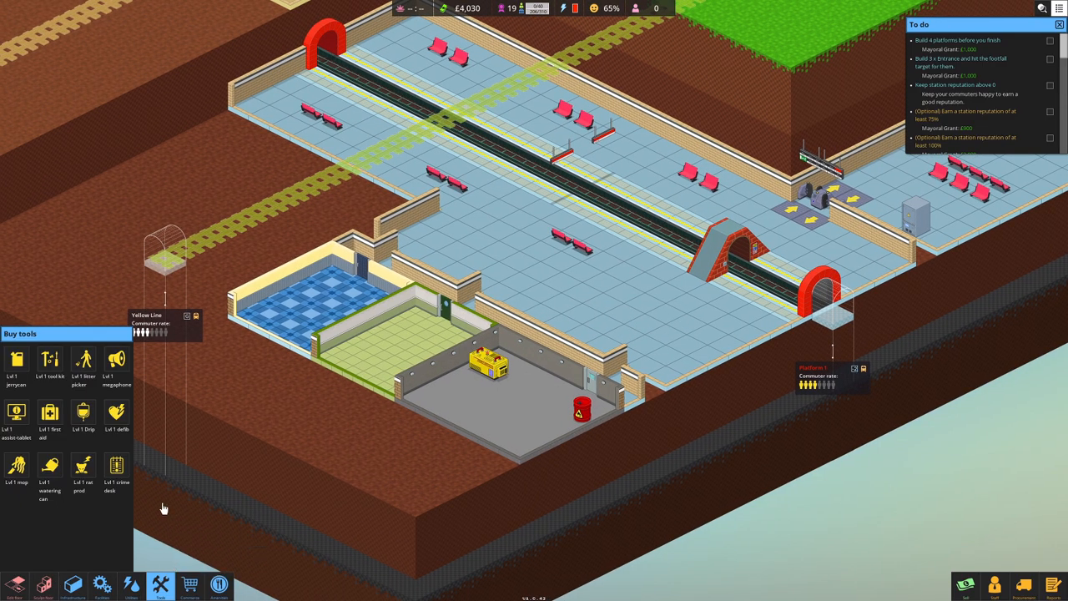
pyautogui.click(17, 359)
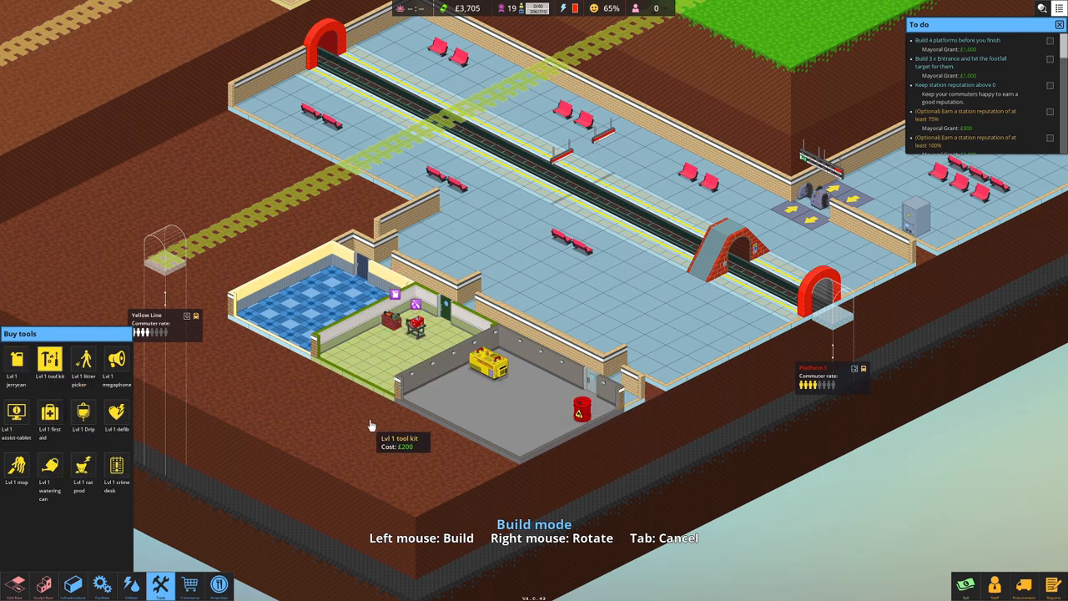
pyautogui.moveTo(325, 442)
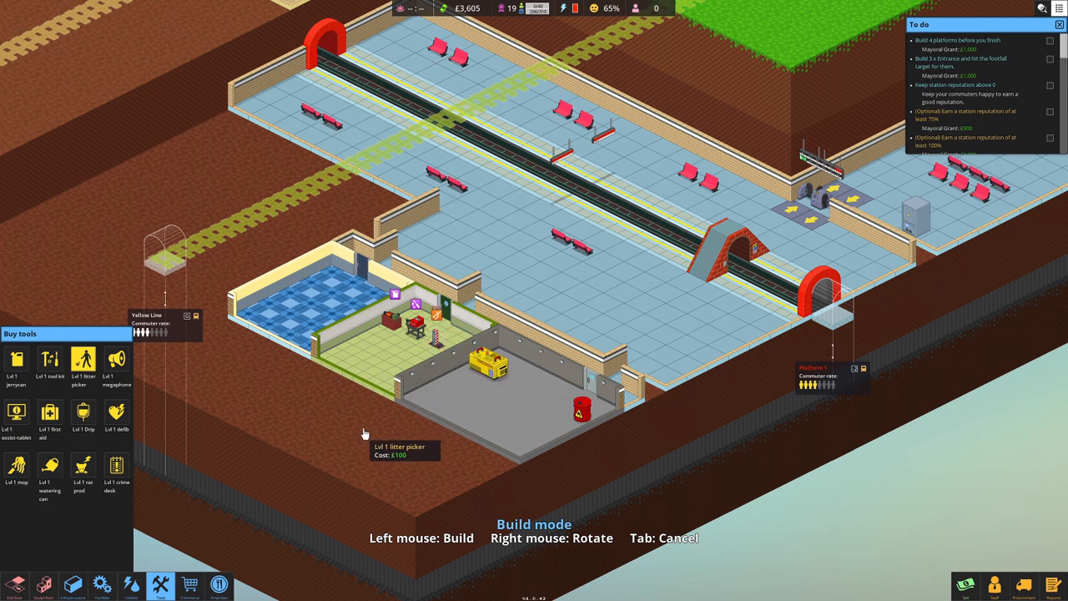
pyautogui.moveTo(140, 365)
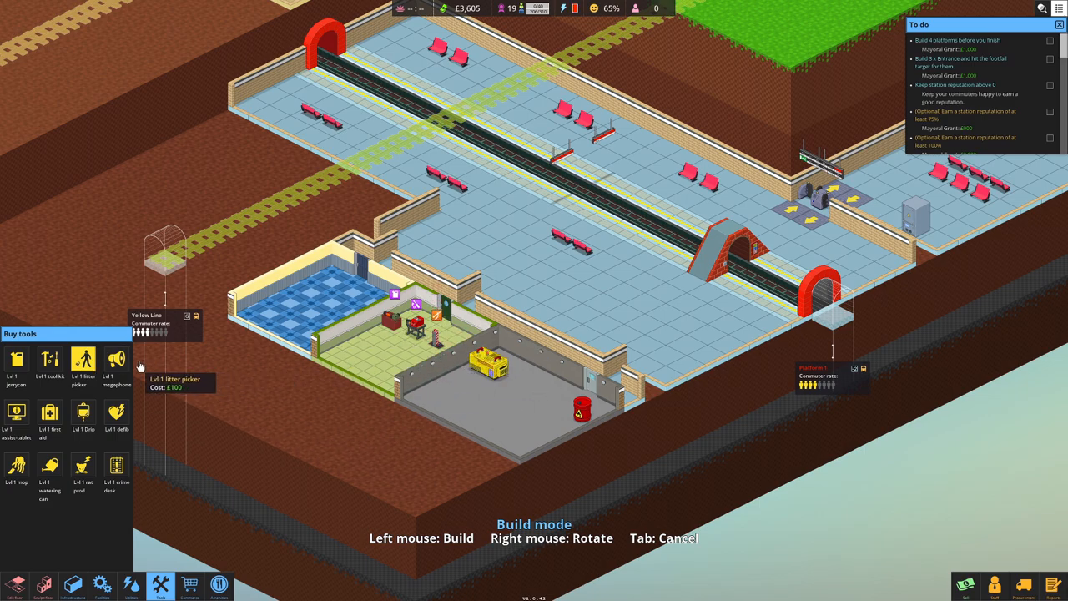
pyautogui.moveTo(104, 402)
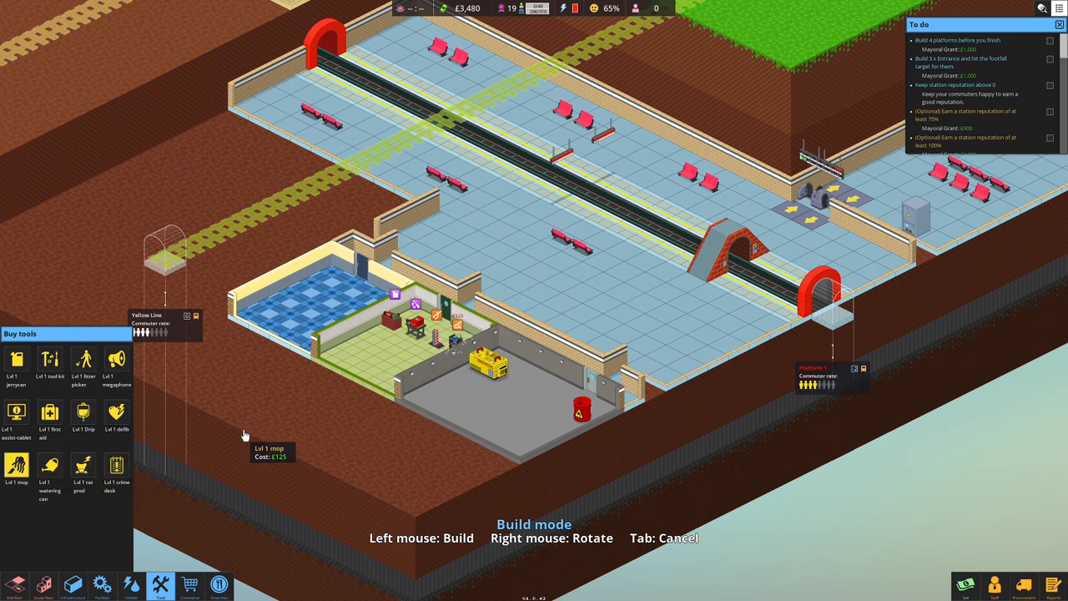
pyautogui.moveTo(214, 420)
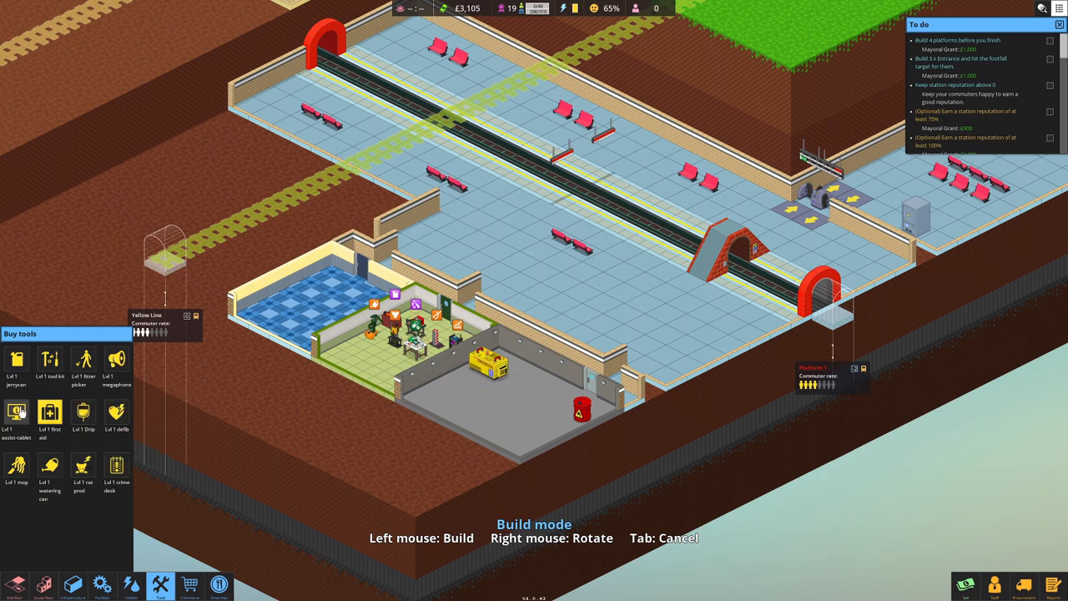
pyautogui.moveTo(99, 499)
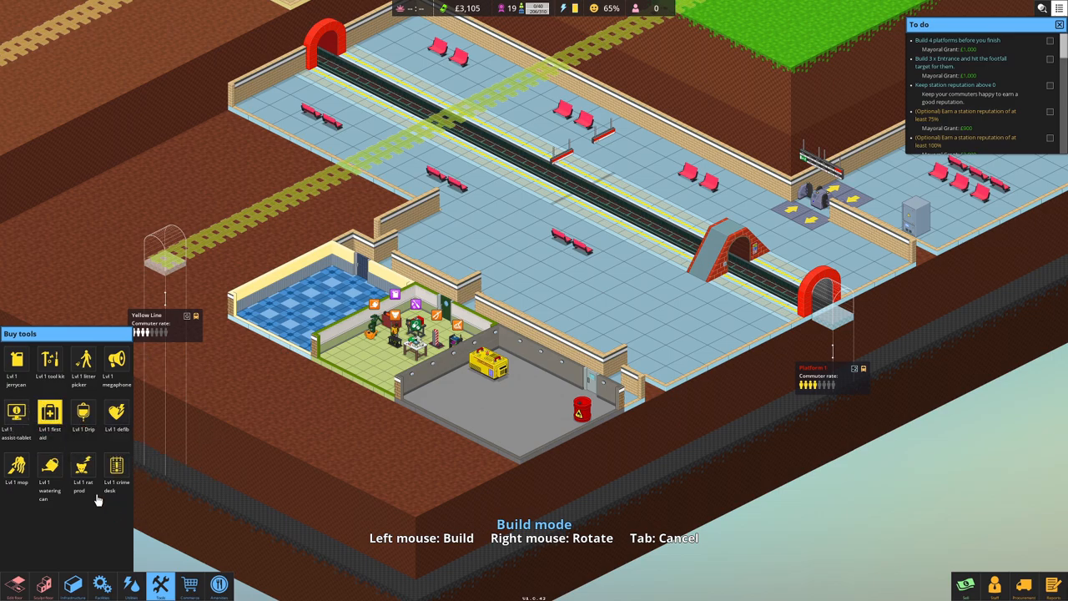
pyautogui.moveTo(83, 467)
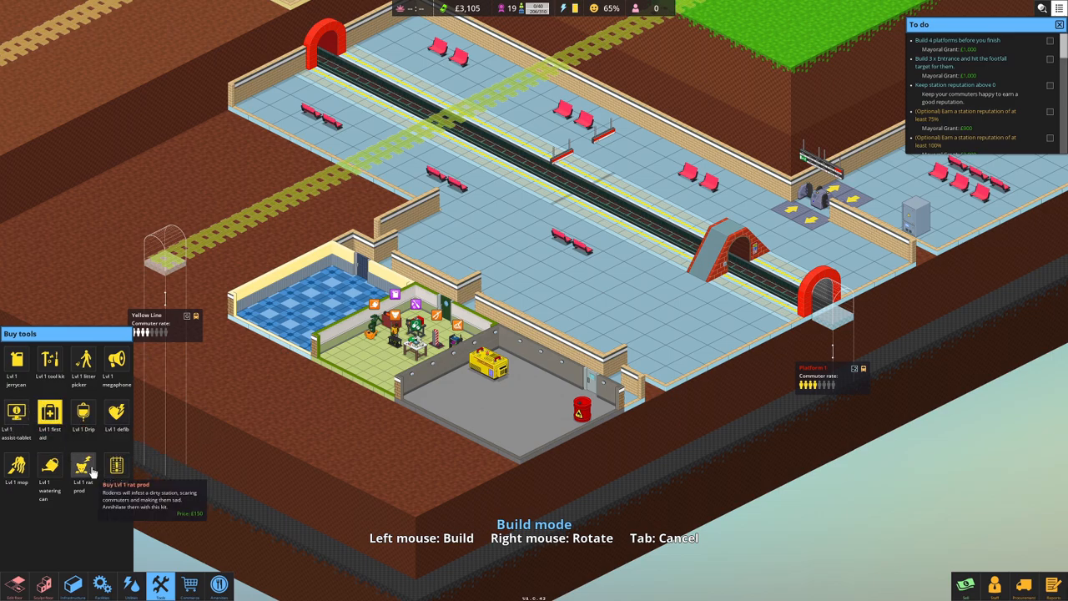
pyautogui.moveTo(117, 467)
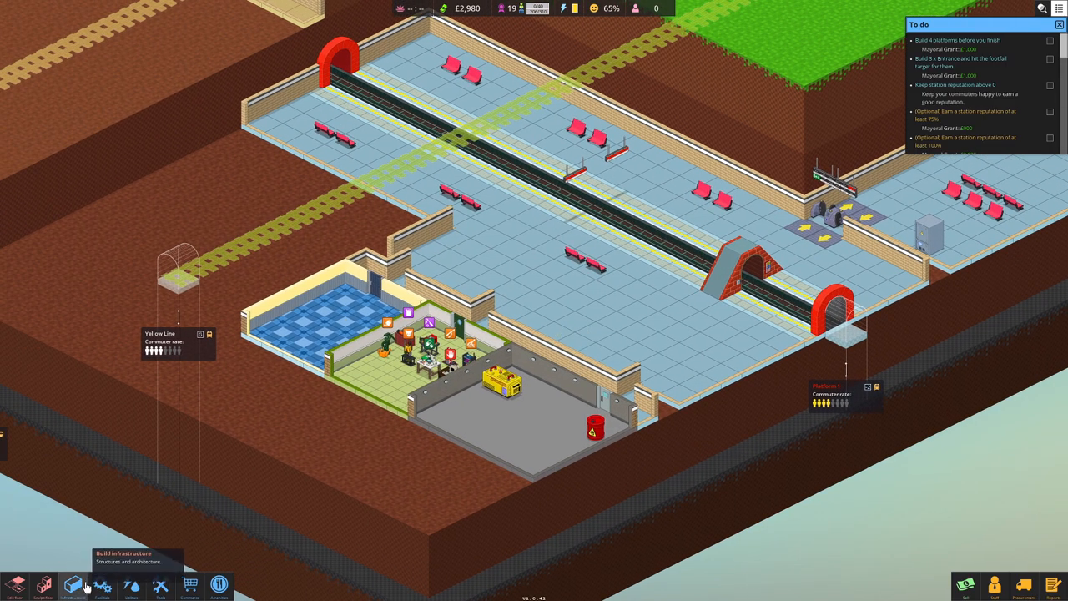
# Step: Furnish the staff room with a staff chair, vending machine and water cooler, then browse utilities
pyautogui.click(74, 584)
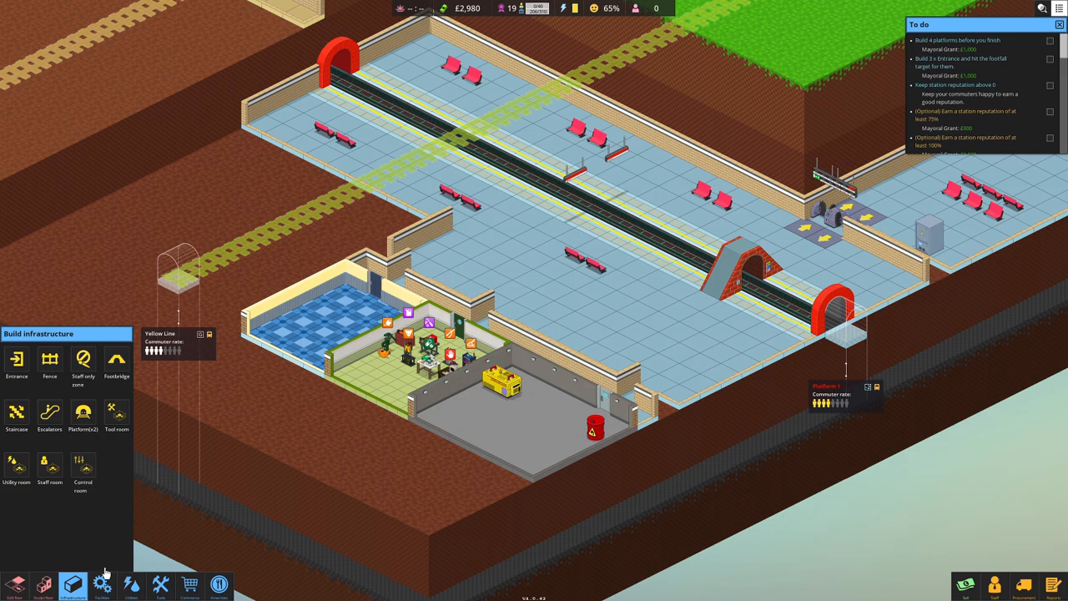
pyautogui.click(102, 584)
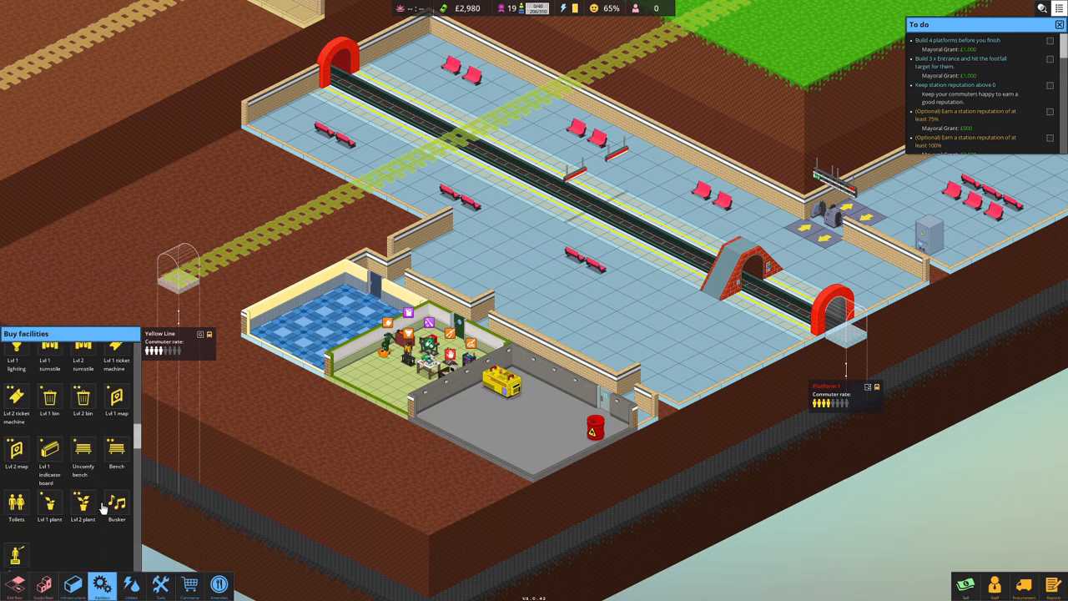
pyautogui.scroll(-3)
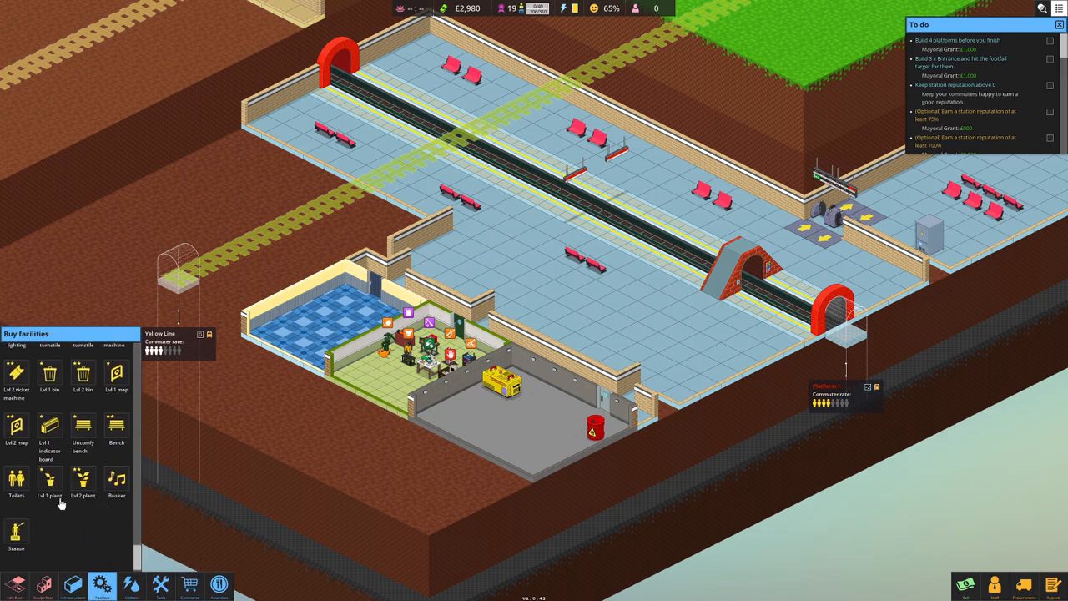
pyautogui.scroll(-3)
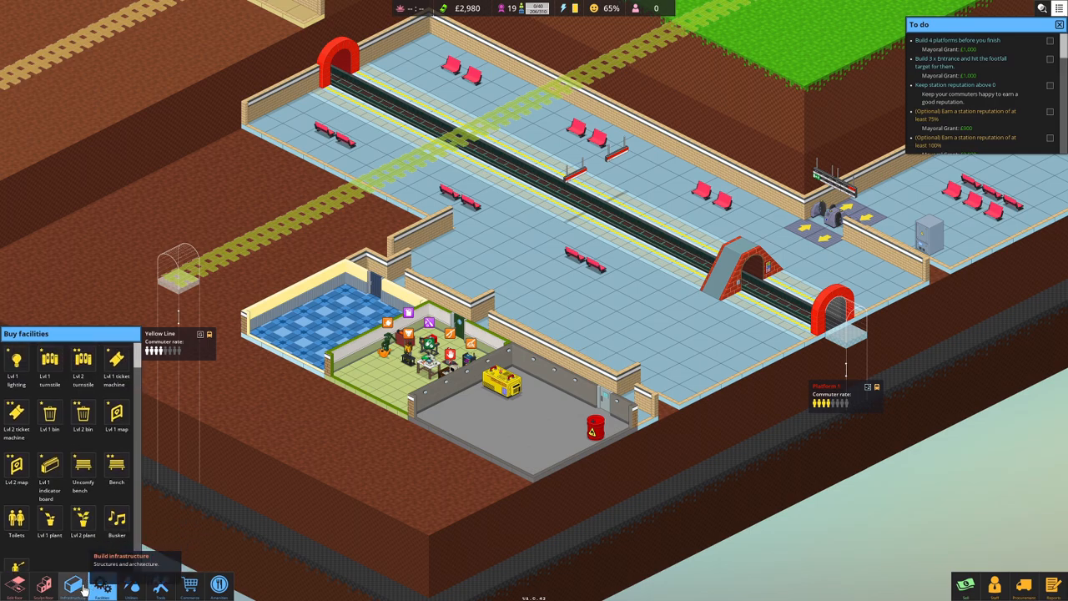
pyautogui.click(117, 467)
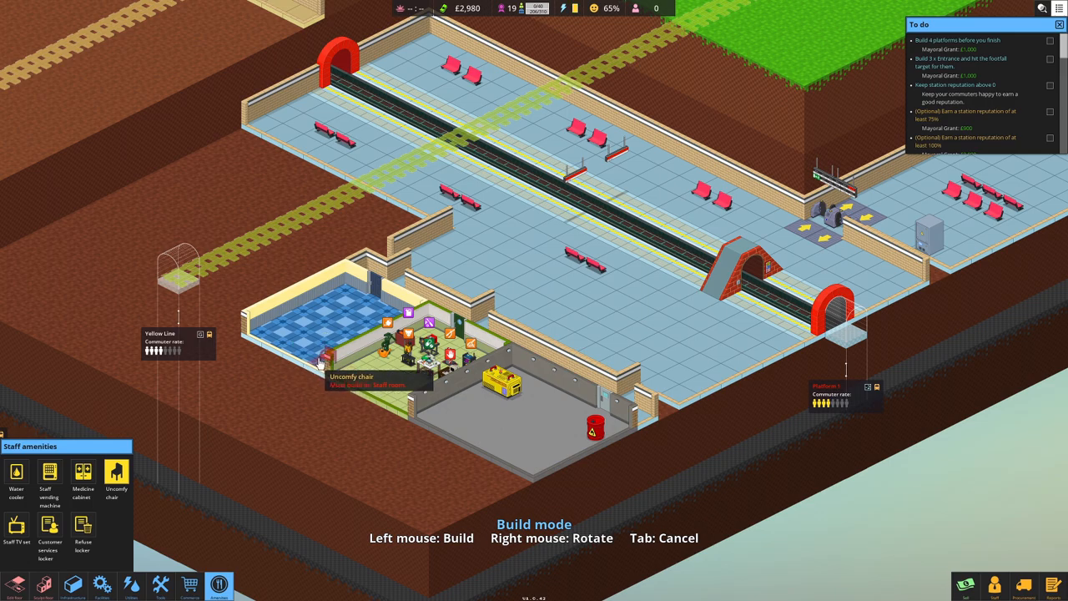
pyautogui.click(17, 527)
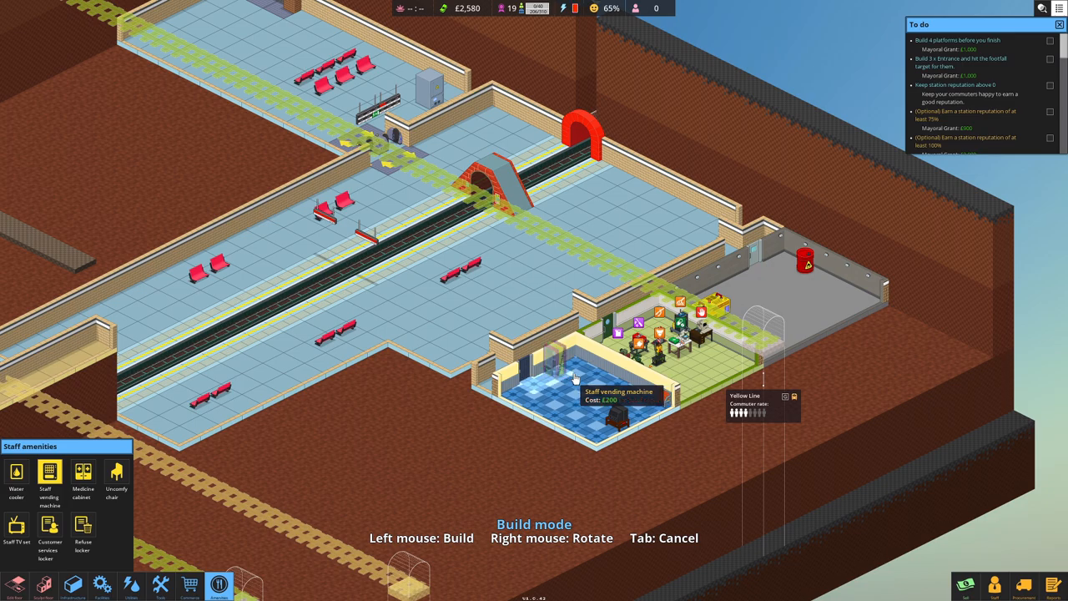
pyautogui.click(575, 350)
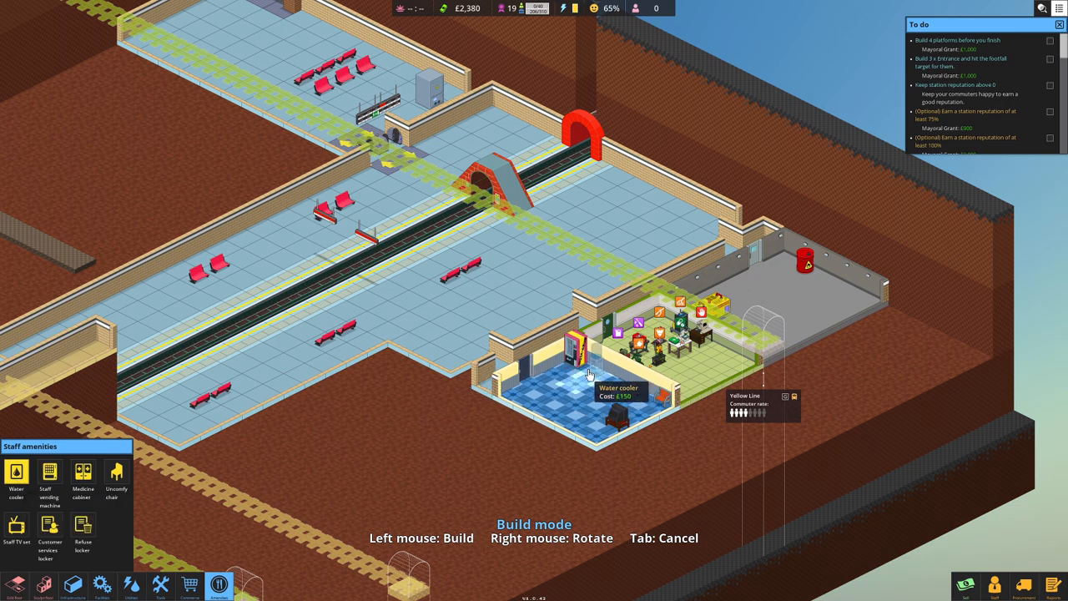
pyautogui.click(592, 370)
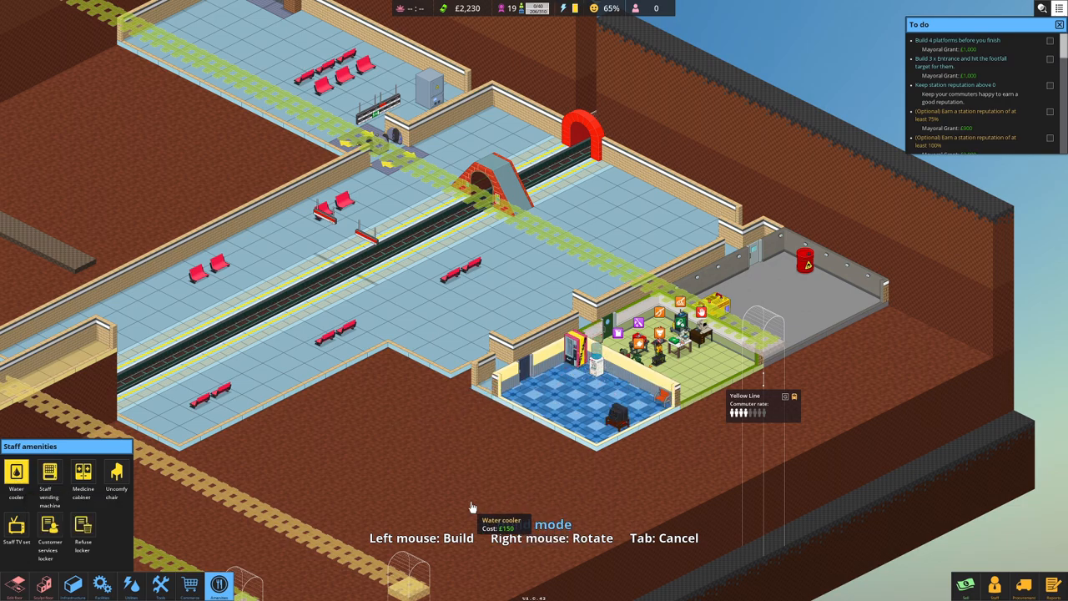
pyautogui.click(130, 584)
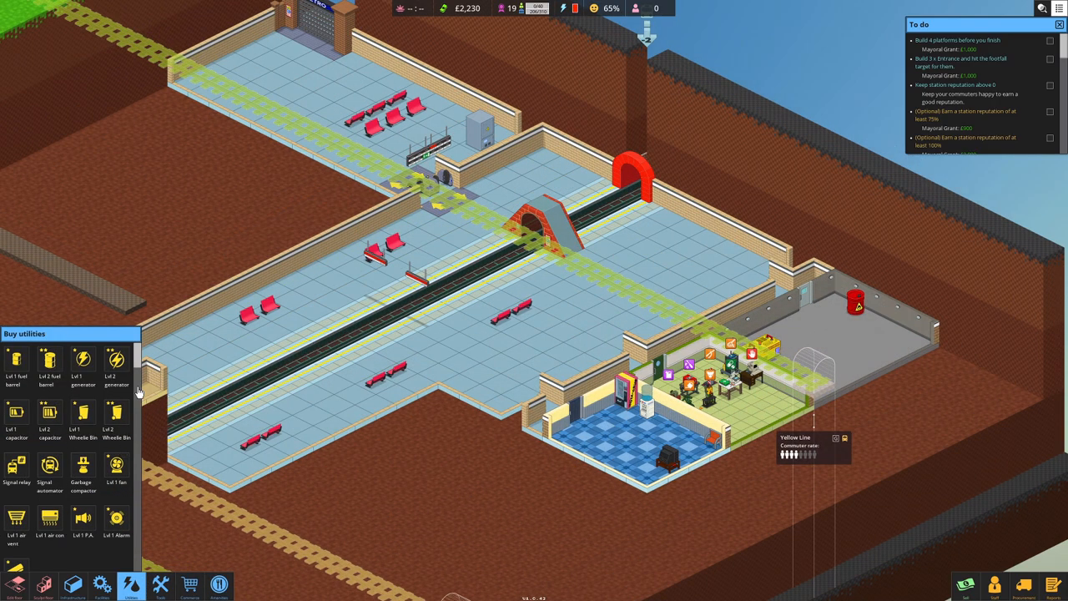
pyautogui.moveTo(59, 432)
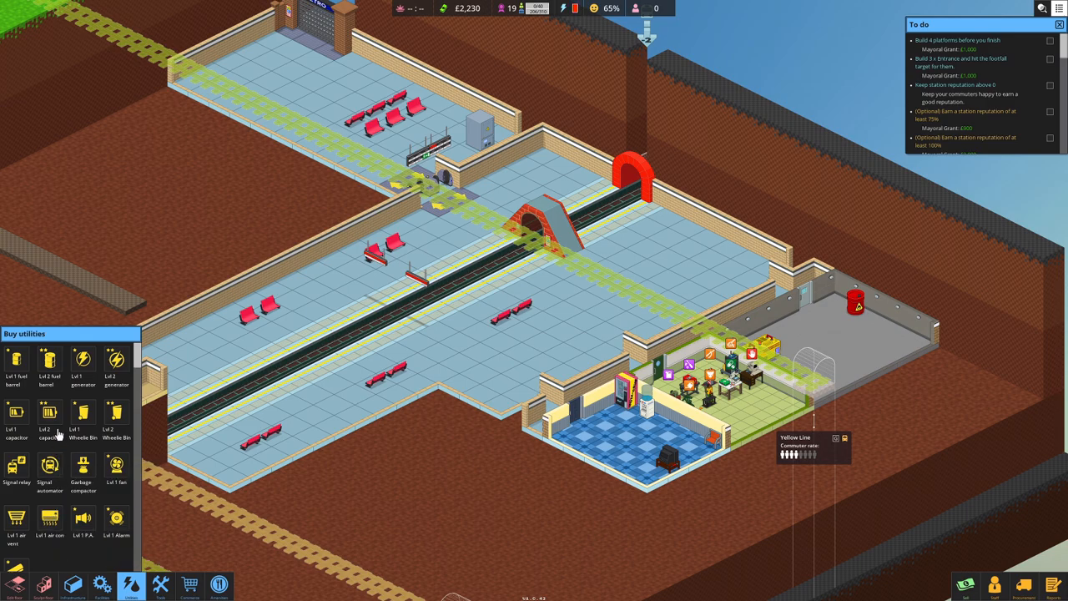
pyautogui.moveTo(82, 463)
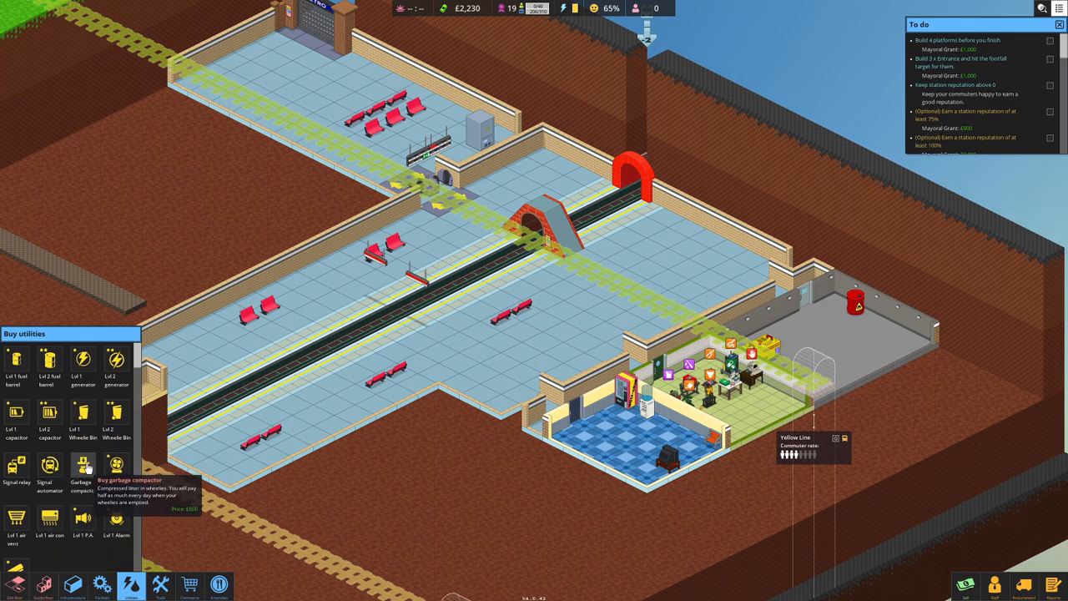
pyautogui.moveTo(117, 414)
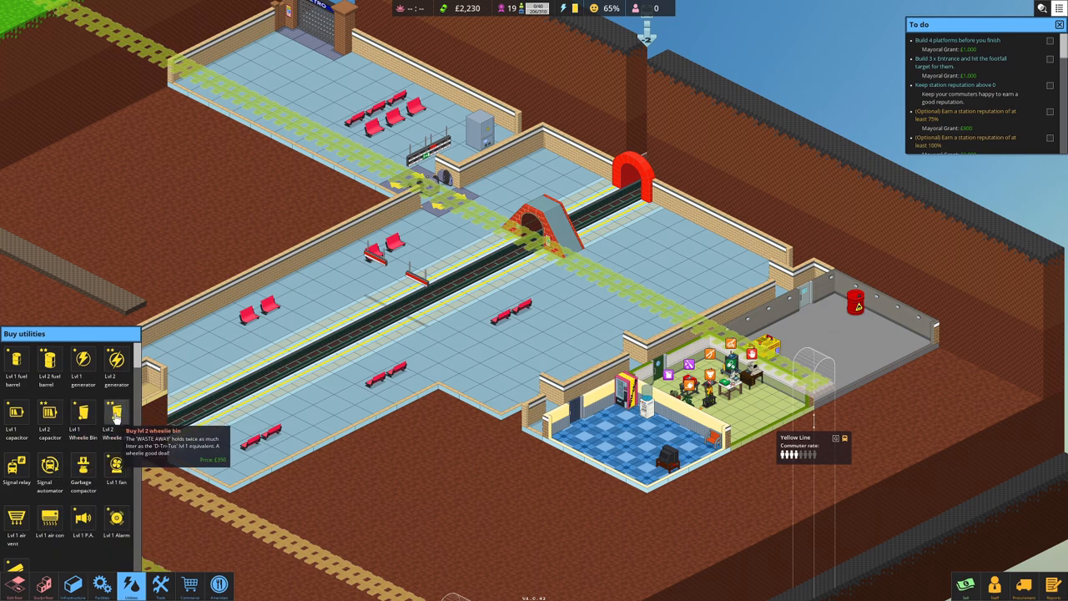
# Step: Place Lvl 1 wheelie bins from Buy utilities inside the tool room
pyautogui.click(117, 414)
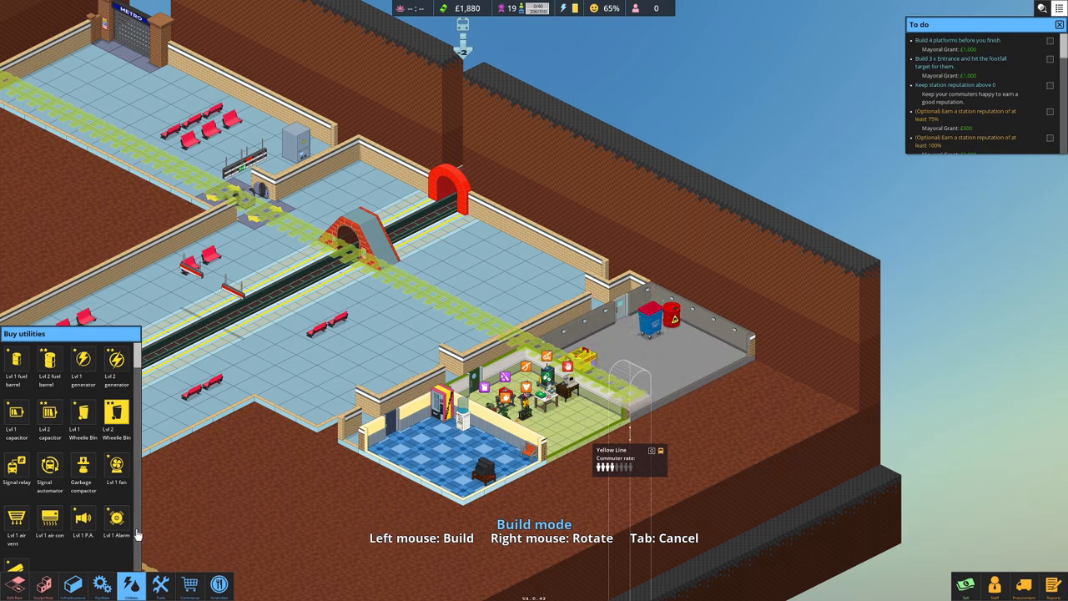
pyautogui.moveTo(50, 464)
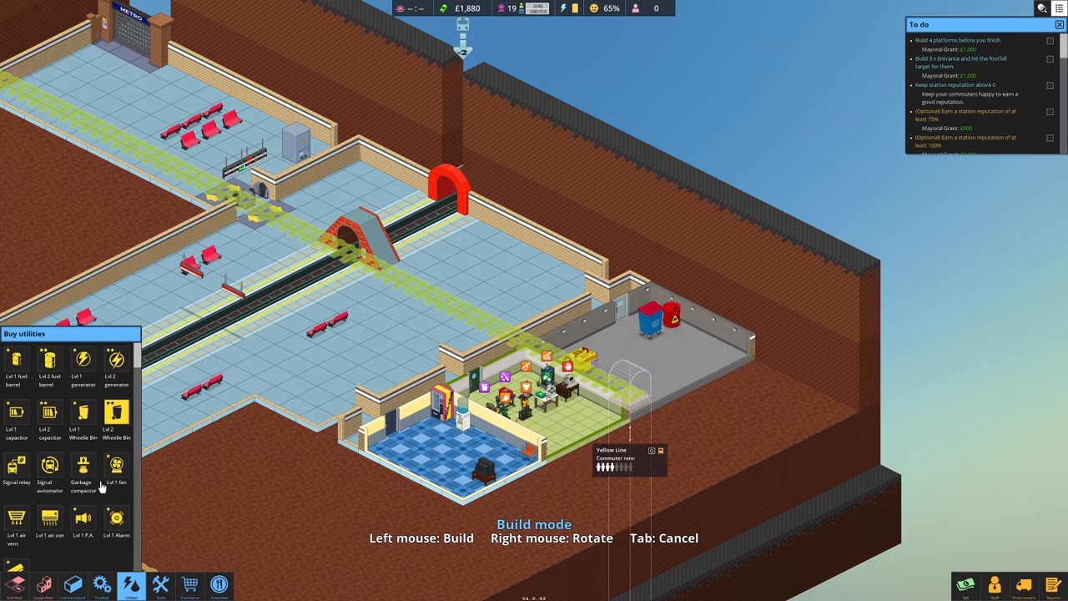
pyautogui.moveTo(97, 454)
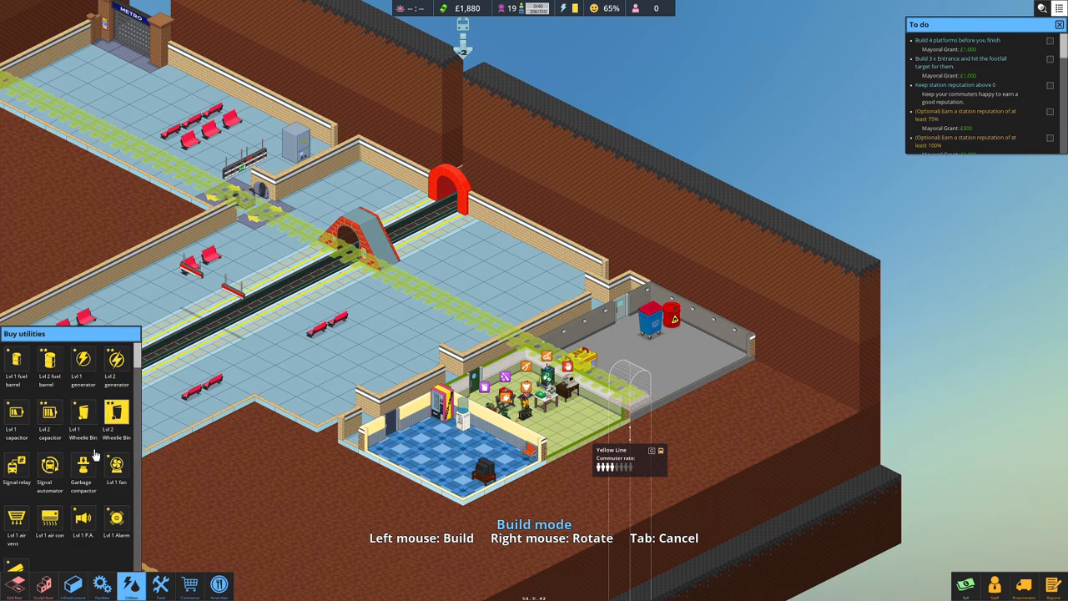
pyautogui.moveTo(96, 457)
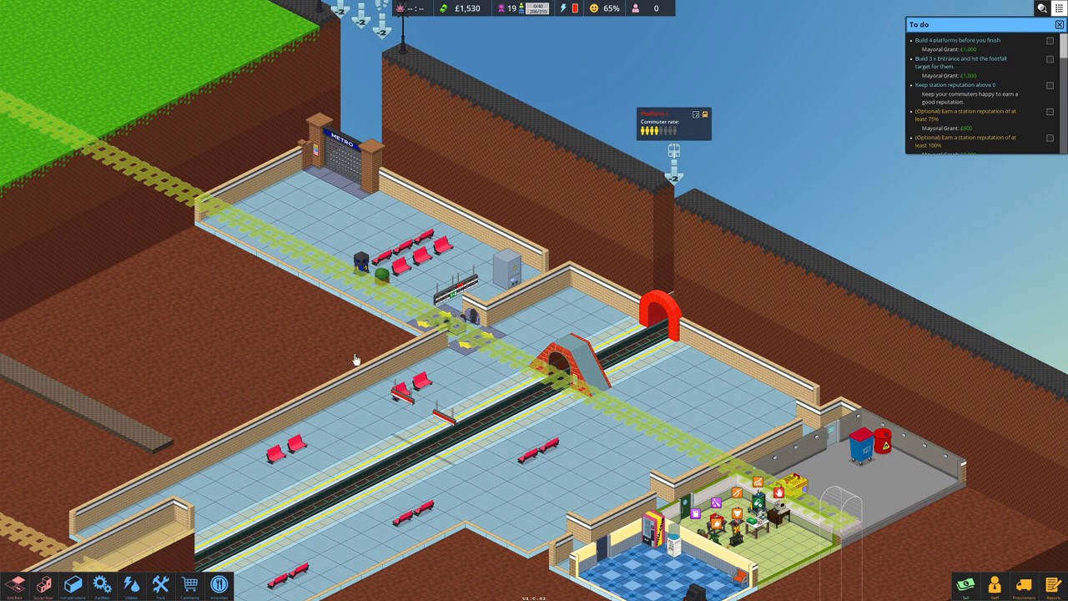
pyautogui.moveTo(342, 354)
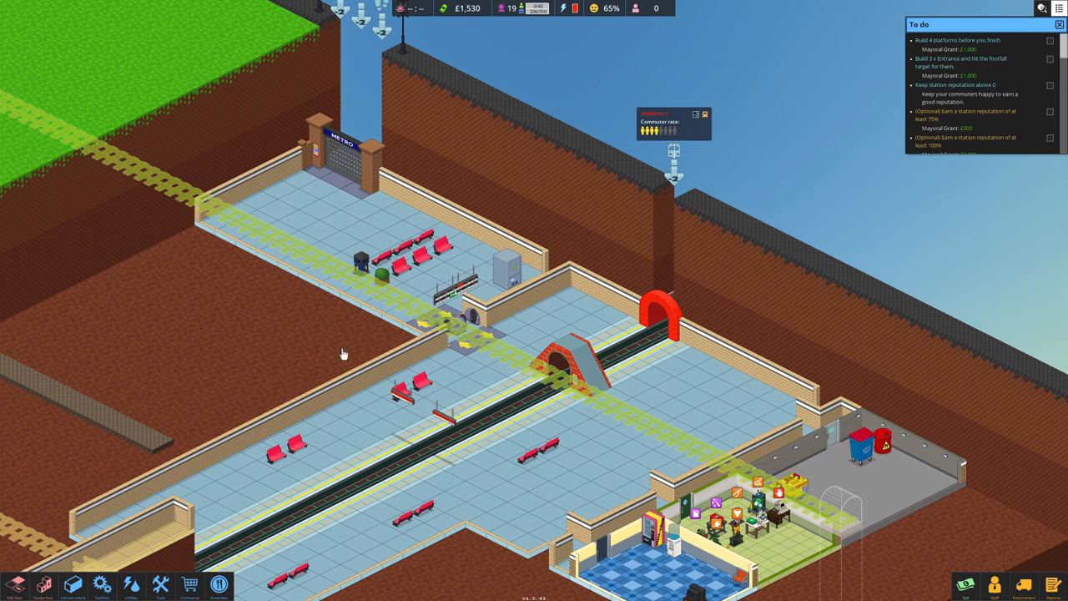
pyautogui.moveTo(342, 354); pyautogui.dragTo(651, 359)
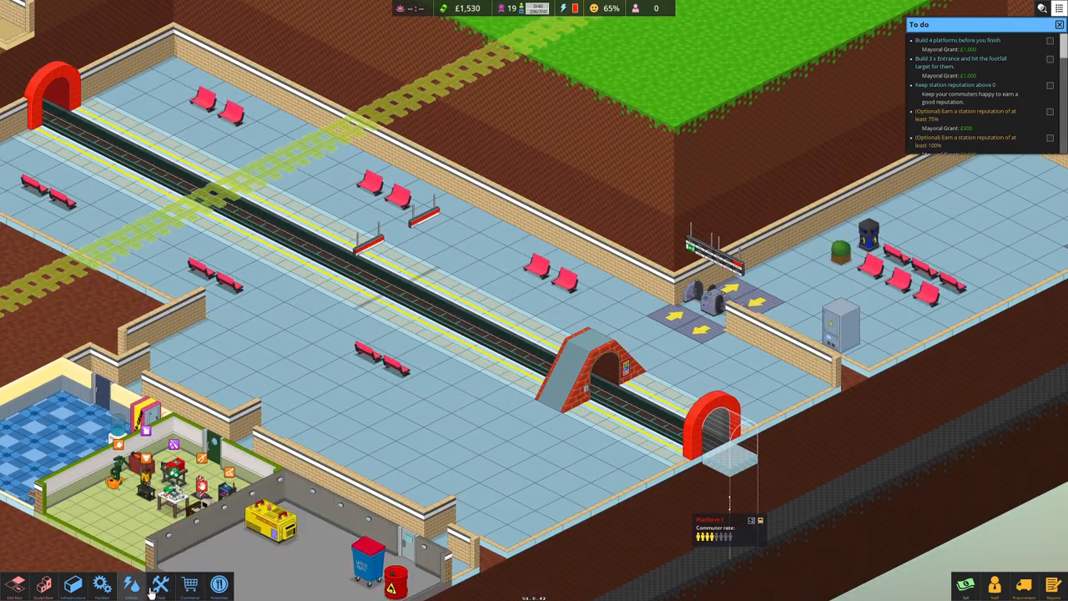
# Step: Select Lvl 1 lighting from Buy facilities to light the entrance hall and platforms
pyautogui.click(102, 584)
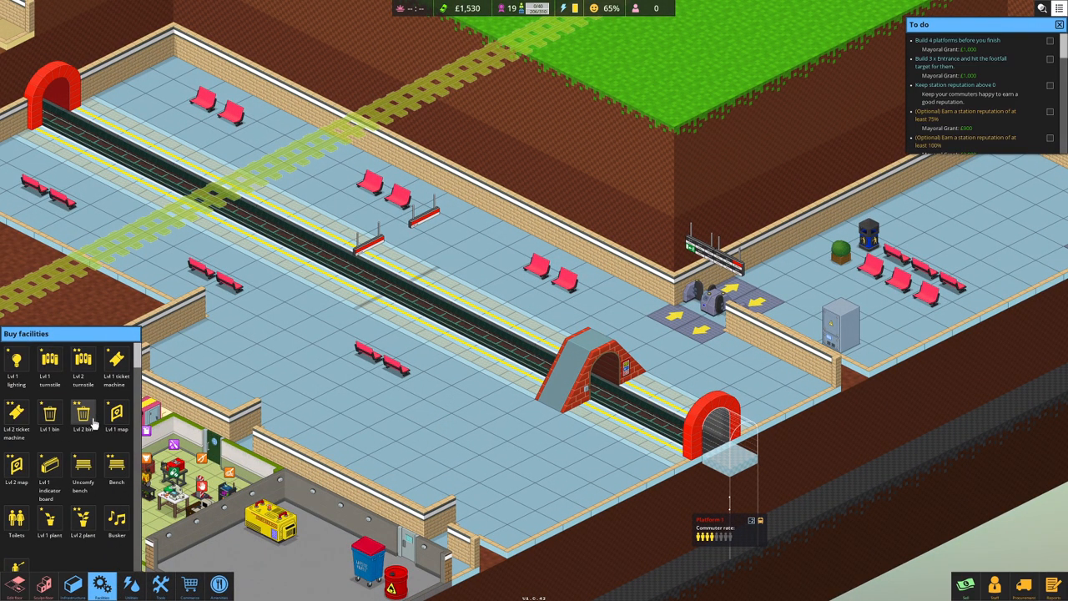
pyautogui.click(83, 414)
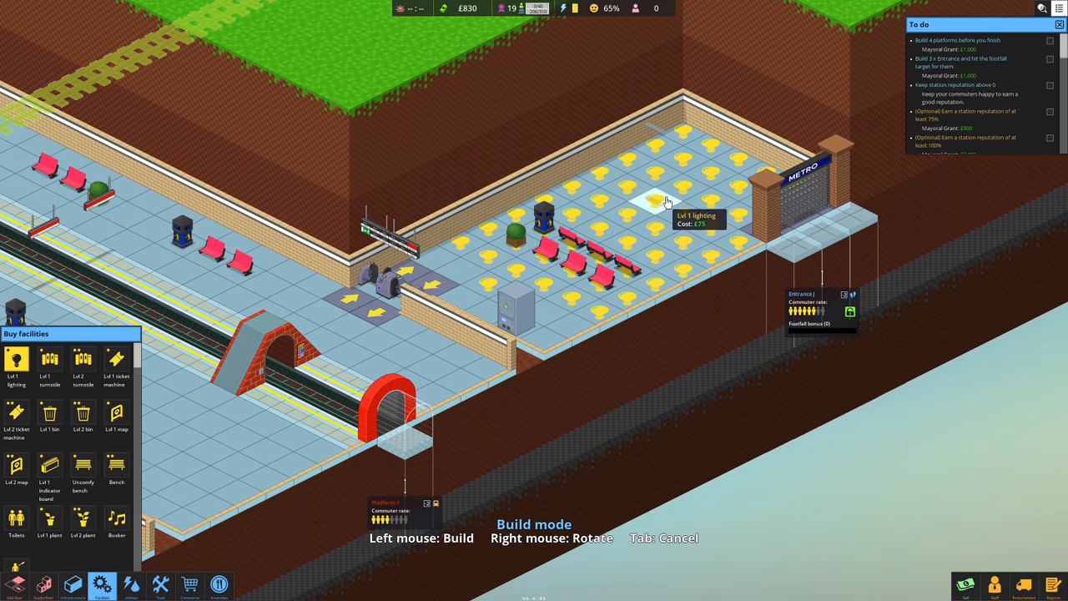
pyautogui.moveTo(609, 231)
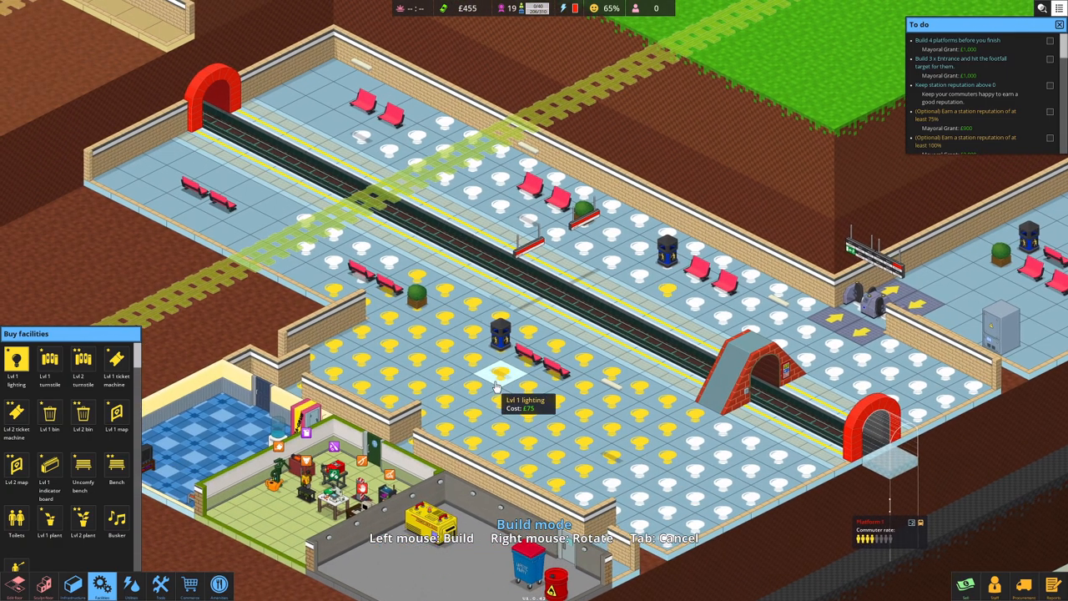
pyautogui.moveTo(387, 359)
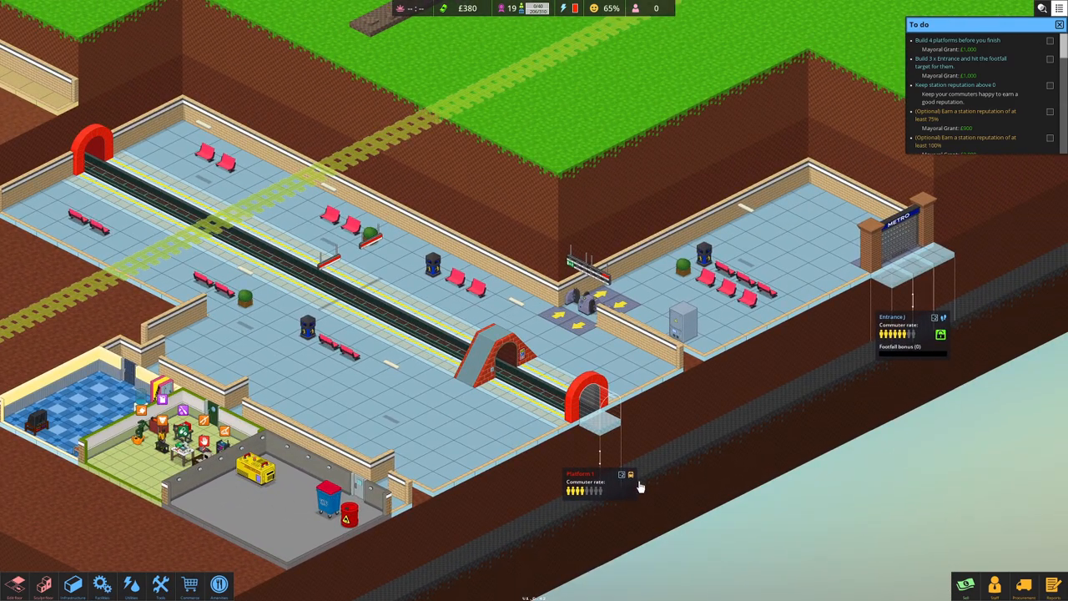
pyautogui.moveTo(721, 332)
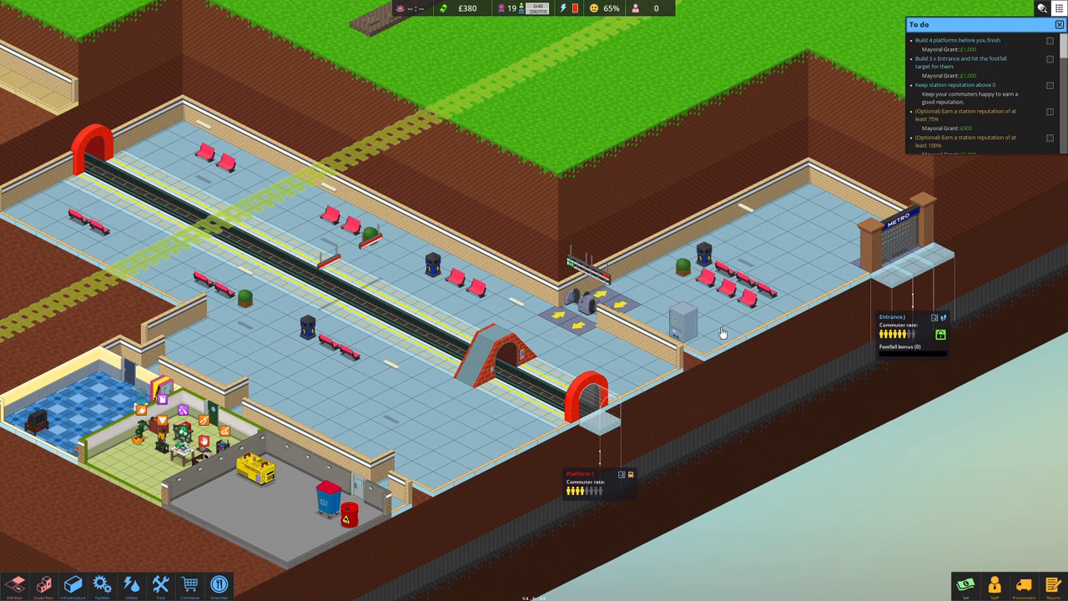
pyautogui.moveTo(893, 257)
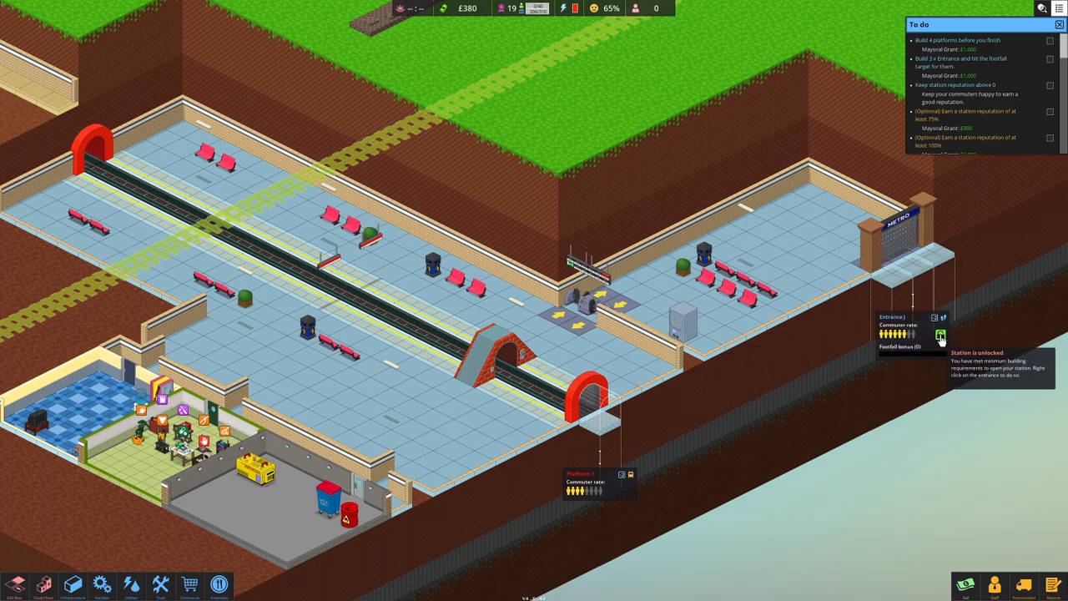
# Step: Open the station entrance to passengers and bring up the Manage staff window
pyautogui.click(941, 337)
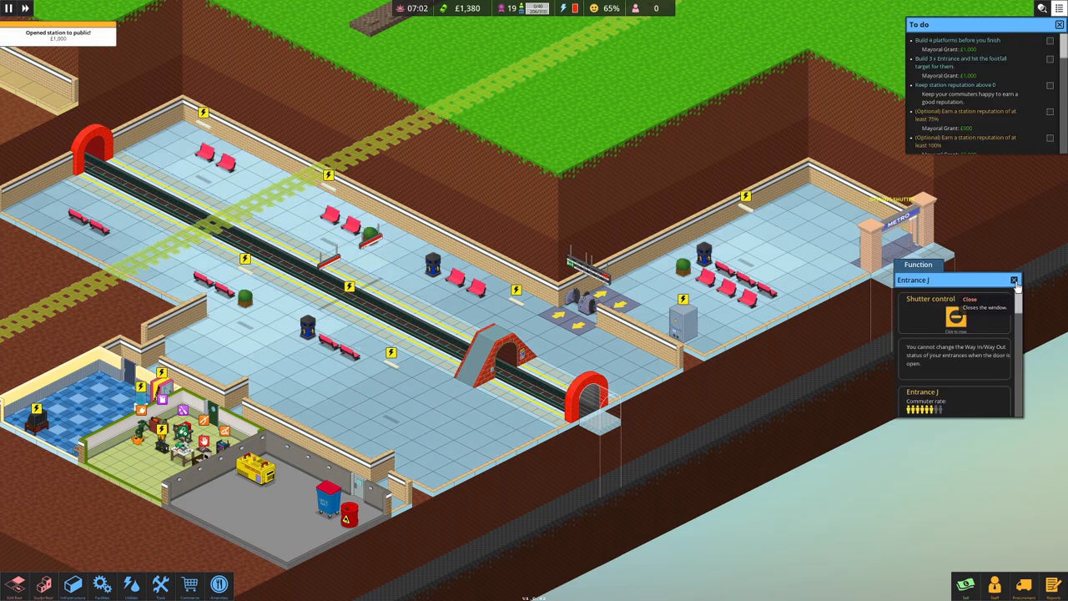
pyautogui.click(1015, 280)
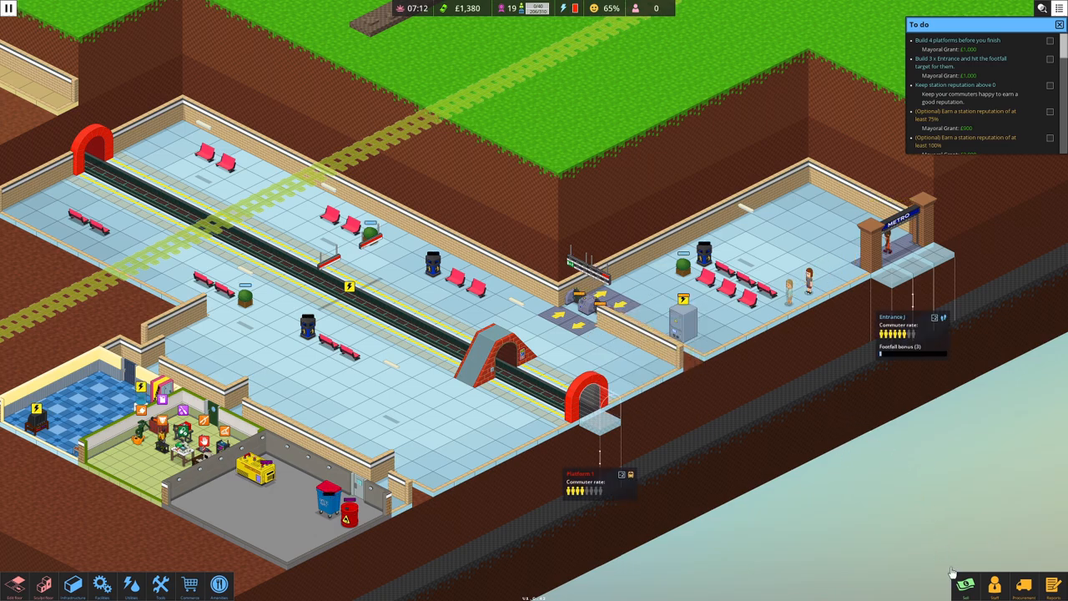
pyautogui.click(994, 584)
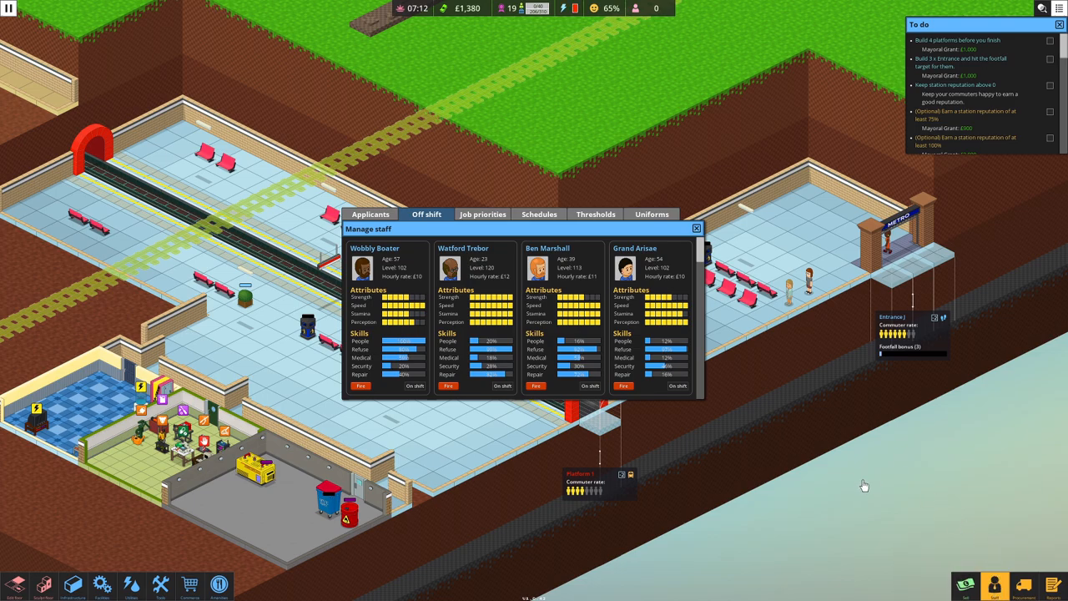
pyautogui.moveTo(400, 325)
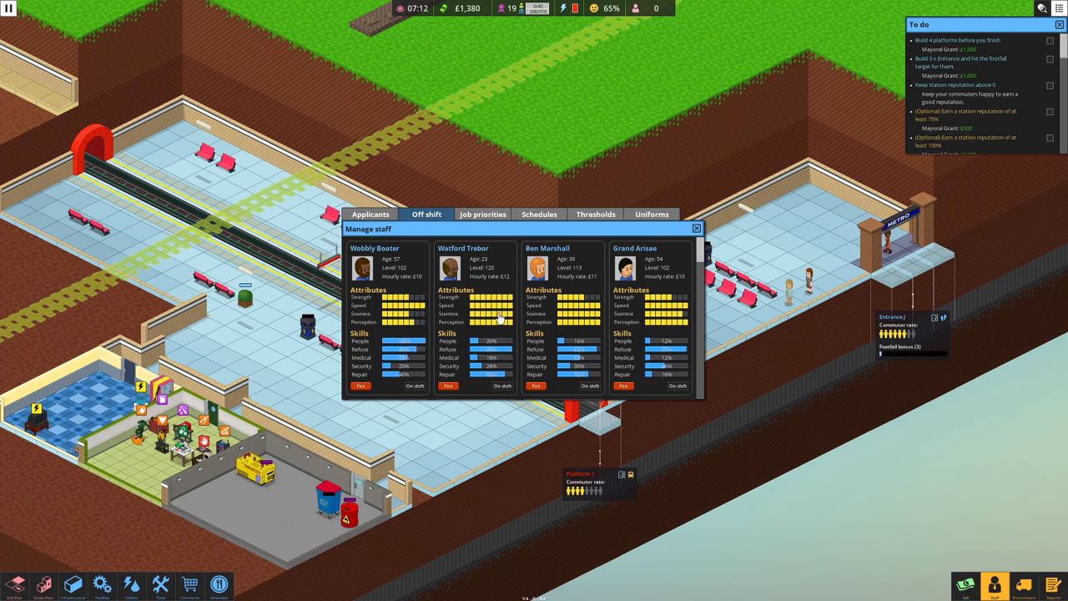
pyautogui.moveTo(449, 386)
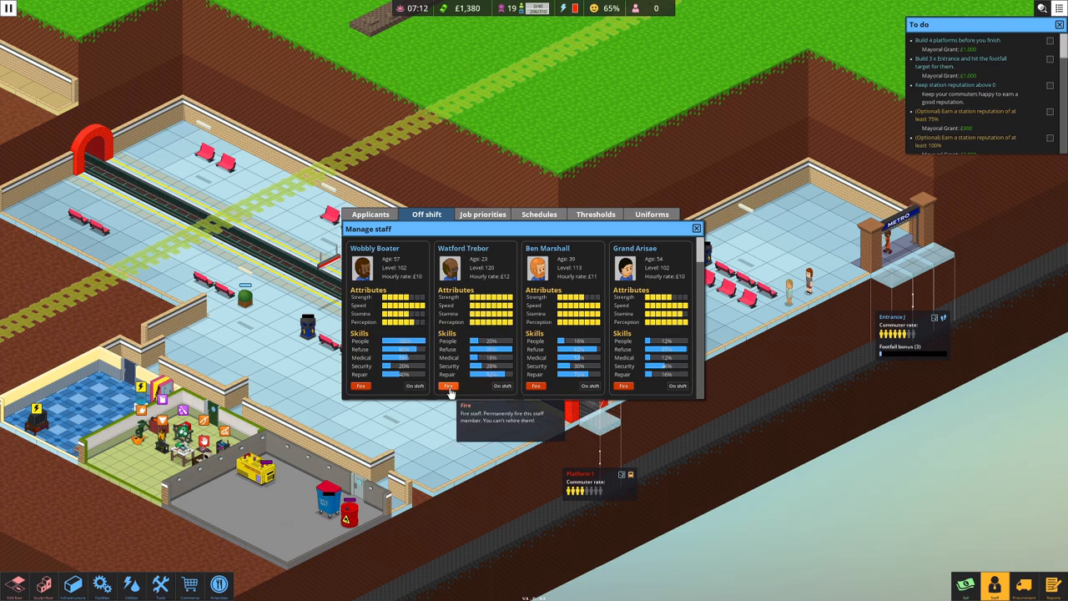
pyautogui.moveTo(501, 378)
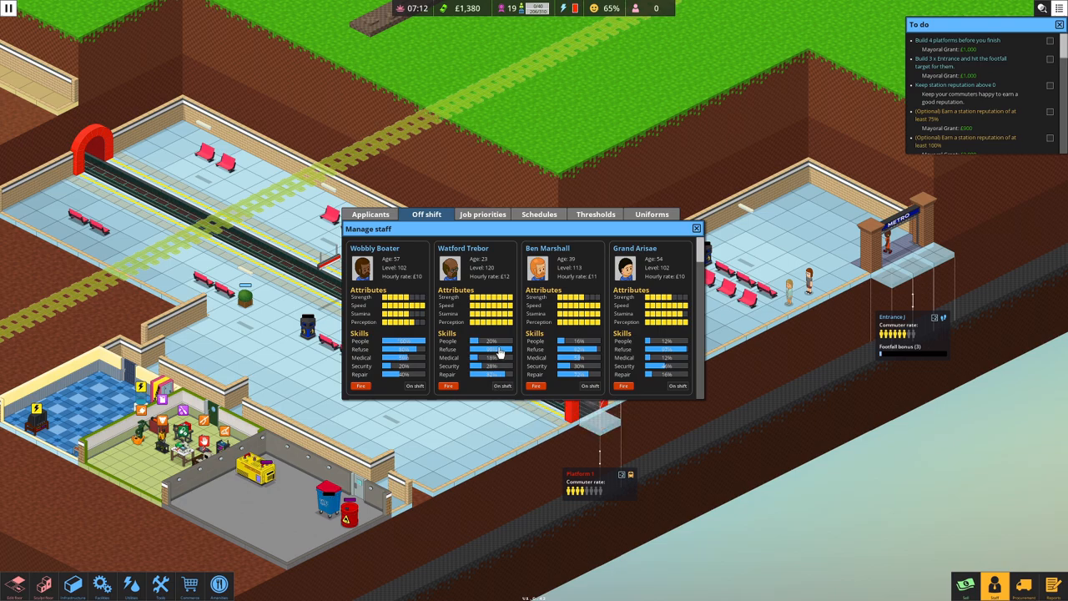
pyautogui.moveTo(501, 380)
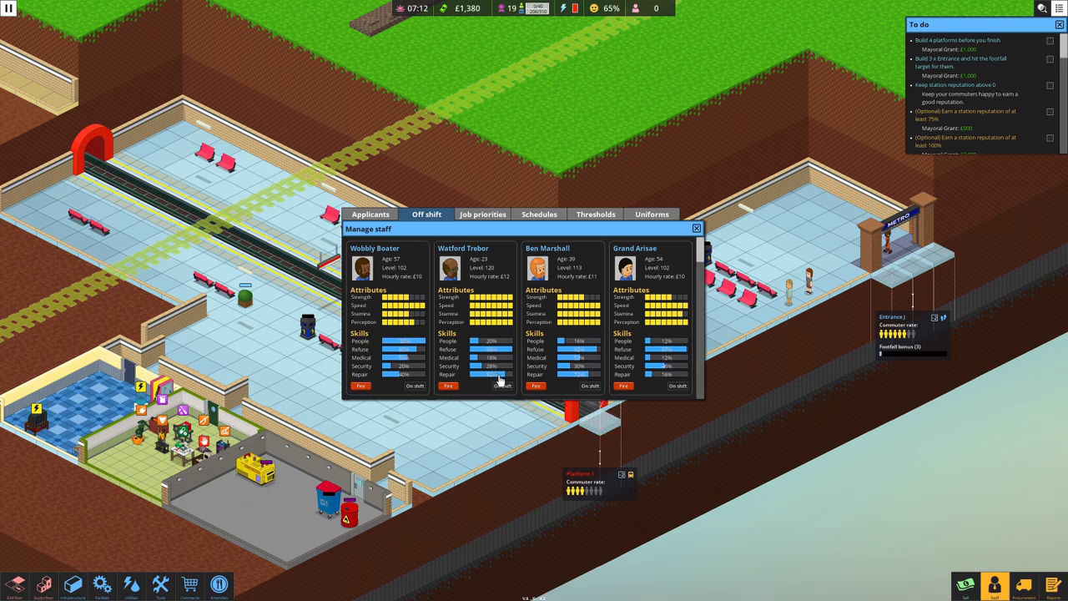
pyautogui.moveTo(504, 387)
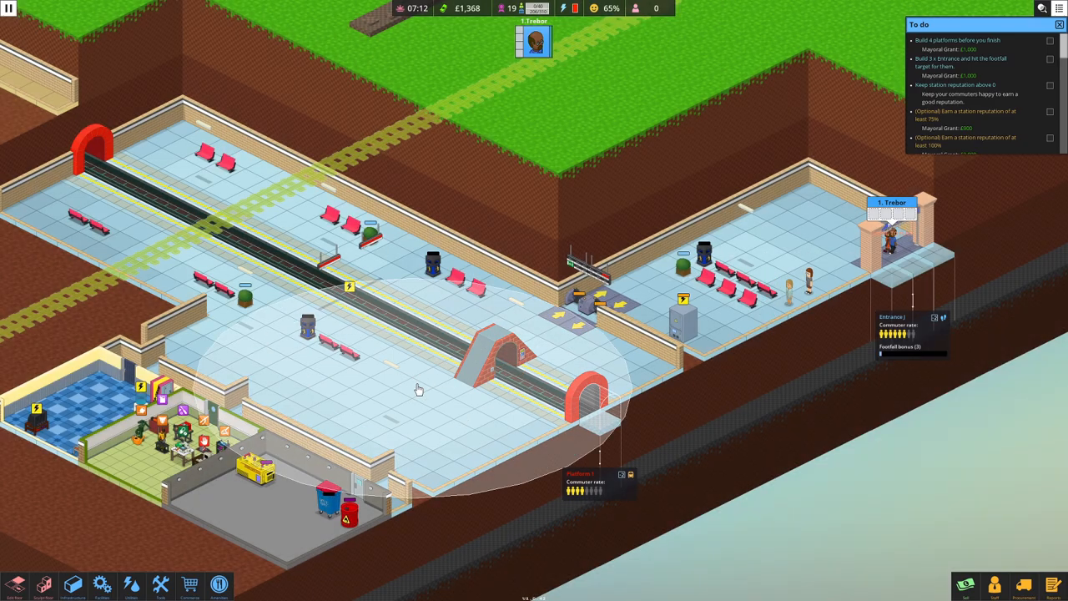
pyautogui.moveTo(809, 469)
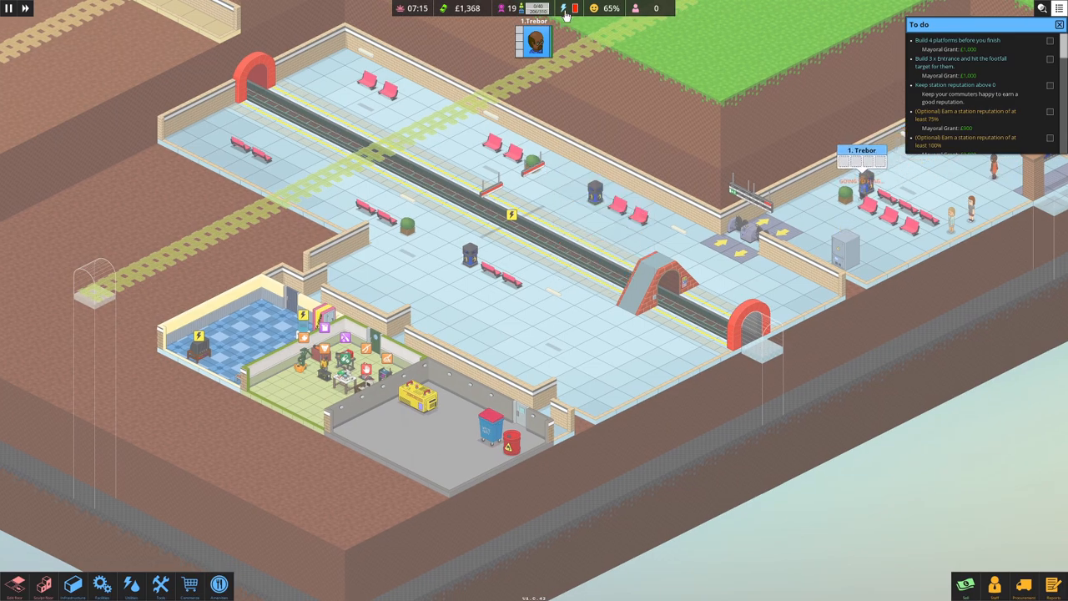
# Step: Check the power report, then choose a Lvl 2 generator from Buy utilities
pyautogui.click(564, 8)
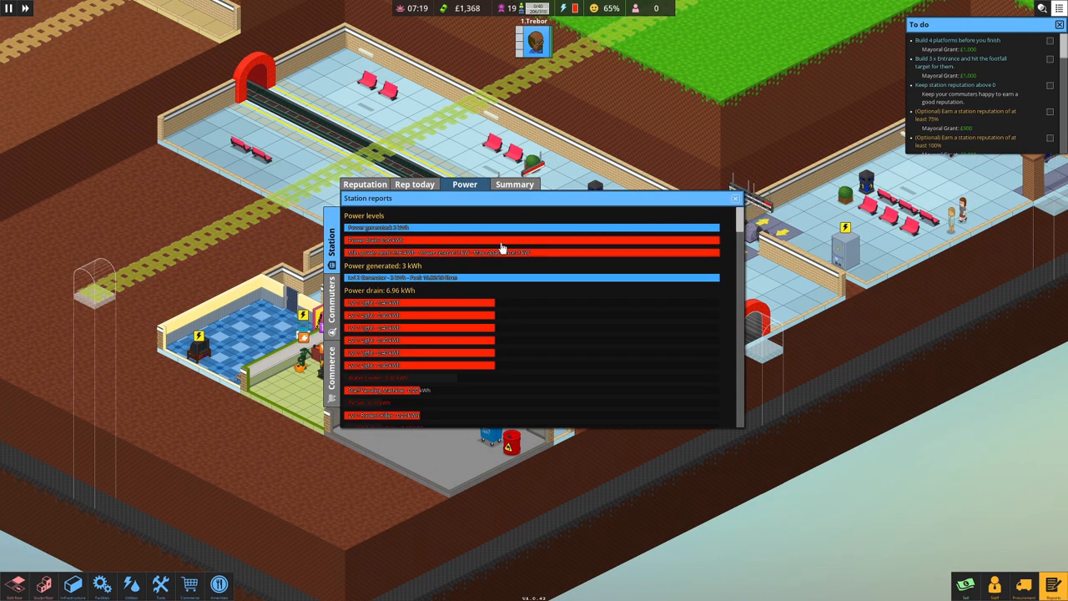
pyautogui.moveTo(736, 199)
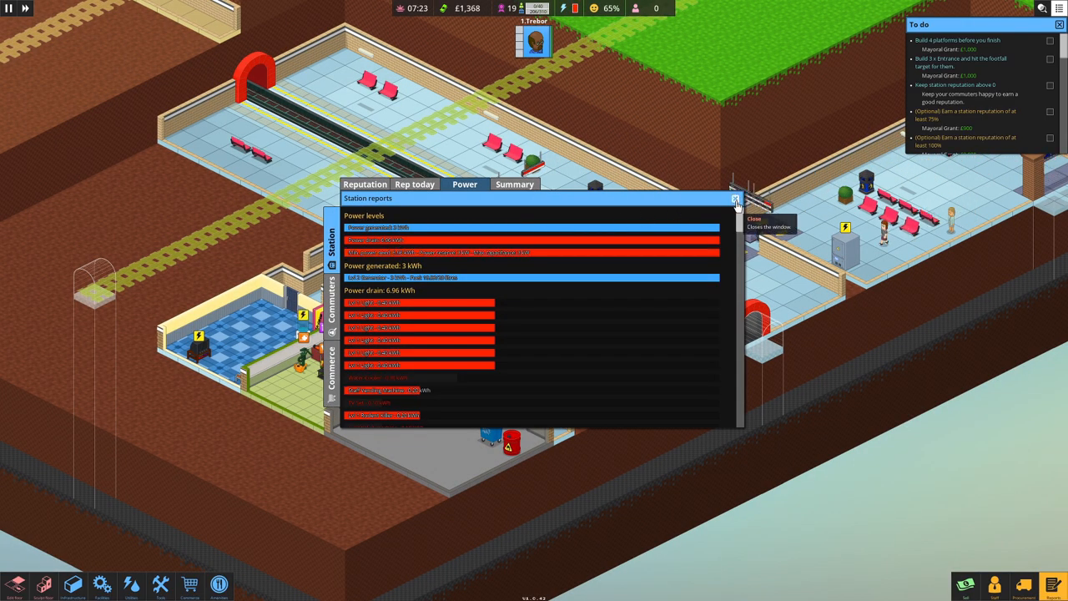
pyautogui.click(735, 198)
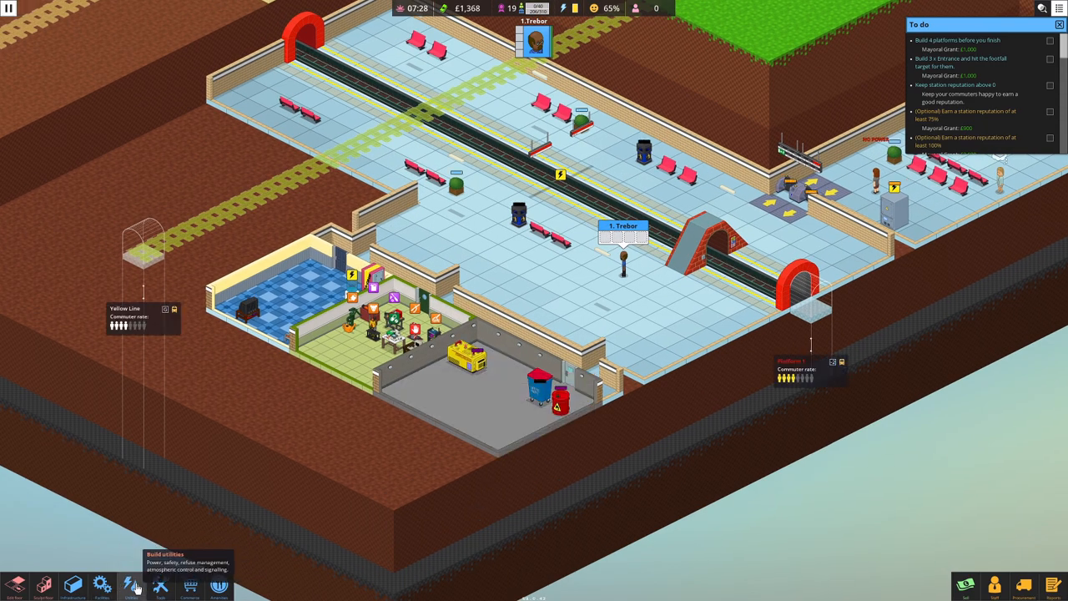
pyautogui.click(131, 584)
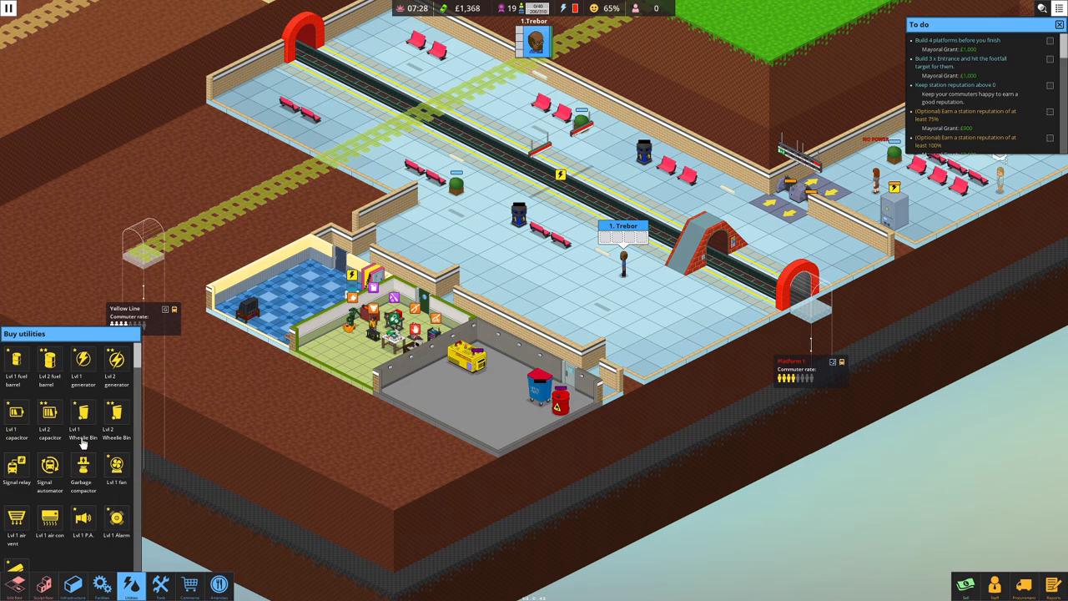
pyautogui.click(117, 364)
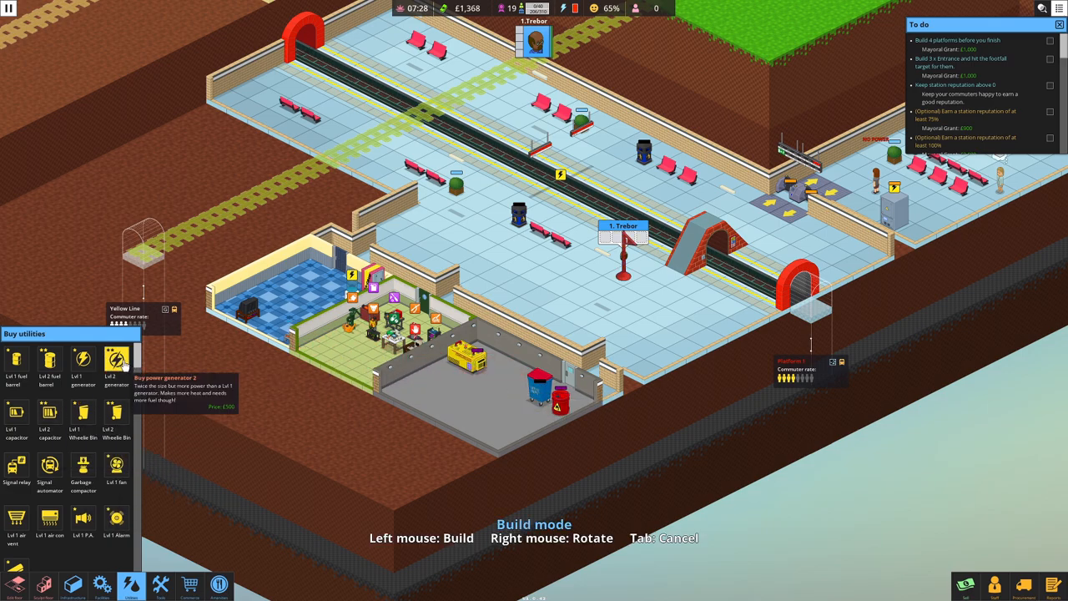
pyautogui.moveTo(509, 380)
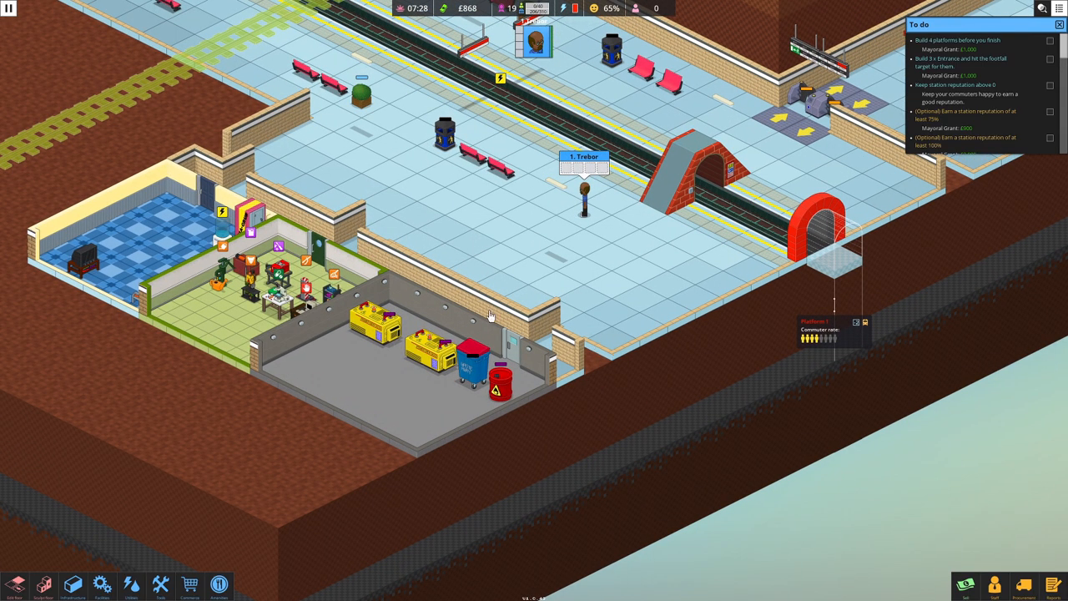
pyautogui.moveTo(564, 357)
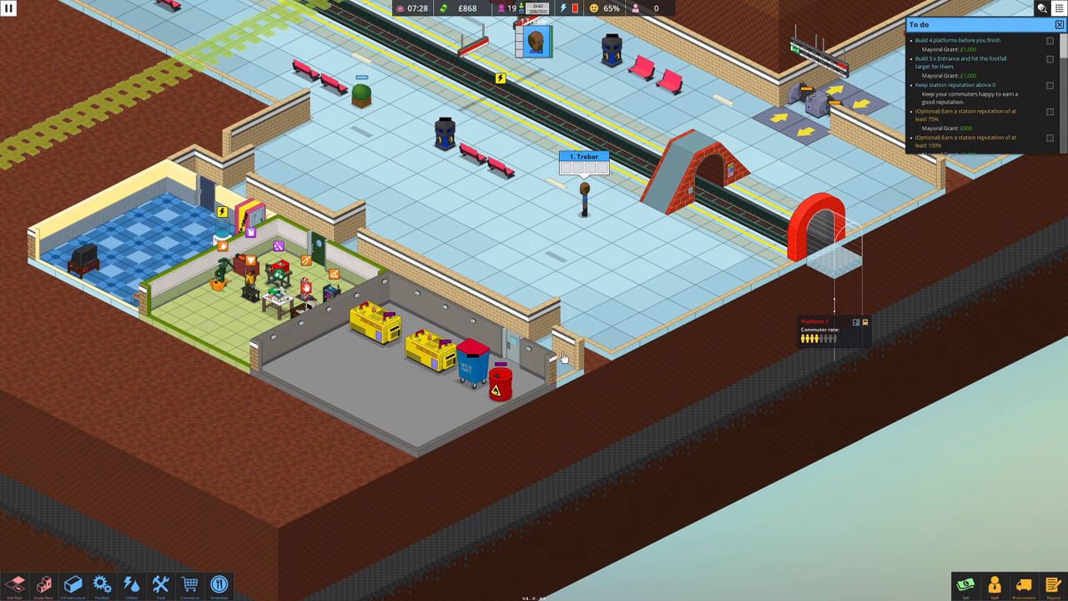
pyautogui.moveTo(487, 342)
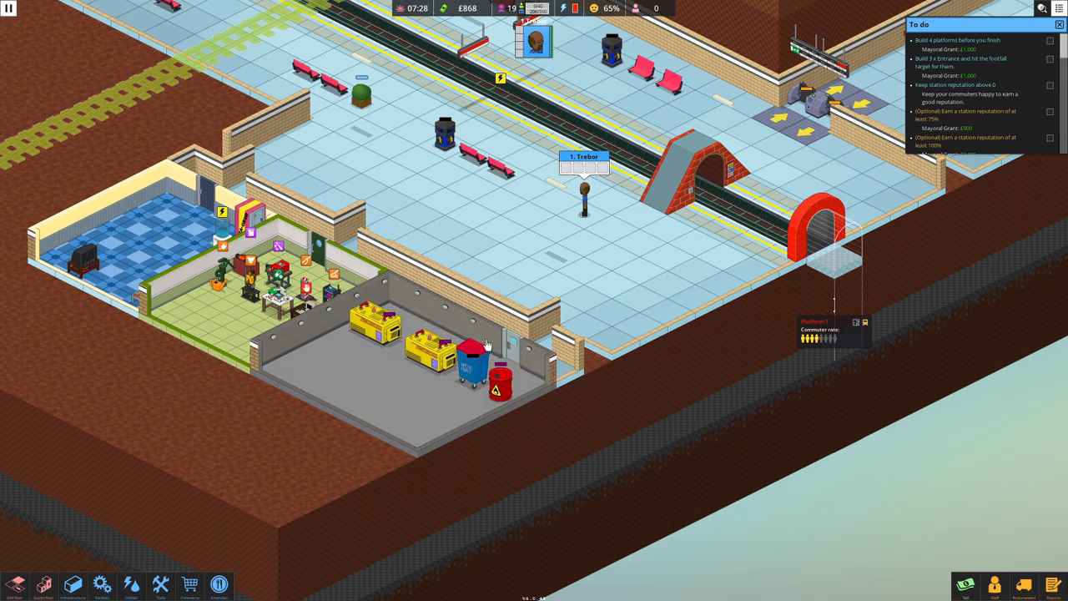
pyautogui.moveTo(552, 431)
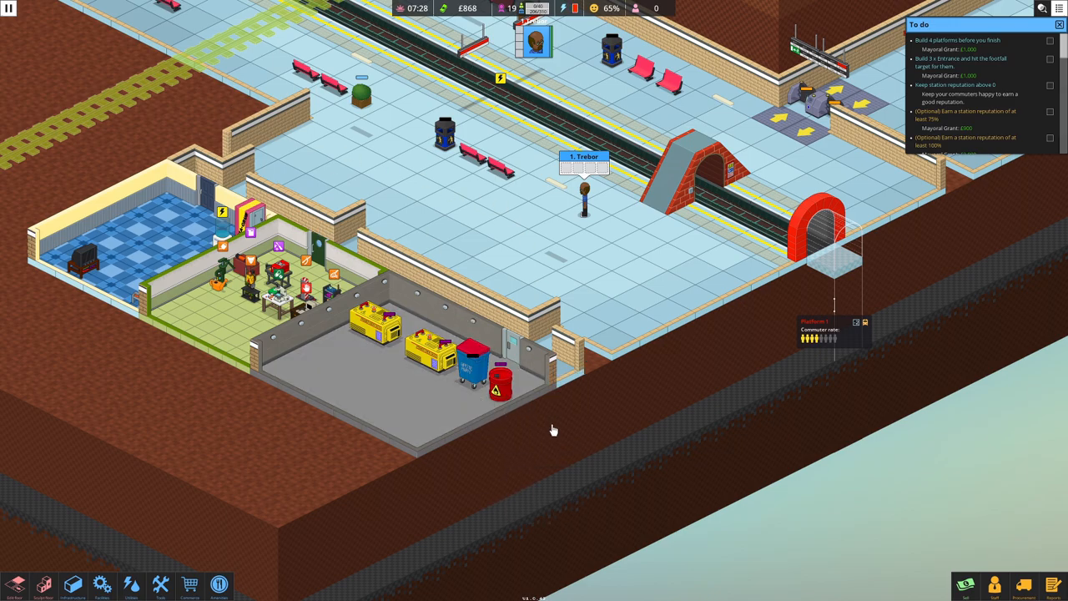
pyautogui.moveTo(73, 584)
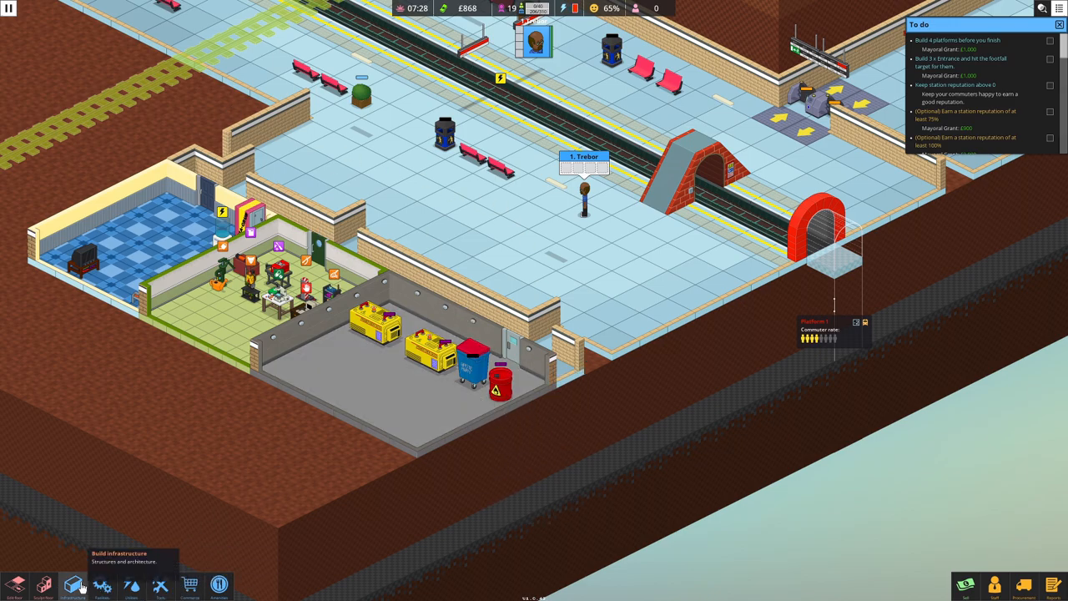
# Step: Place a second Lvl 2 power generator inside the grey utility room
pyautogui.click(73, 584)
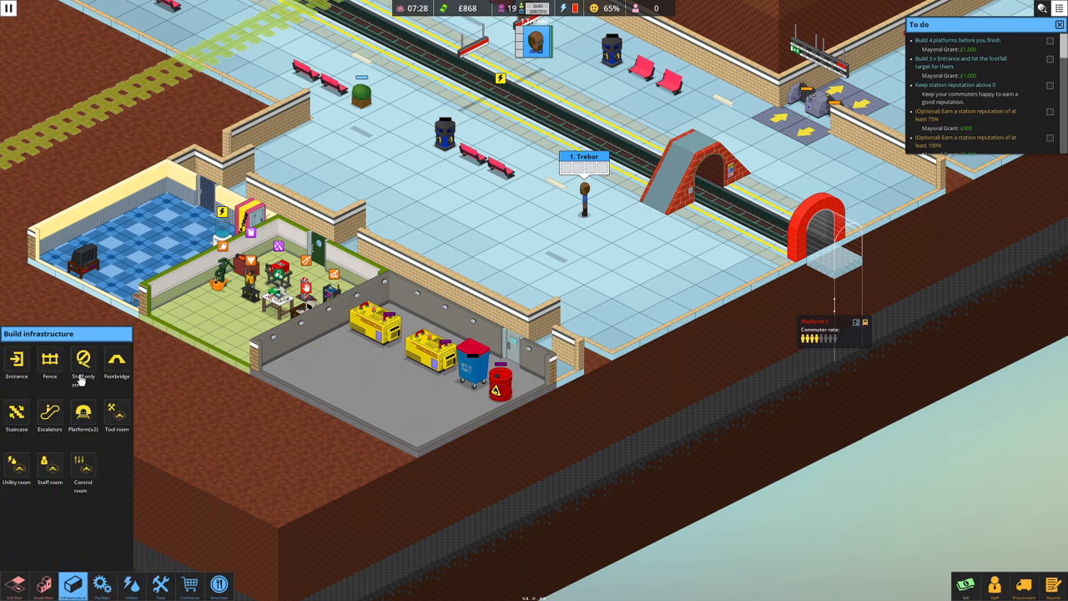
pyautogui.click(84, 363)
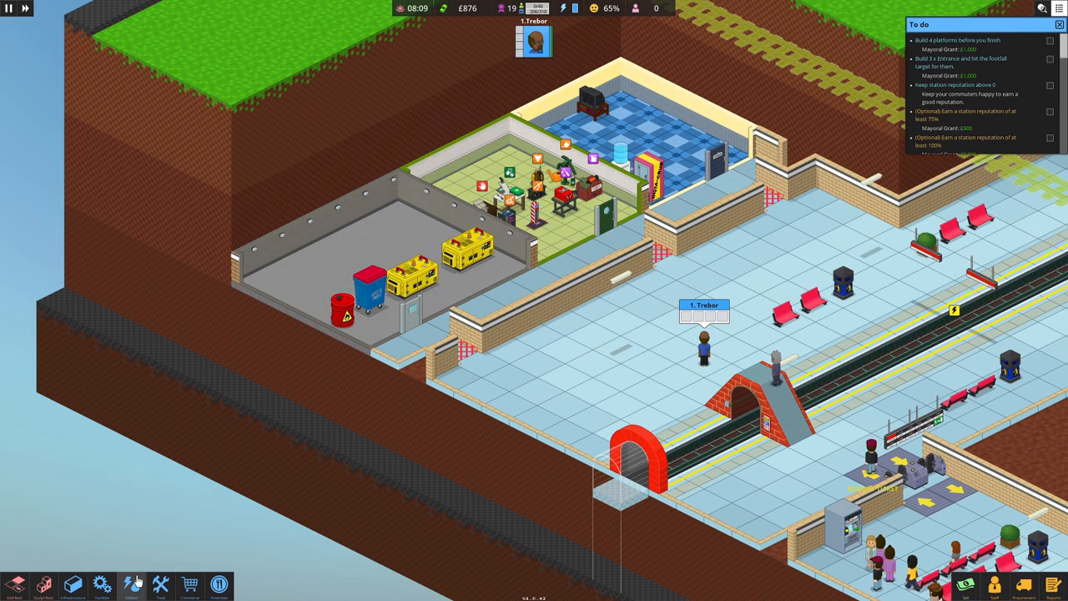
pyautogui.click(102, 584)
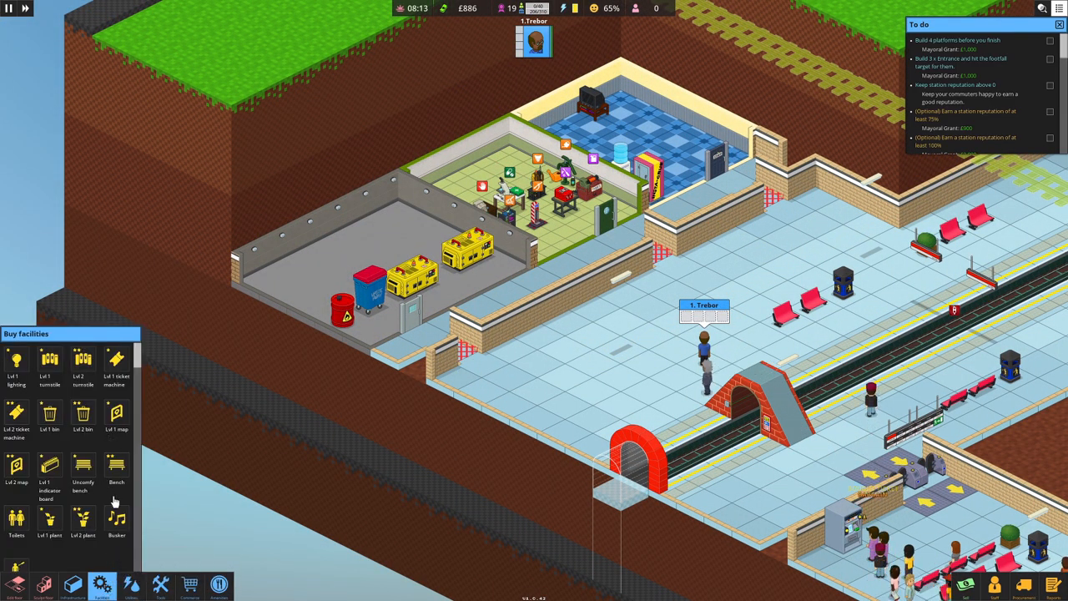
pyautogui.click(72, 584)
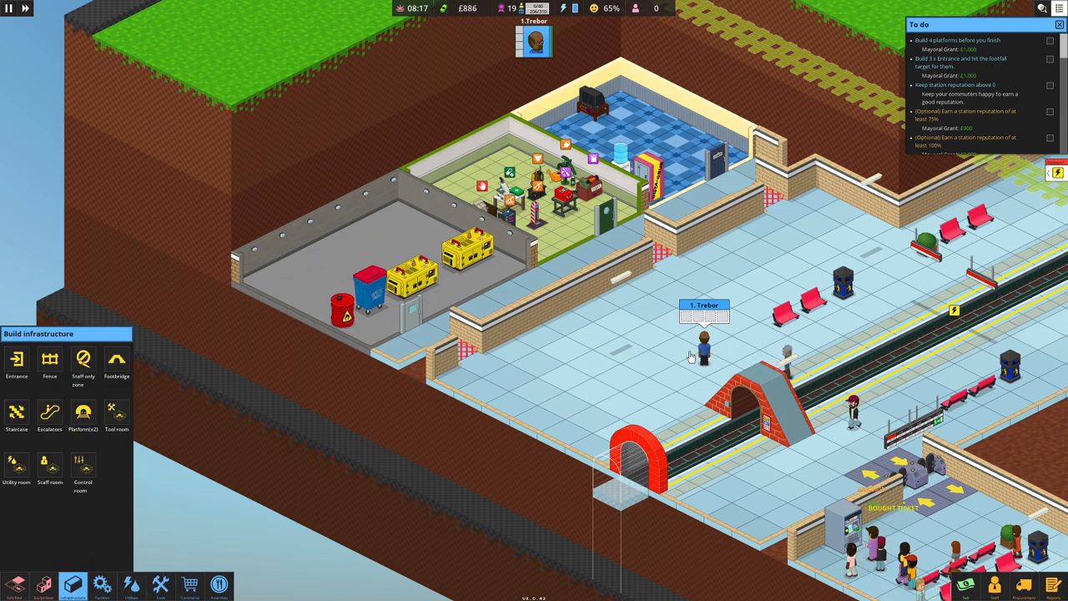
pyautogui.moveTo(801, 427)
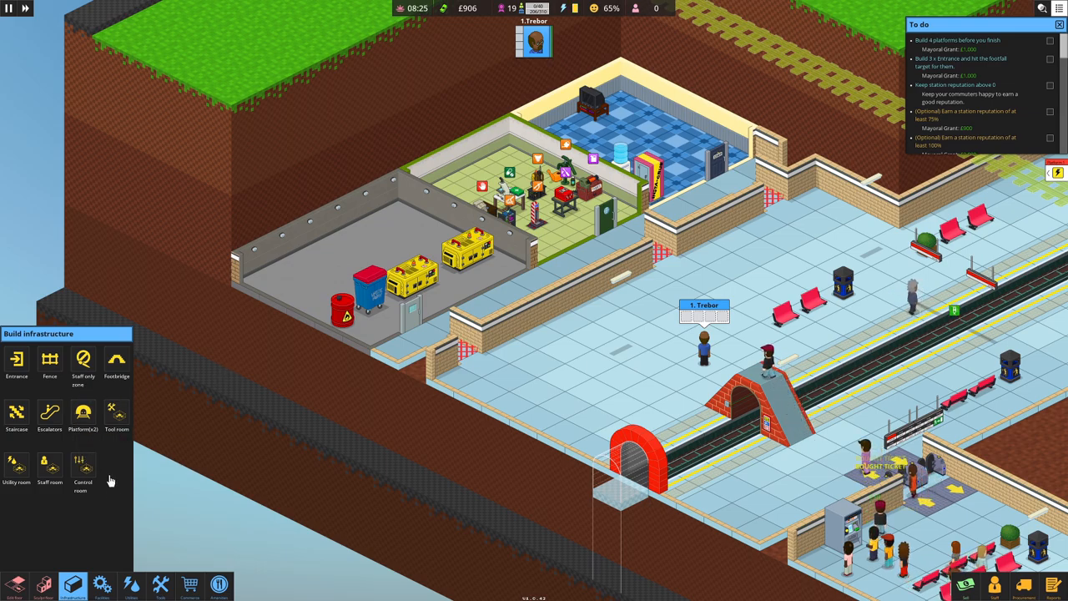
pyautogui.click(130, 584)
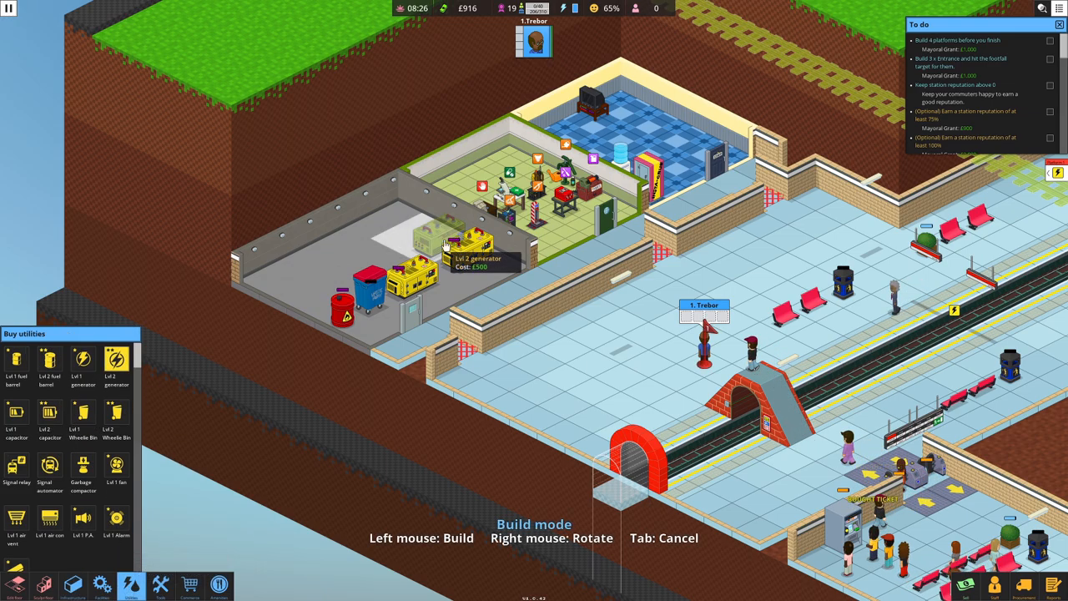
pyautogui.click(467, 242)
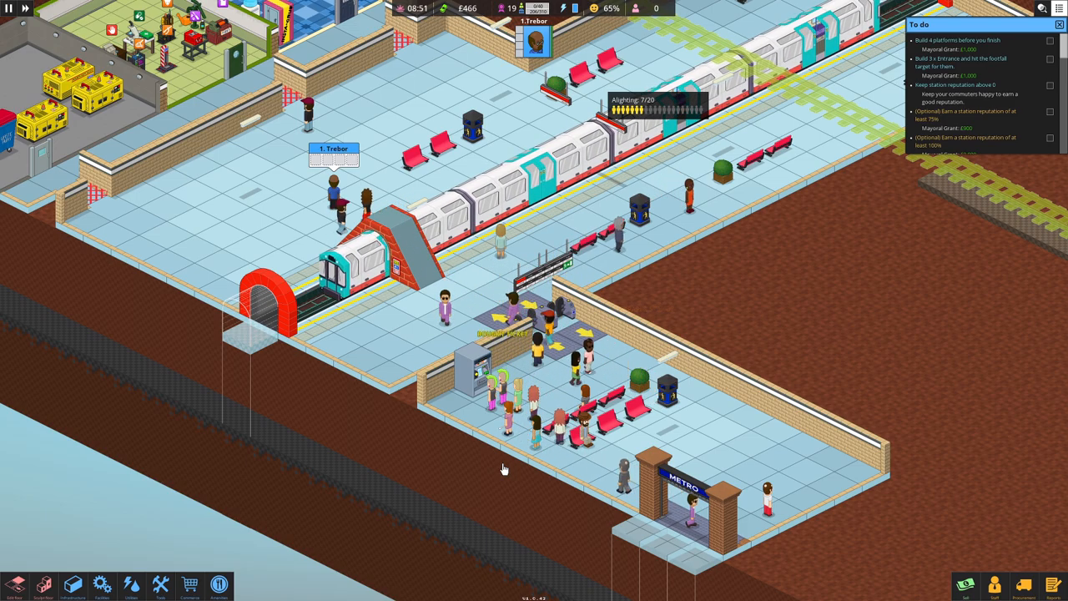
# Step: Bring up the Buy facilities catalogue over the train platform
pyautogui.moveTo(504, 468); pyautogui.dragTo(742, 351)
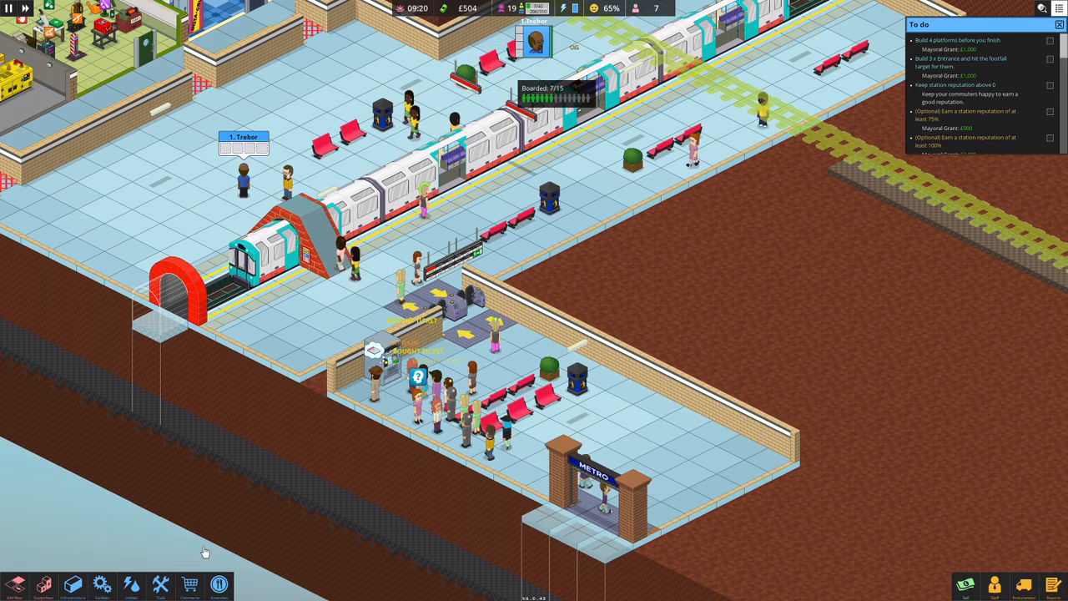
pyautogui.click(102, 585)
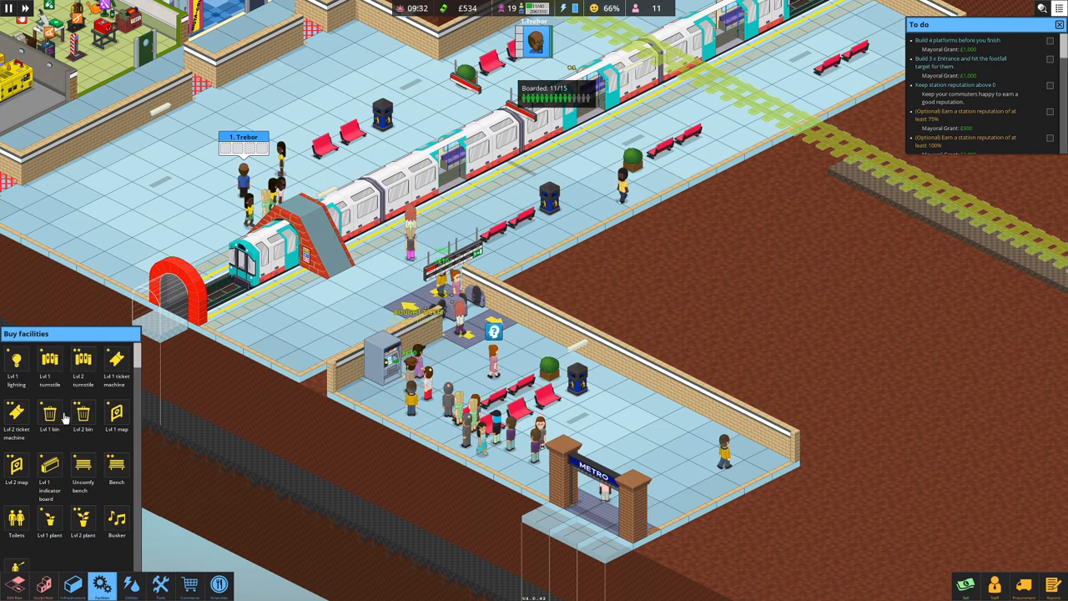
# Step: Close the Buy facilities panel and watch the platform
pyautogui.click(16, 414)
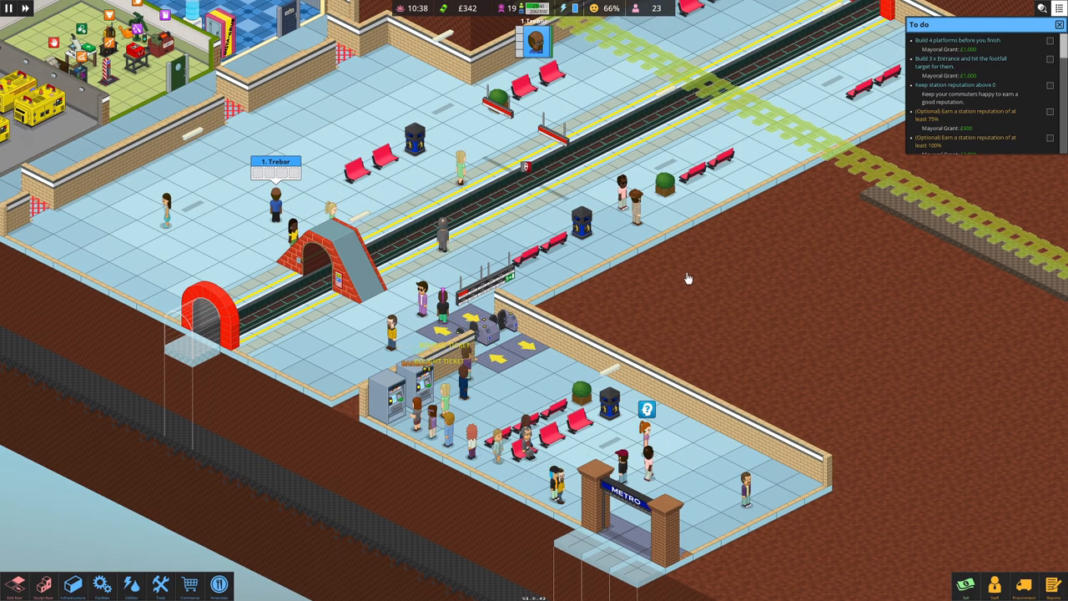
pyautogui.moveTo(492, 437)
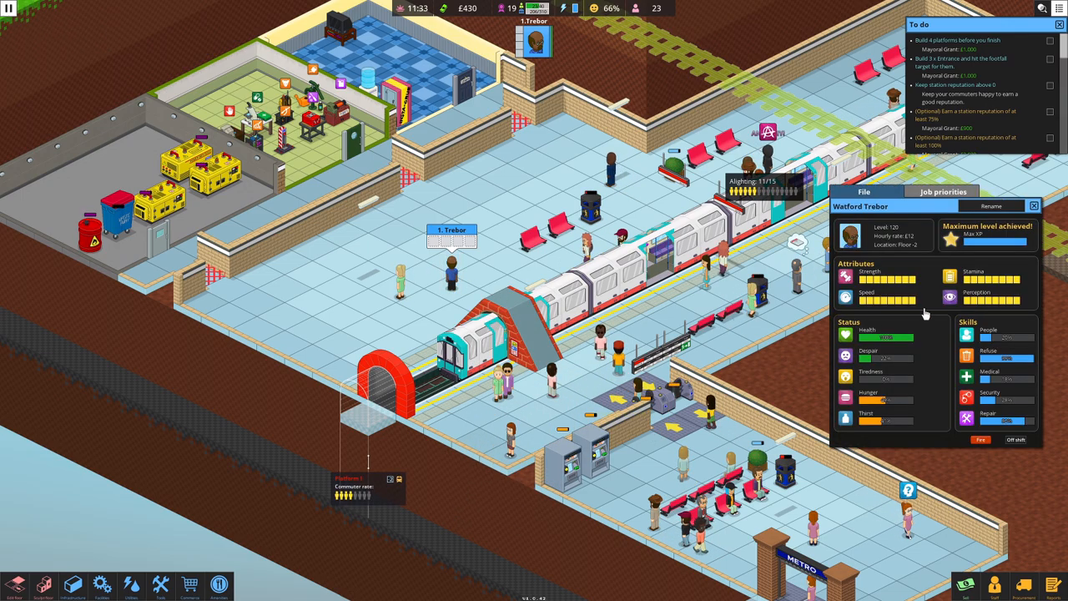
pyautogui.click(941, 190)
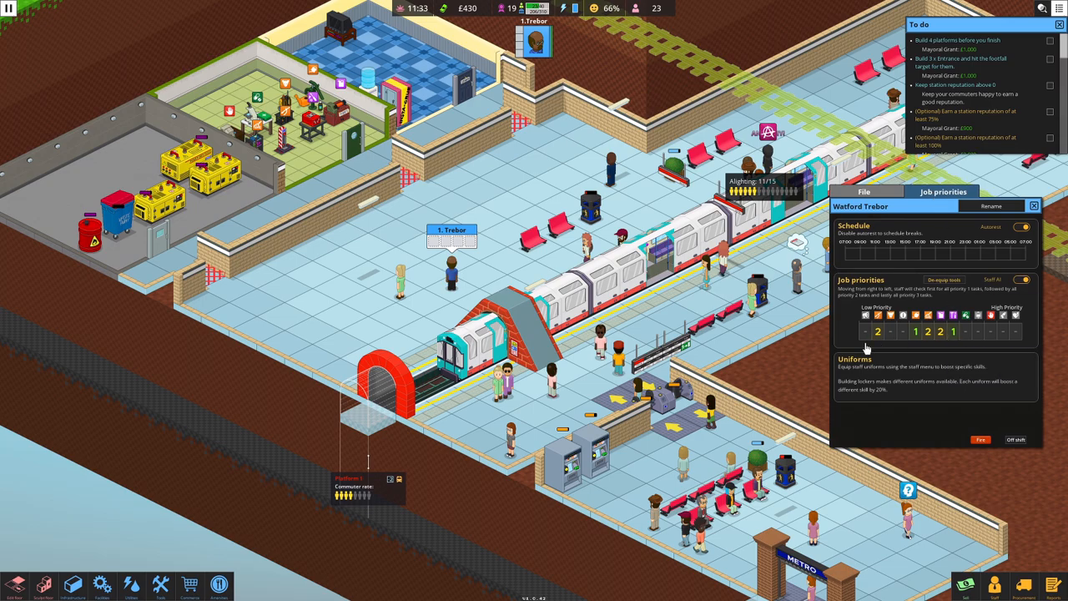
pyautogui.click(1033, 205)
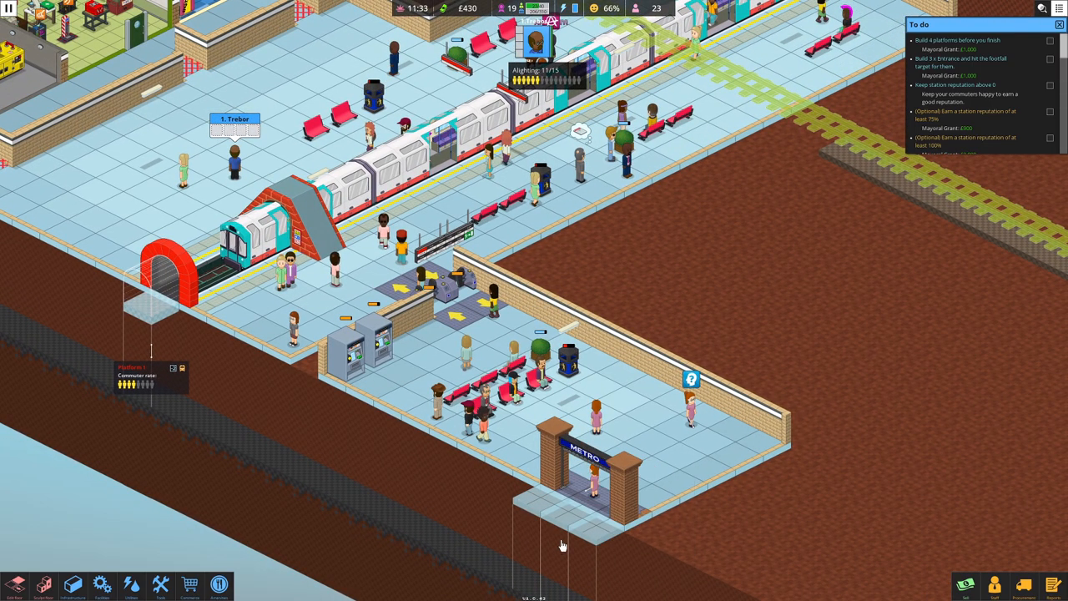
pyautogui.moveTo(560, 546); pyautogui.dragTo(604, 362)
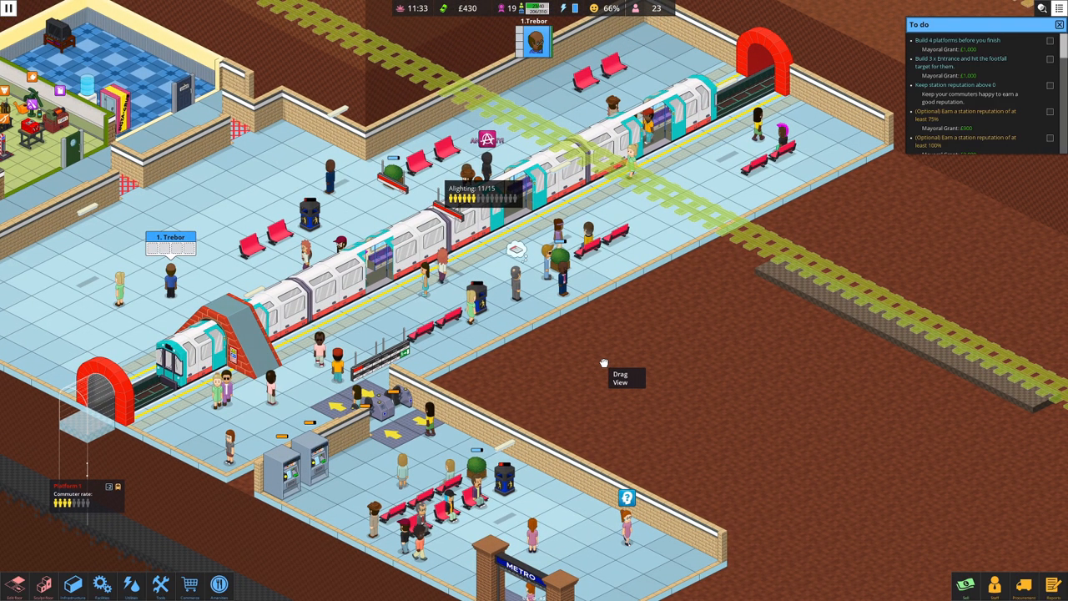
pyautogui.moveTo(604, 364); pyautogui.dragTo(634, 250)
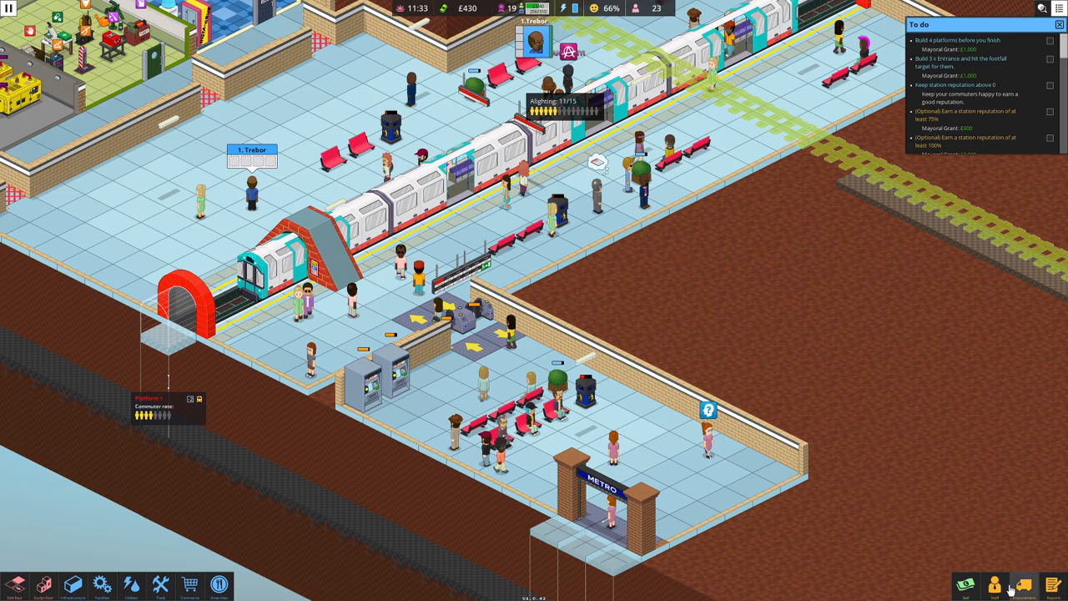
# Step: Show the staff candidates list in the Manage staff window
pyautogui.click(994, 584)
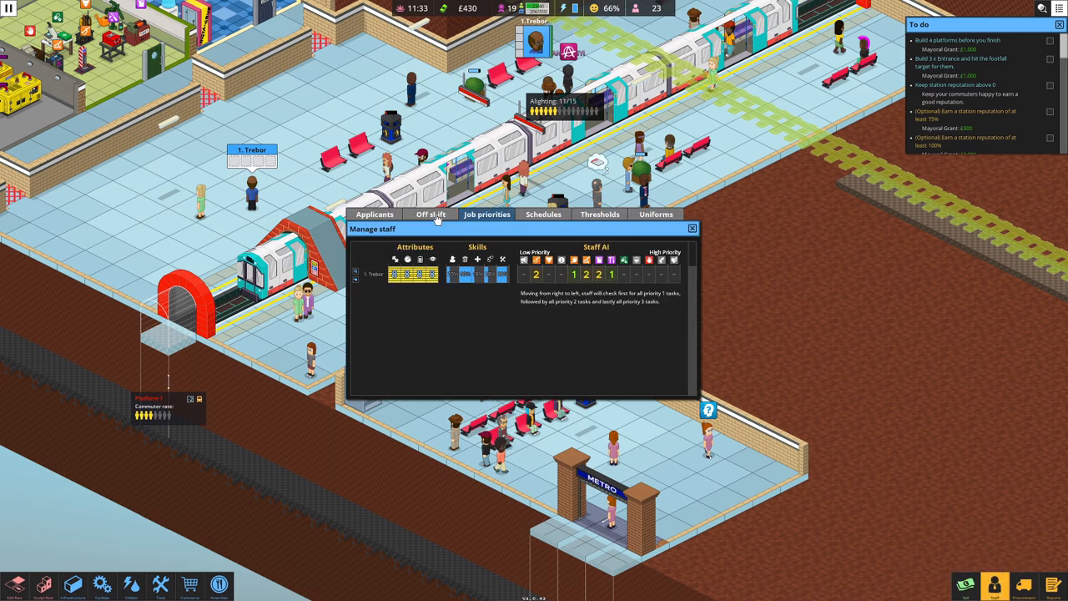
pyautogui.click(431, 214)
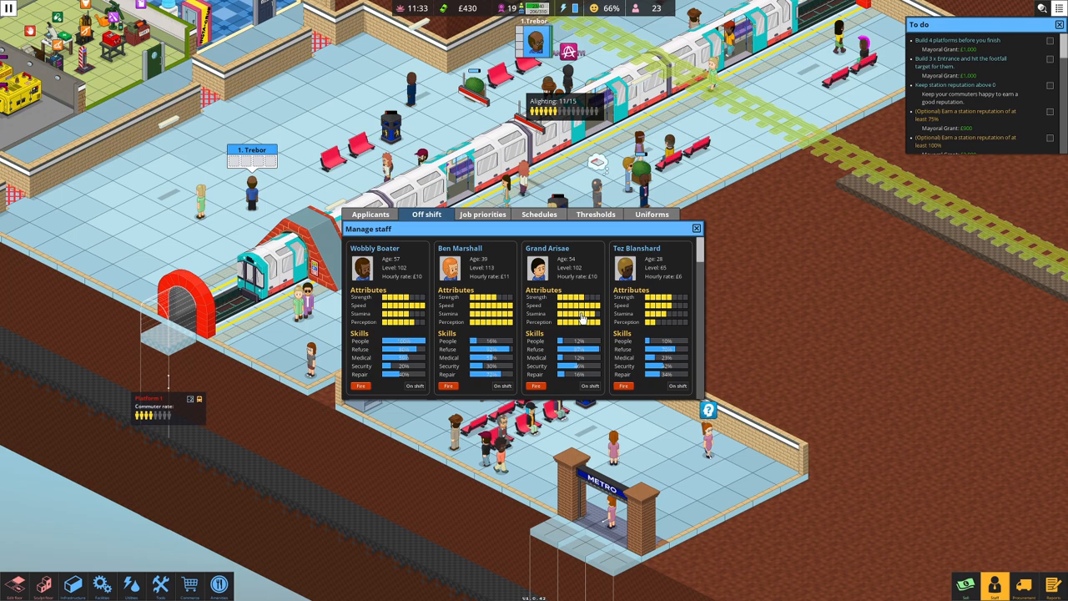
pyautogui.moveTo(671, 307)
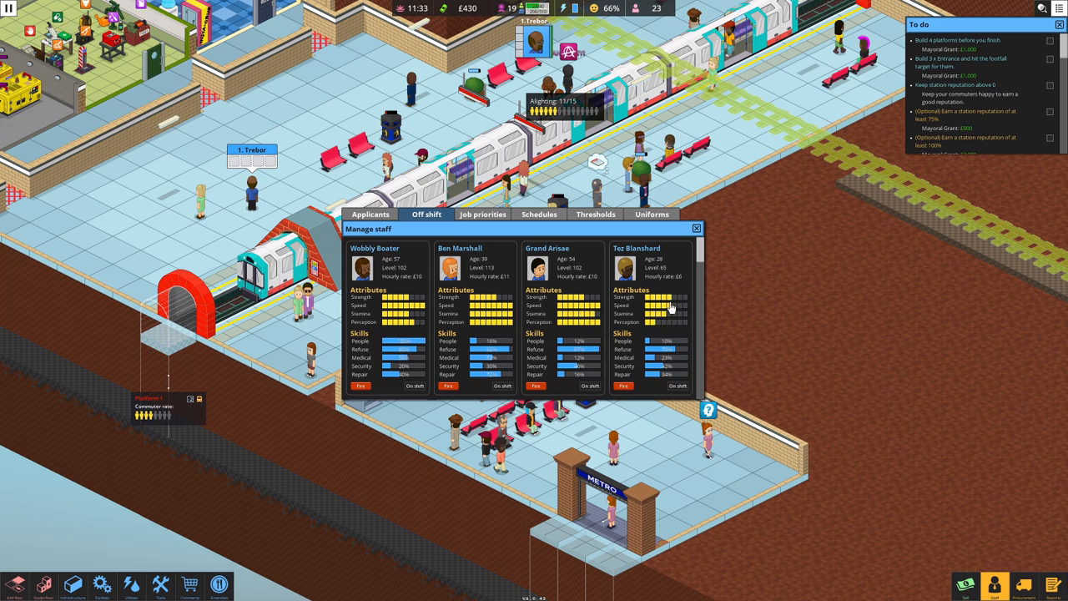
pyautogui.moveTo(567, 313)
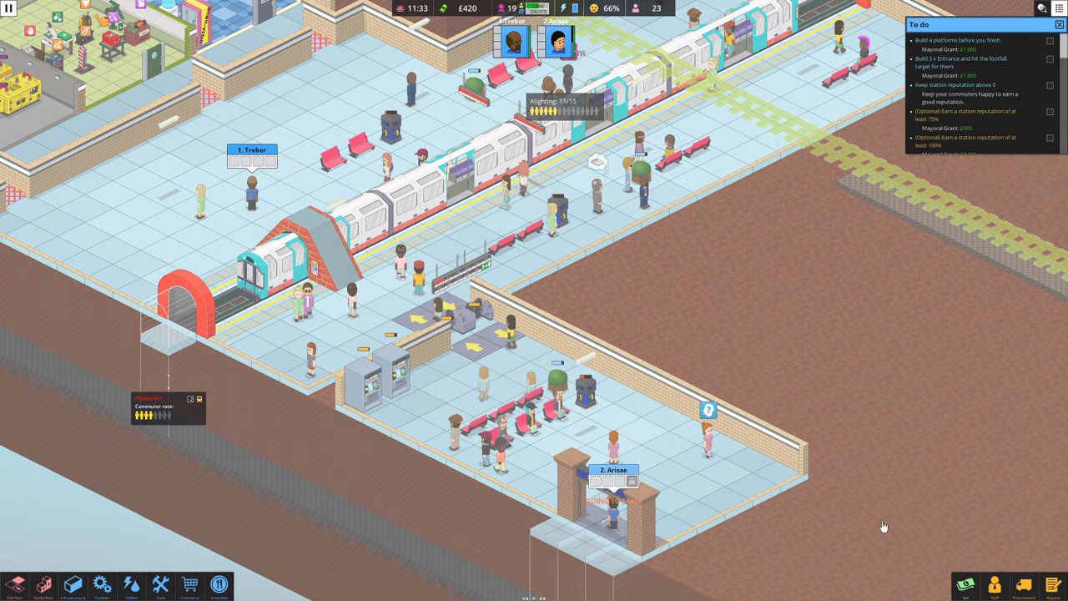
pyautogui.moveTo(885, 525); pyautogui.dragTo(861, 370)
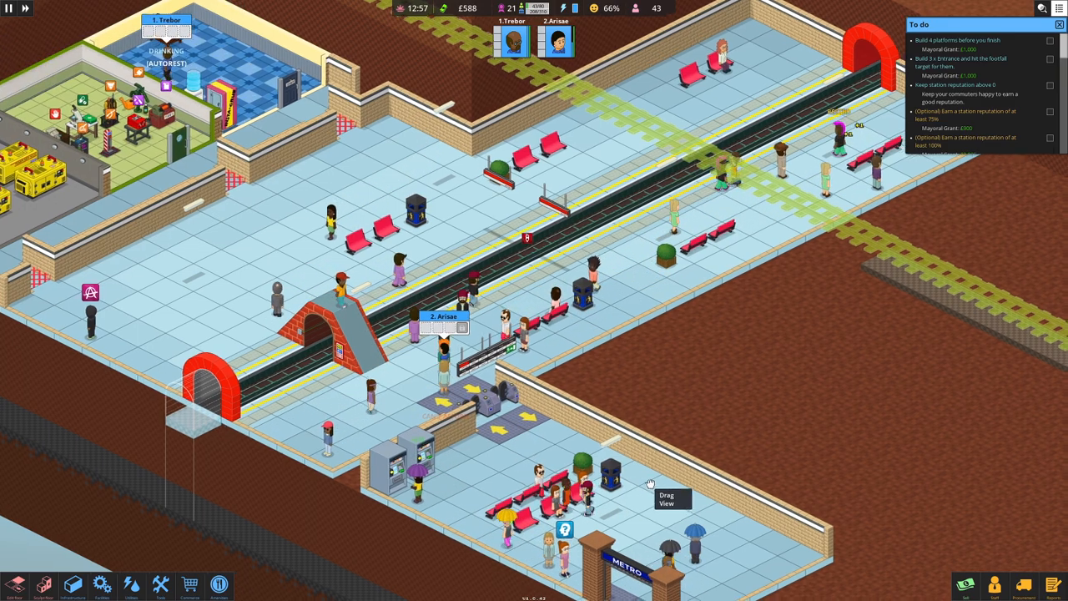
pyautogui.moveTo(651, 484); pyautogui.dragTo(584, 192)
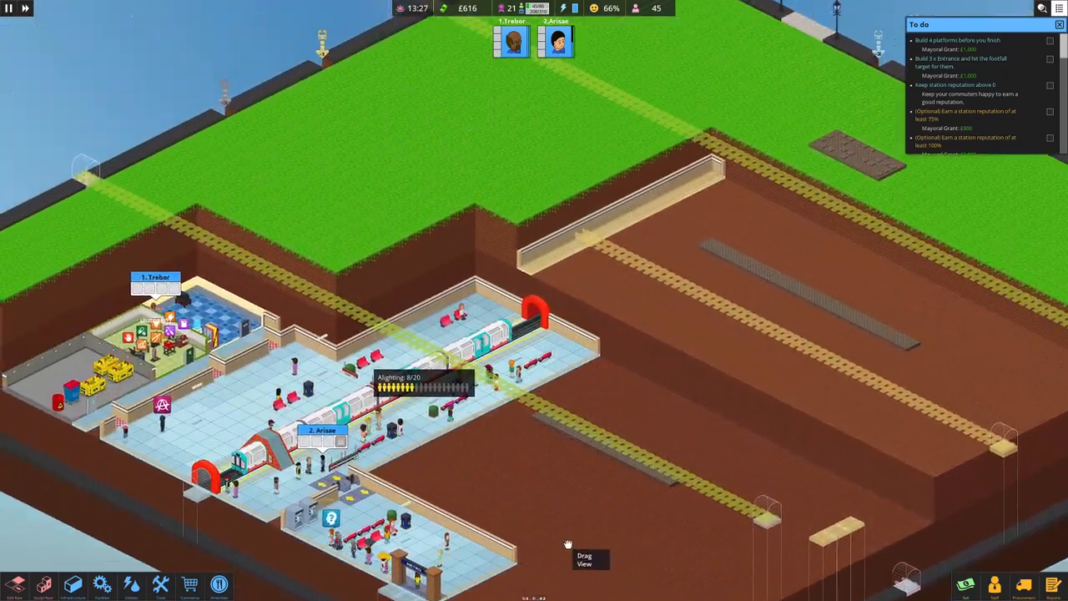
pyautogui.moveTo(567, 544); pyautogui.dragTo(457, 594)
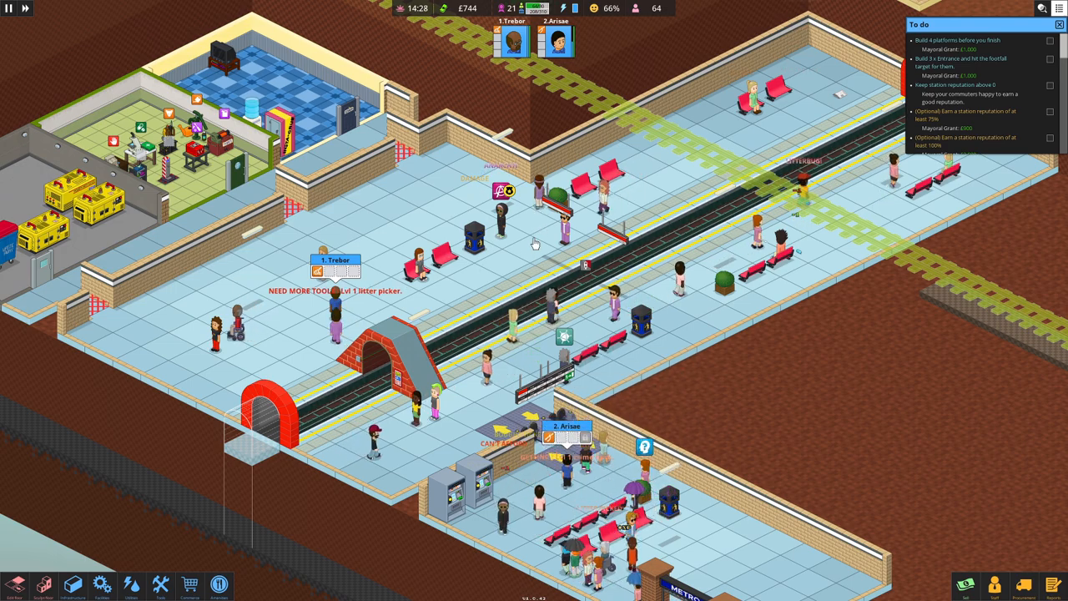
pyautogui.moveTo(430, 367)
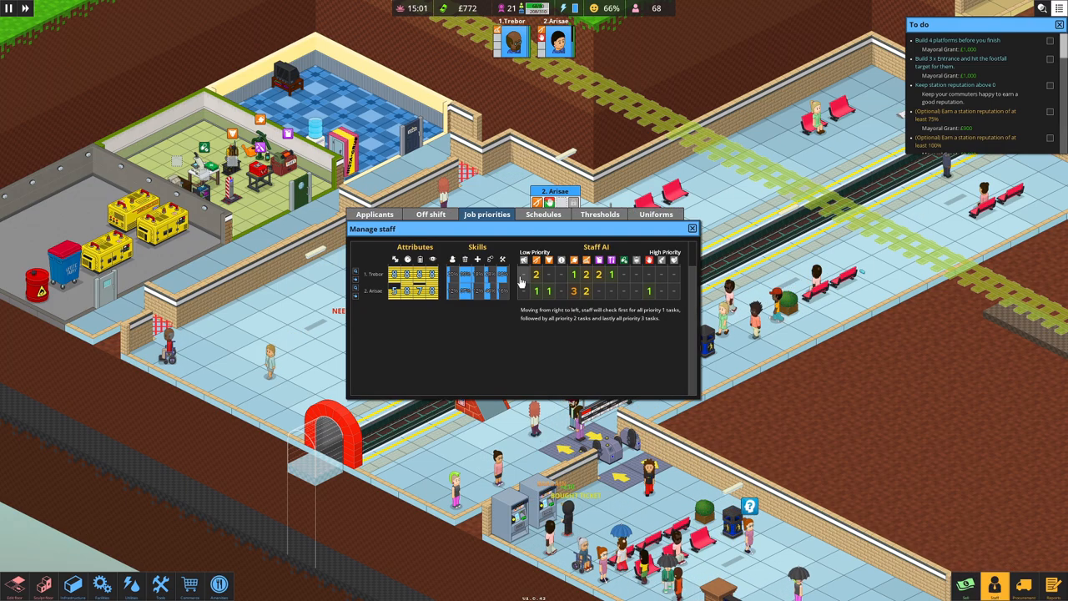
# Step: Browse the applicants available to hire in Manage staff
pyautogui.click(431, 213)
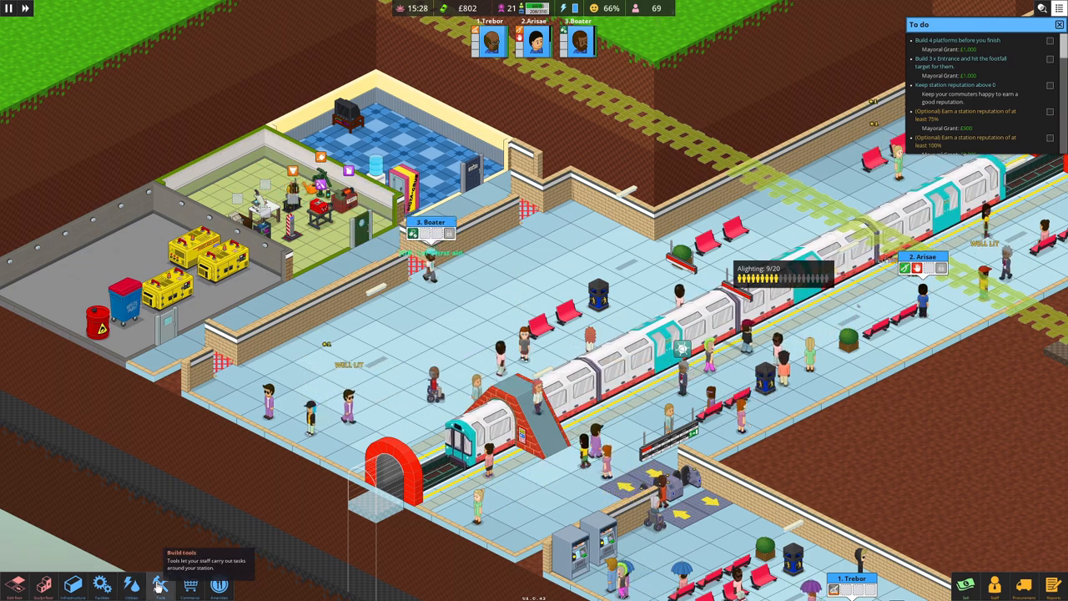
# Step: Close the tool shop and look over the tool room, staff room and platform exit
pyautogui.click(160, 586)
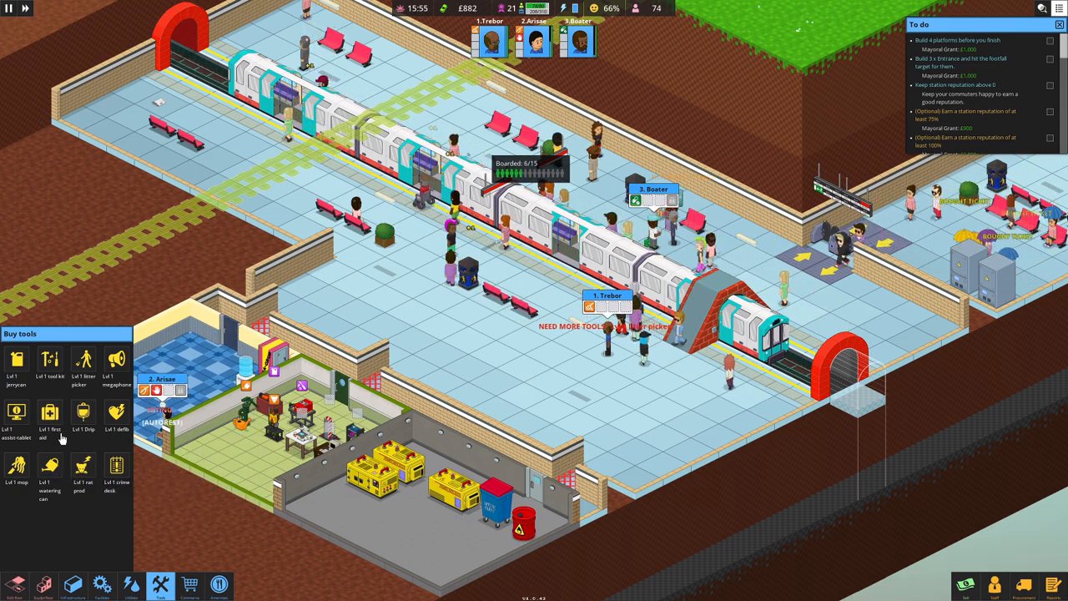
pyautogui.moveTo(117, 467)
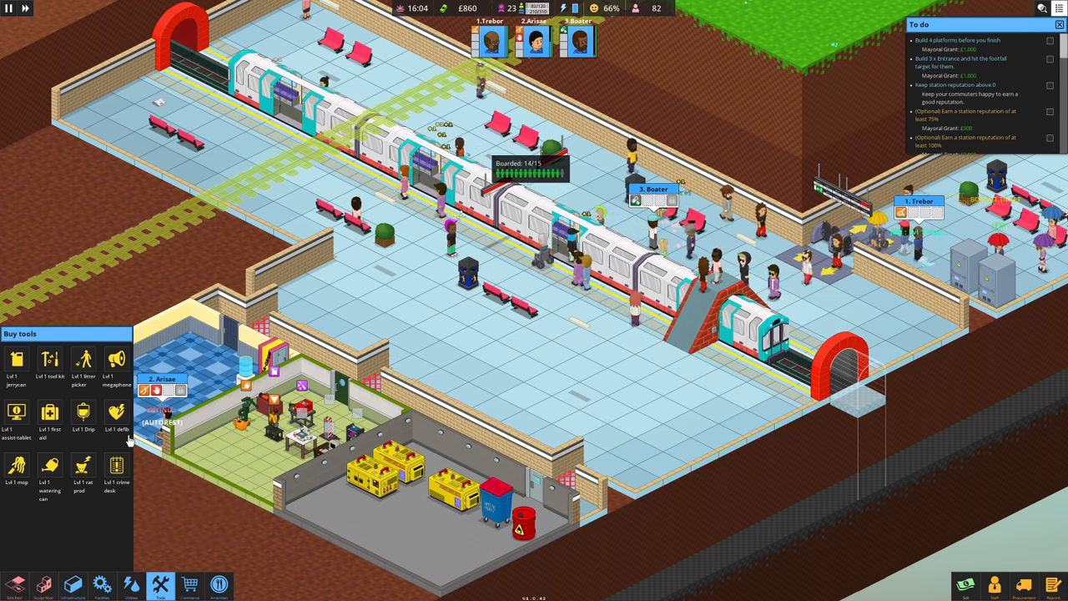
pyautogui.click(83, 358)
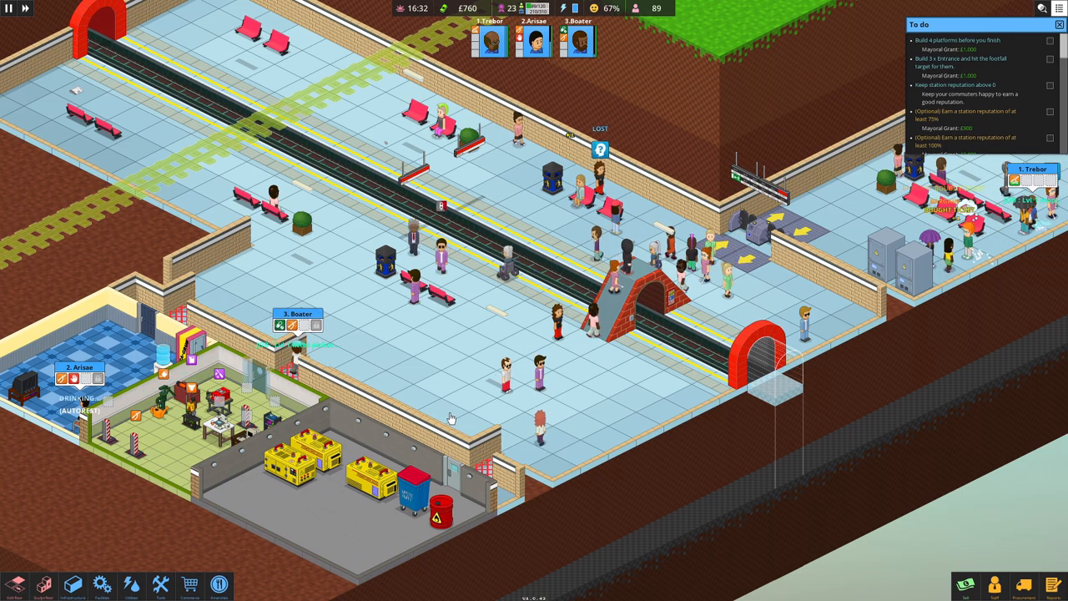
pyautogui.moveTo(450, 417); pyautogui.dragTo(207, 437)
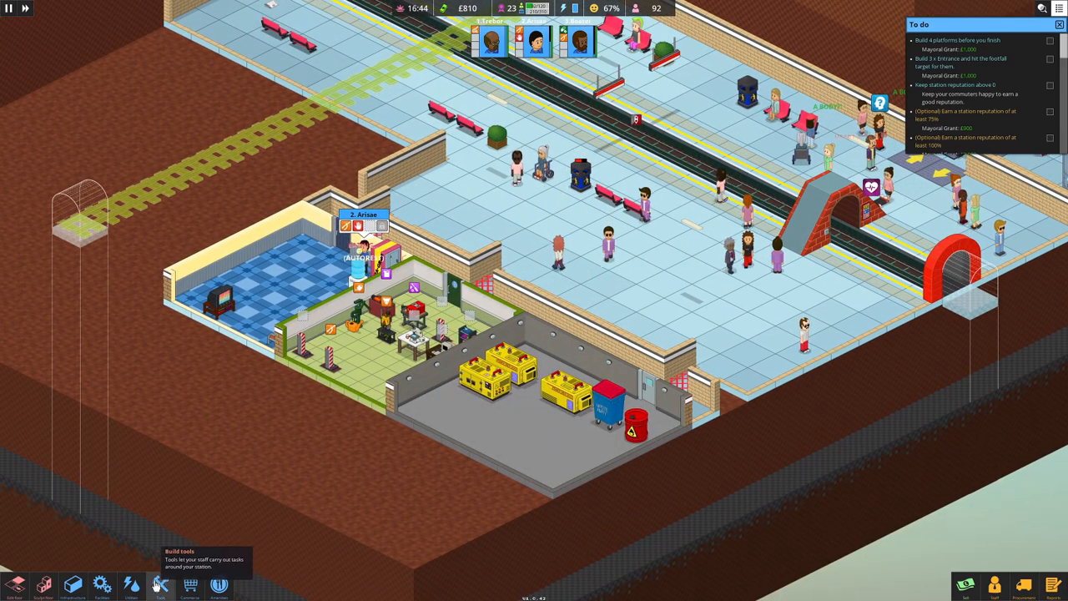
pyautogui.click(131, 584)
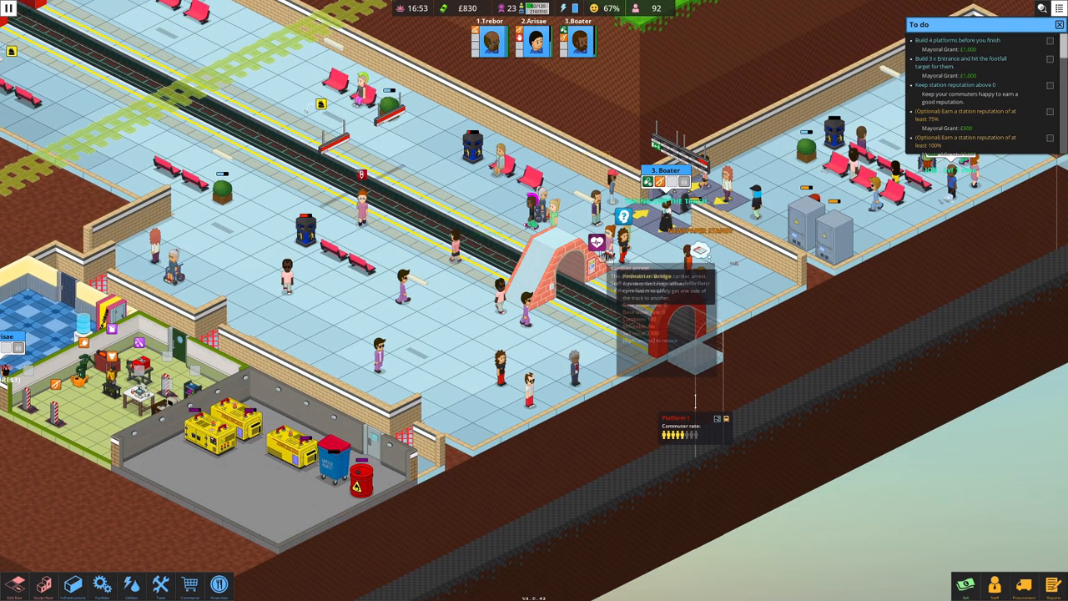
pyautogui.moveTo(599, 242)
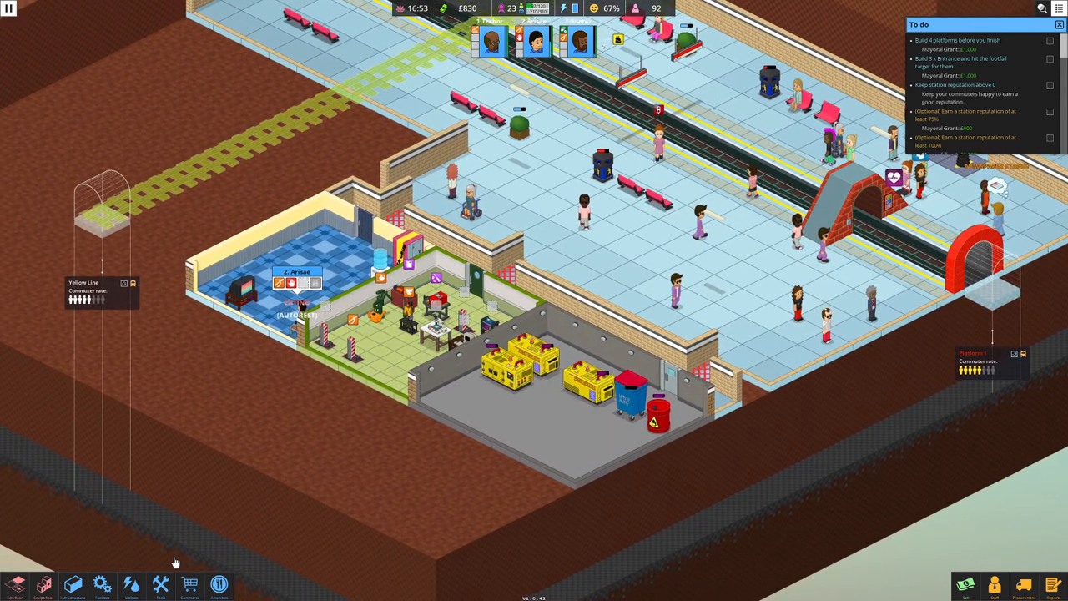
pyautogui.click(102, 584)
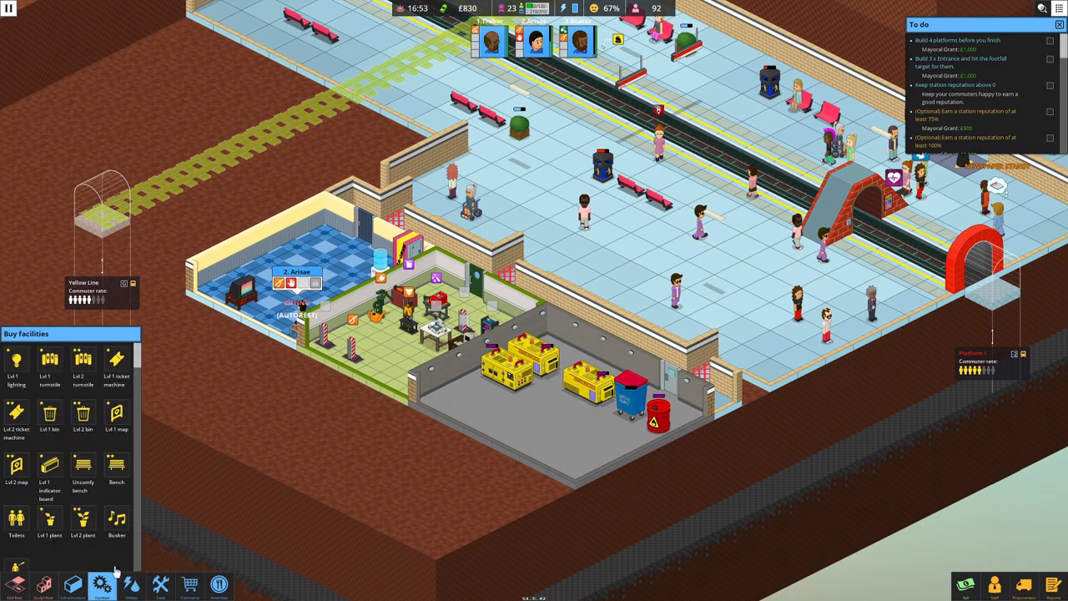
pyautogui.click(130, 584)
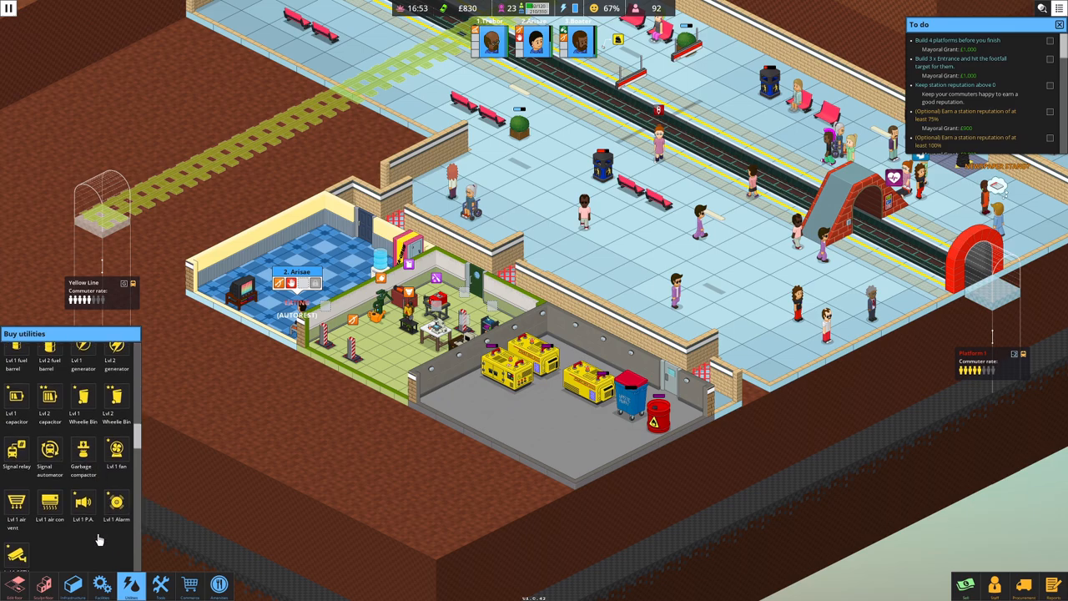
pyautogui.click(161, 584)
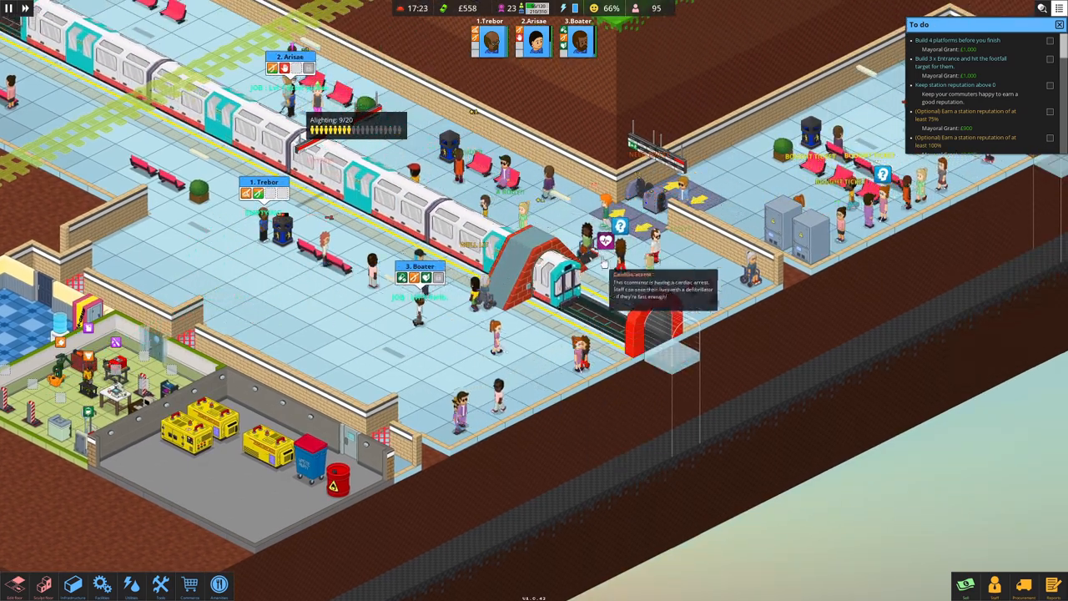
pyautogui.moveTo(509, 284)
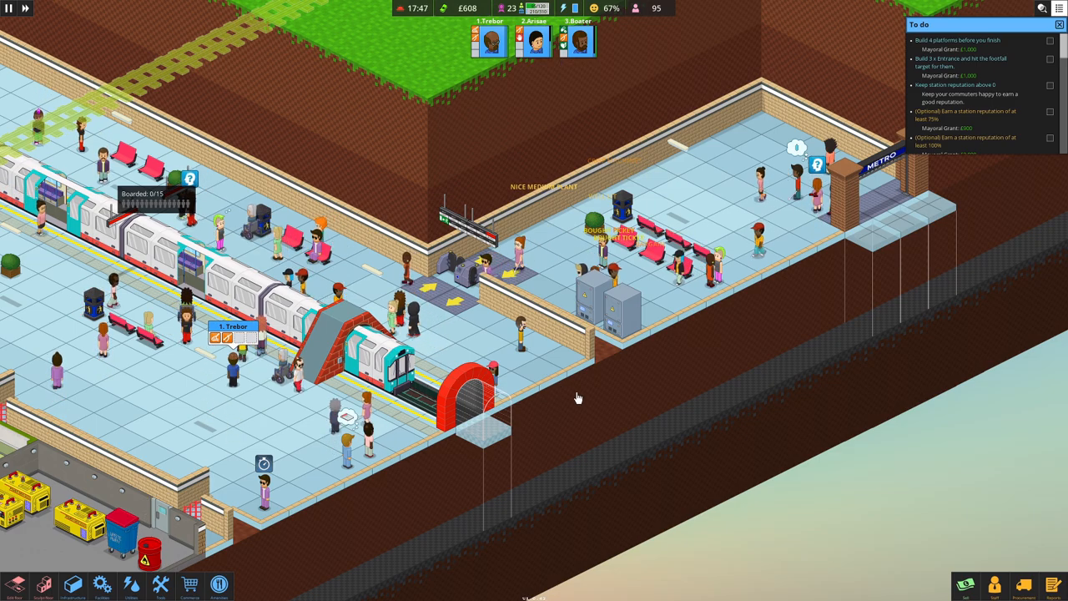
# Step: Pan the view around the station entrance and back over the platforms
pyautogui.moveTo(578, 397); pyautogui.dragTo(724, 367)
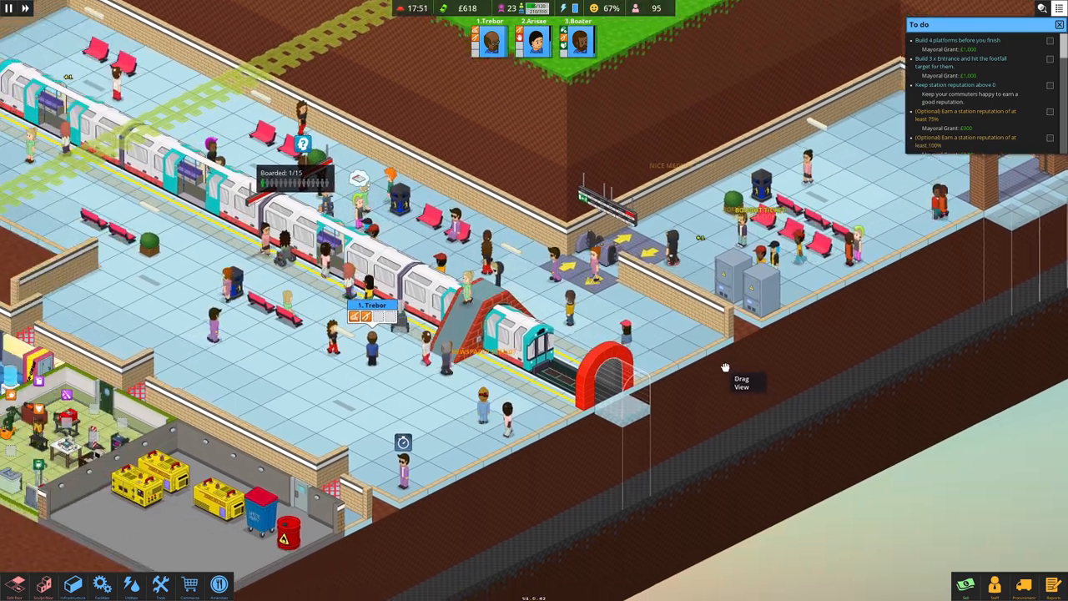
pyautogui.moveTo(725, 367); pyautogui.dragTo(798, 325)
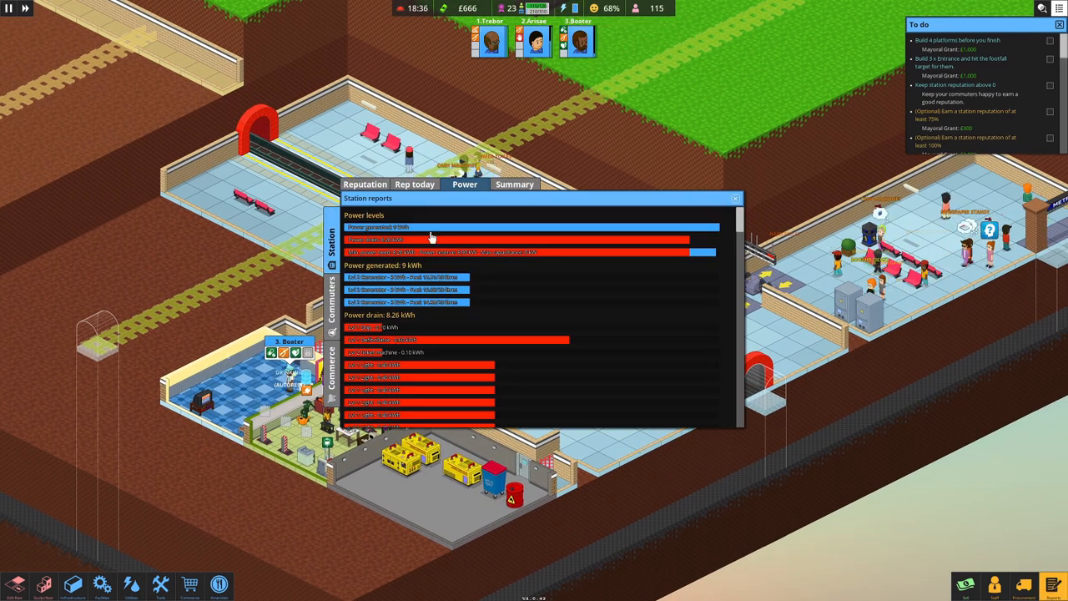
# Step: Close the Station reports window to show the underground hall again
pyautogui.click(734, 197)
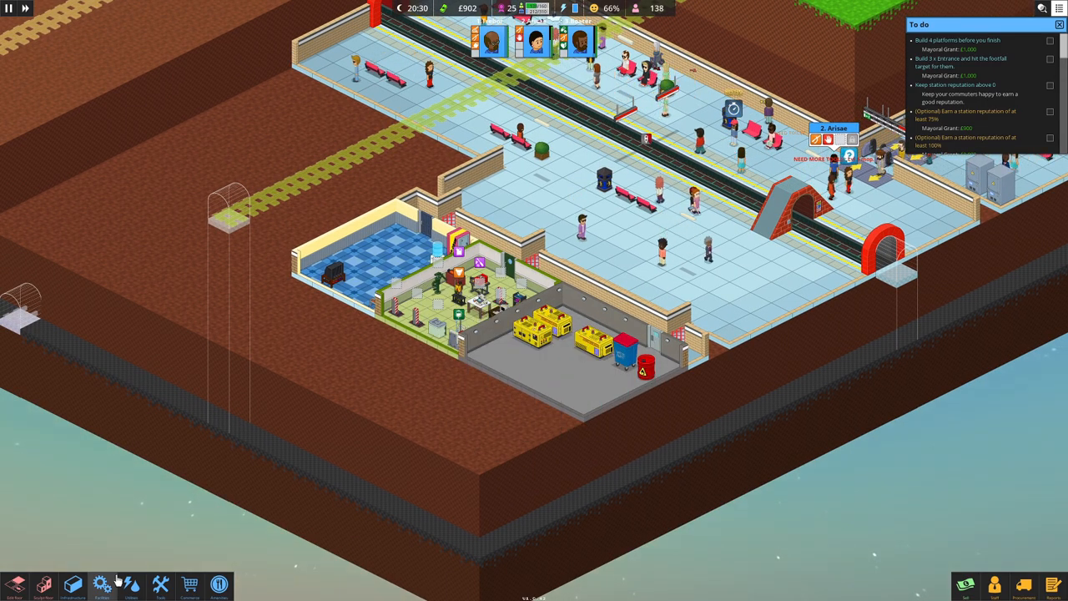
# Step: Switch from the staff tool shop to Build infrastructure for placing a tool room
pyautogui.click(160, 584)
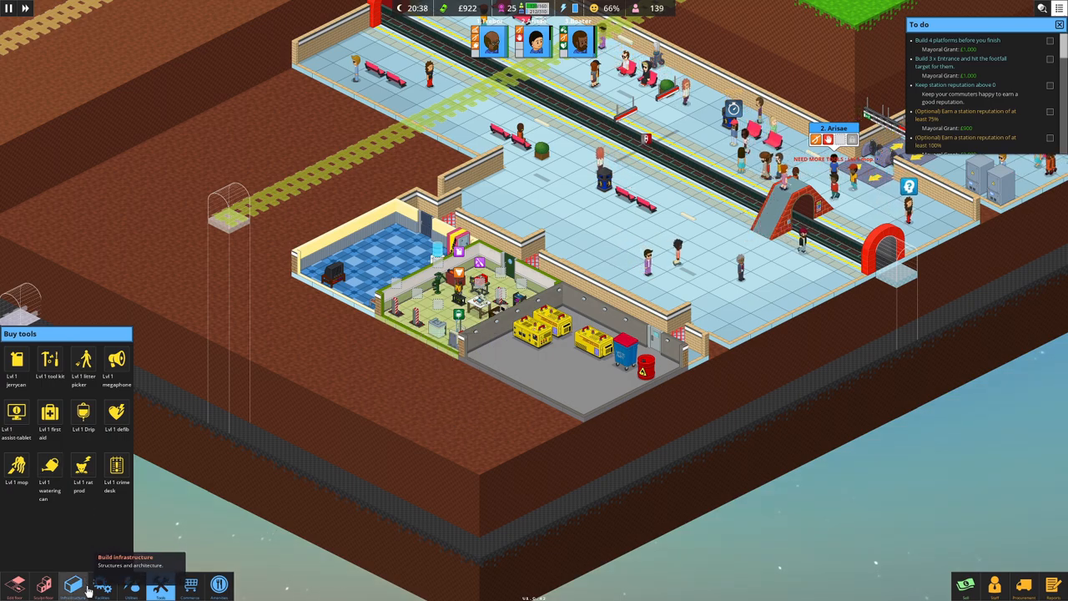
pyautogui.click(72, 584)
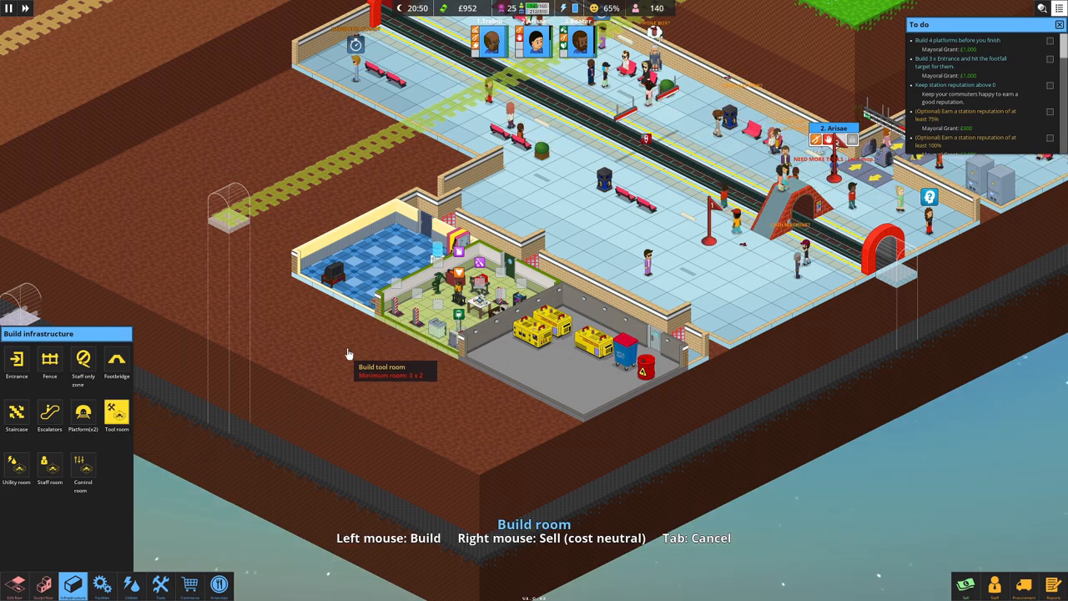
pyautogui.moveTo(384, 337)
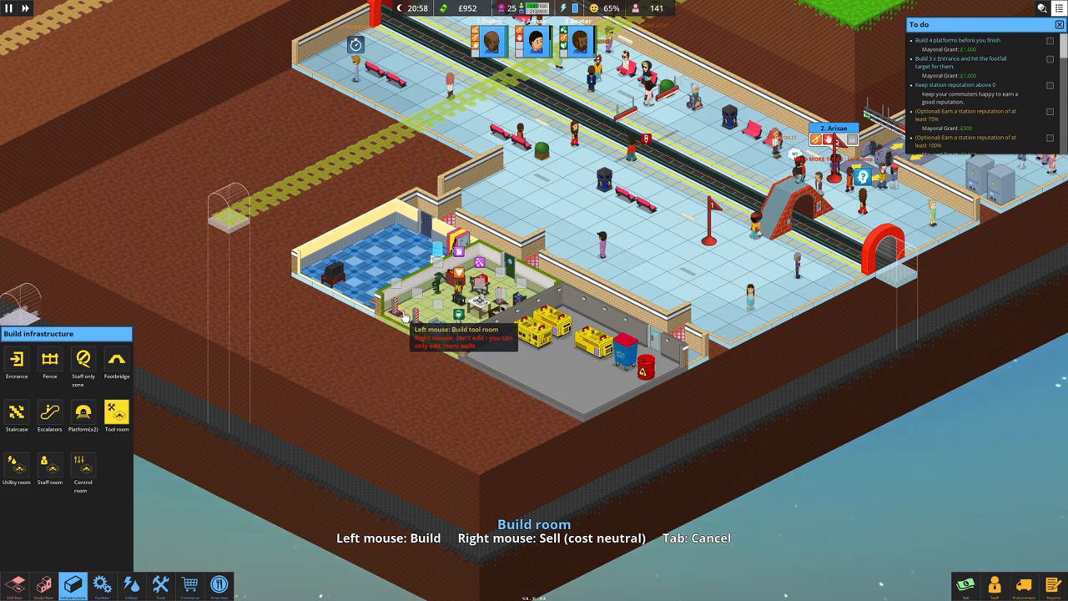
pyautogui.moveTo(357, 359)
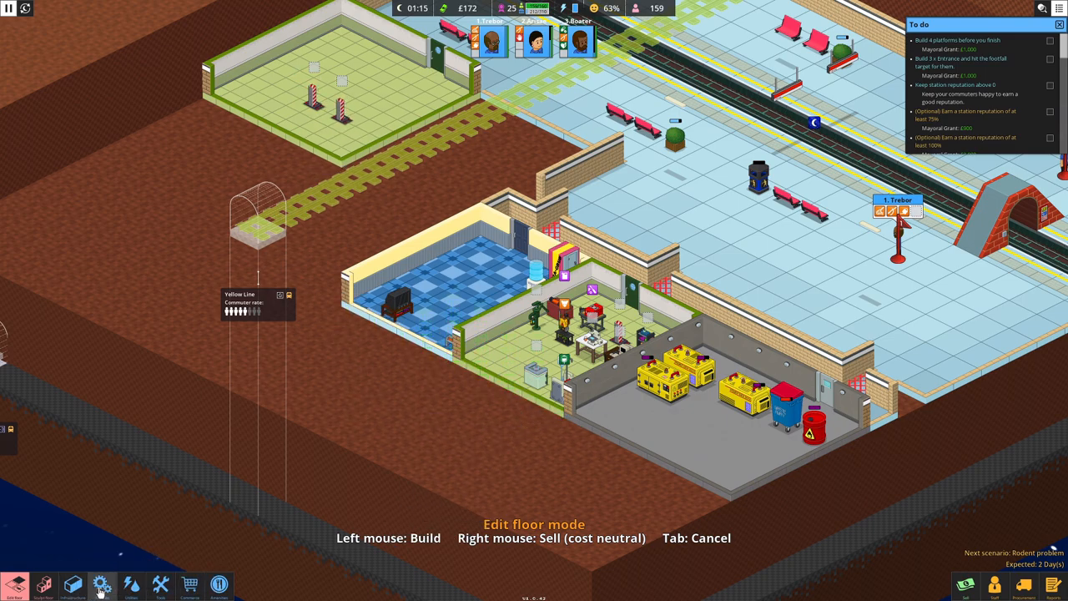
# Step: Lay out a 4x3 floor area beside the staff room in Edit floor mode
pyautogui.click(73, 584)
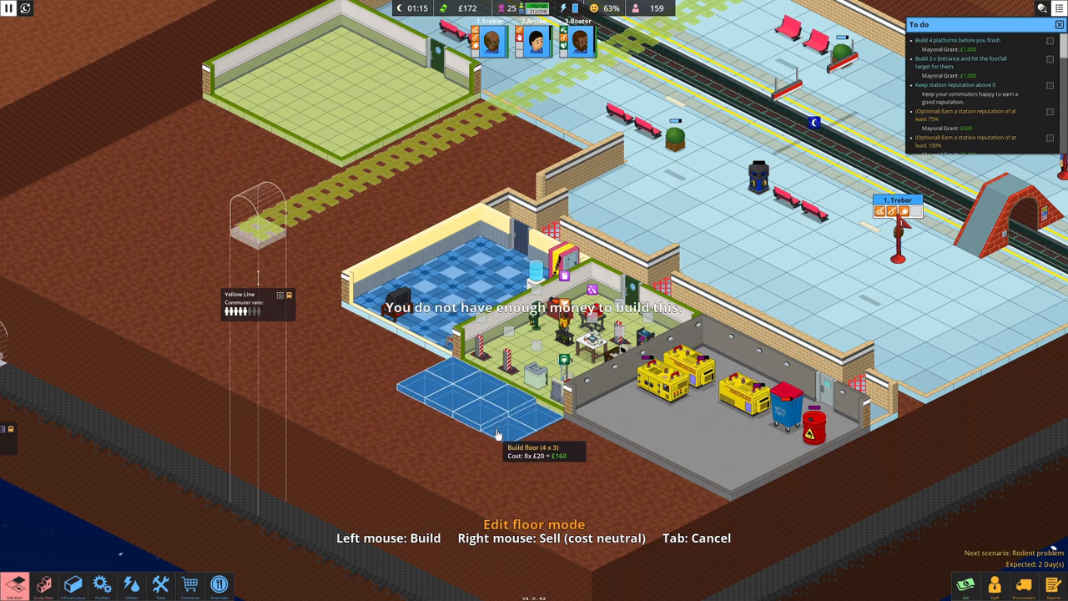
pyautogui.click(500, 431)
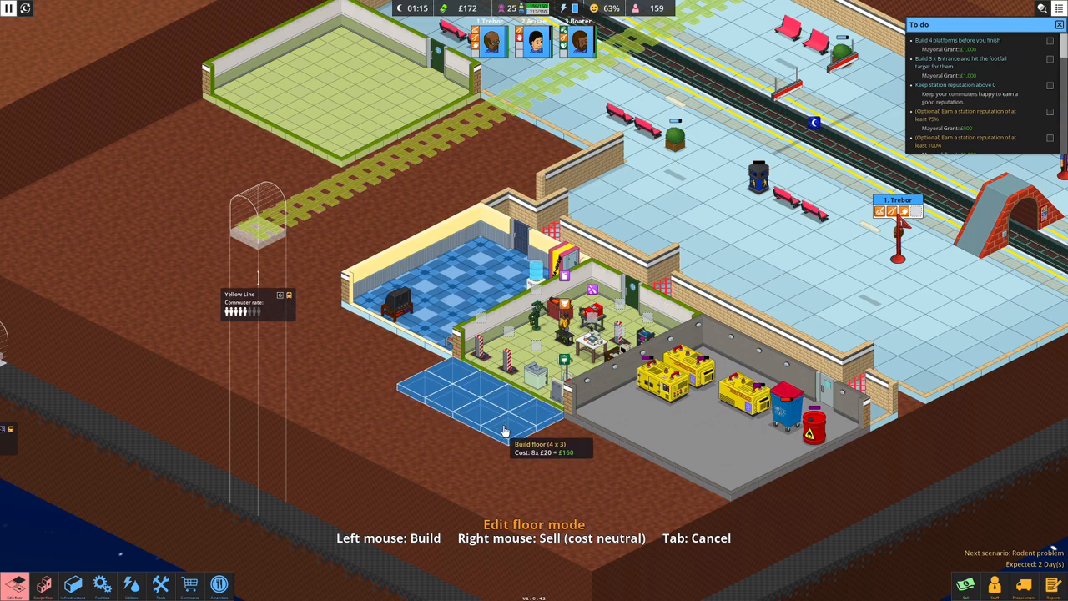
pyautogui.moveTo(504, 431); pyautogui.dragTo(387, 410)
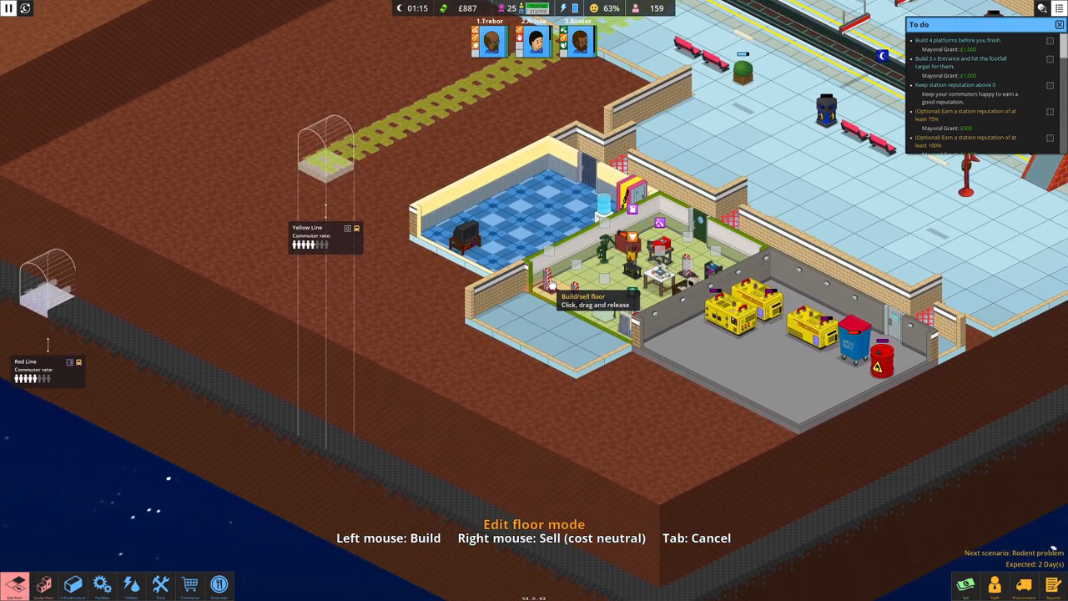
# Step: Choose Tool room from Build infrastructure to mark it on the new floor
pyautogui.click(73, 584)
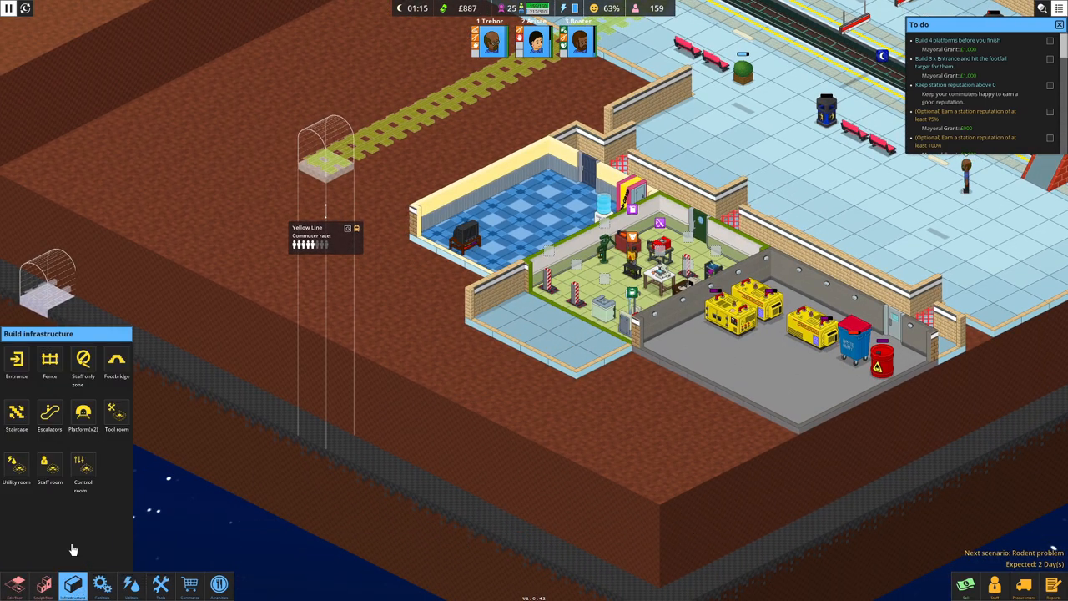
pyautogui.moveTo(117, 414)
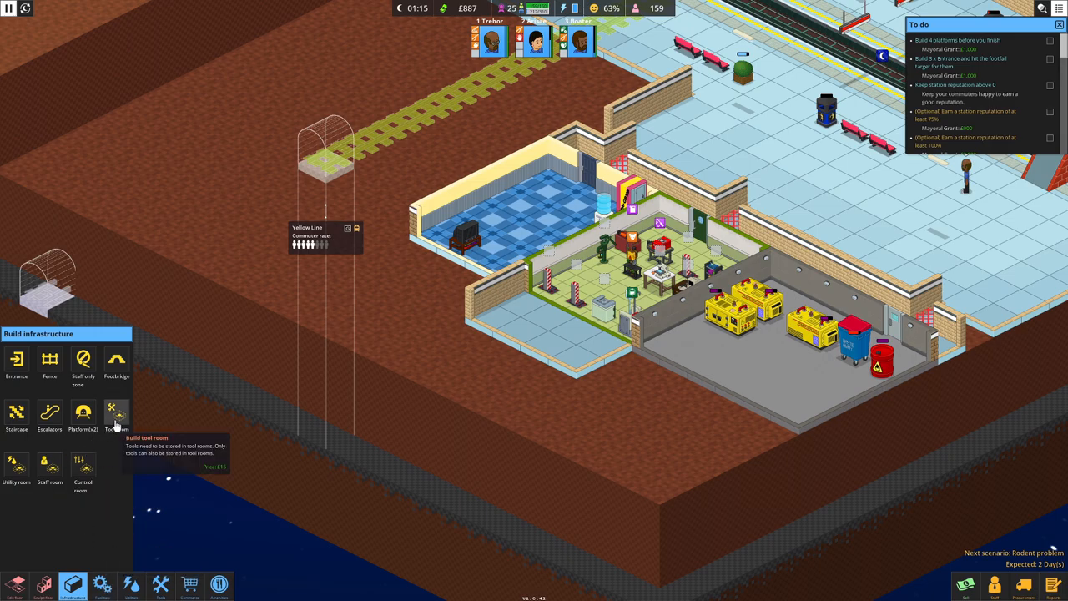
pyautogui.click(117, 414)
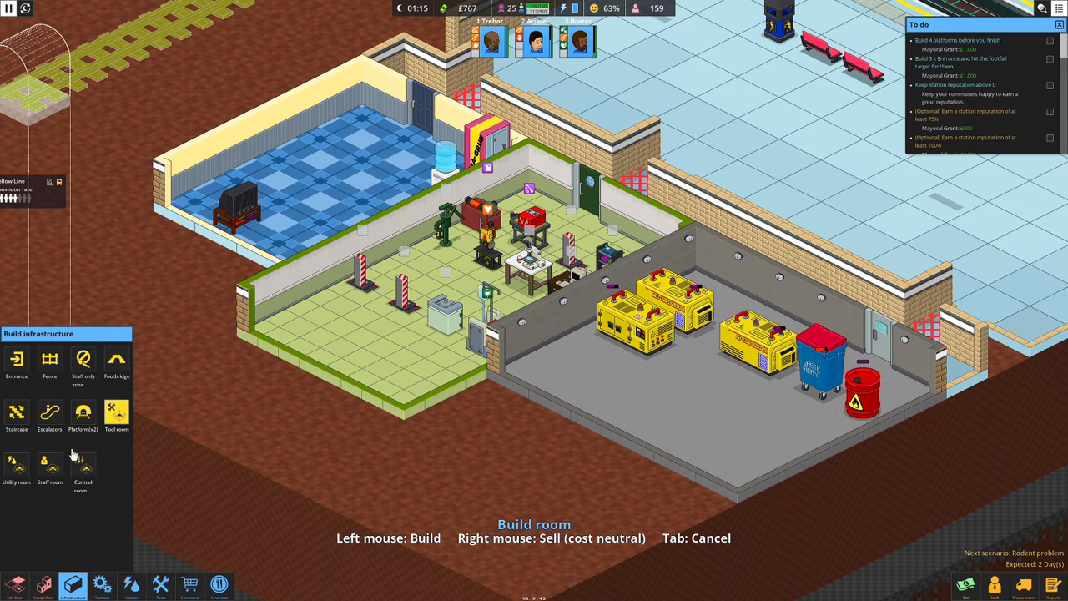
# Step: Buy a Lvl 1 mop (£100) from the tool shop for the staff
pyautogui.click(160, 584)
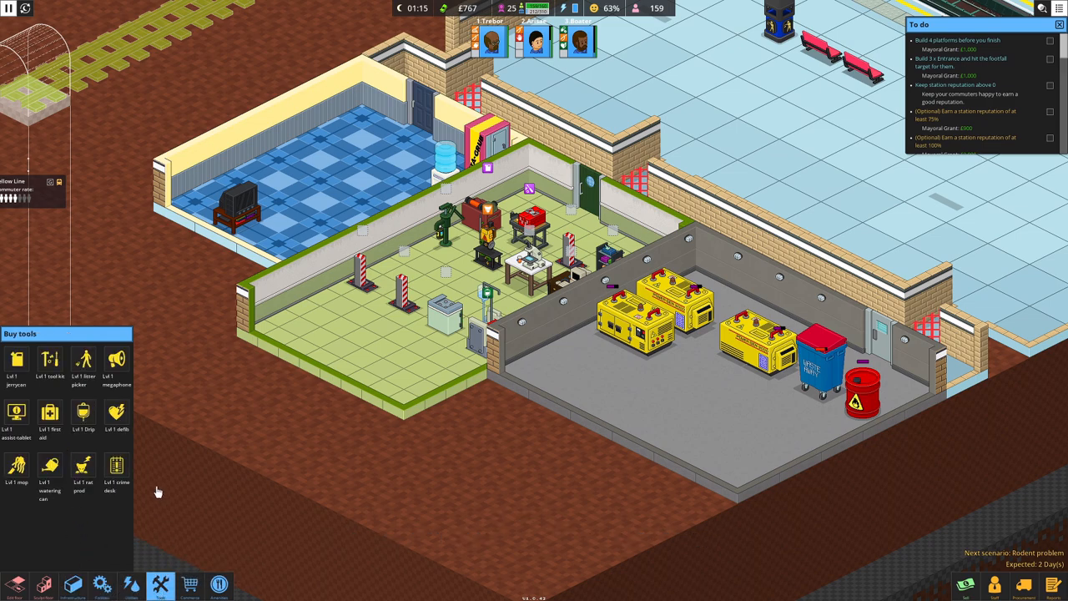
pyautogui.click(17, 467)
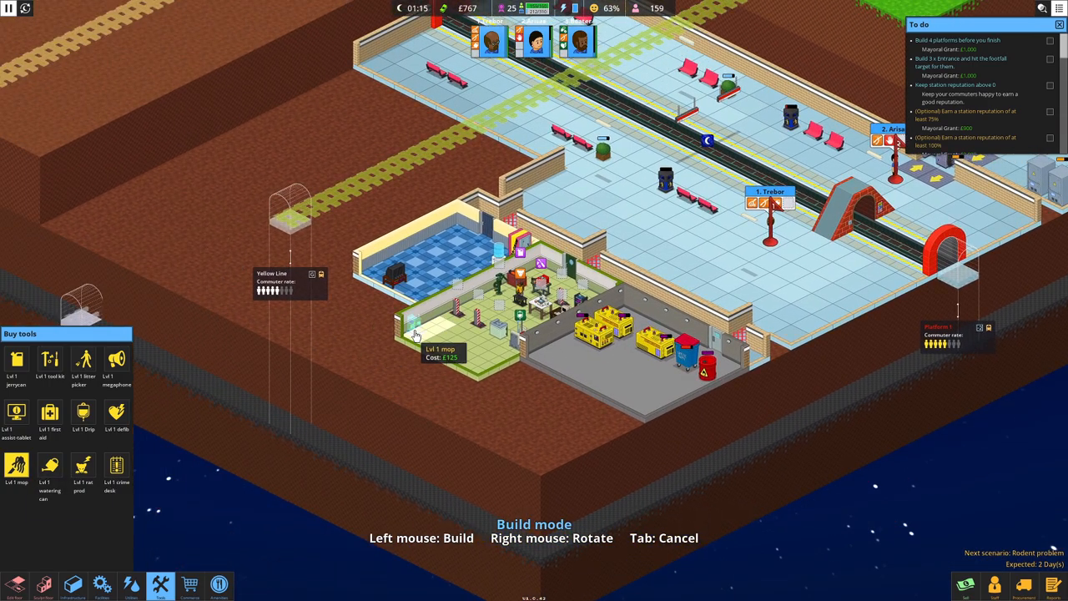
pyautogui.moveTo(463, 332)
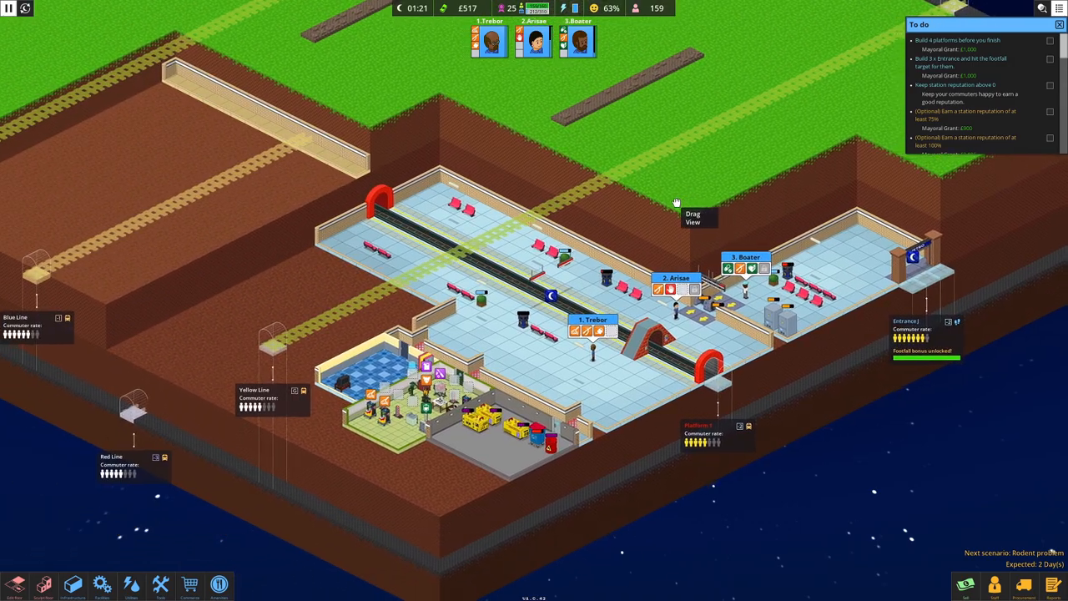
# Step: Pull the view back to show the entire underground station as credits roll
pyautogui.moveTo(676, 204); pyautogui.dragTo(761, 477)
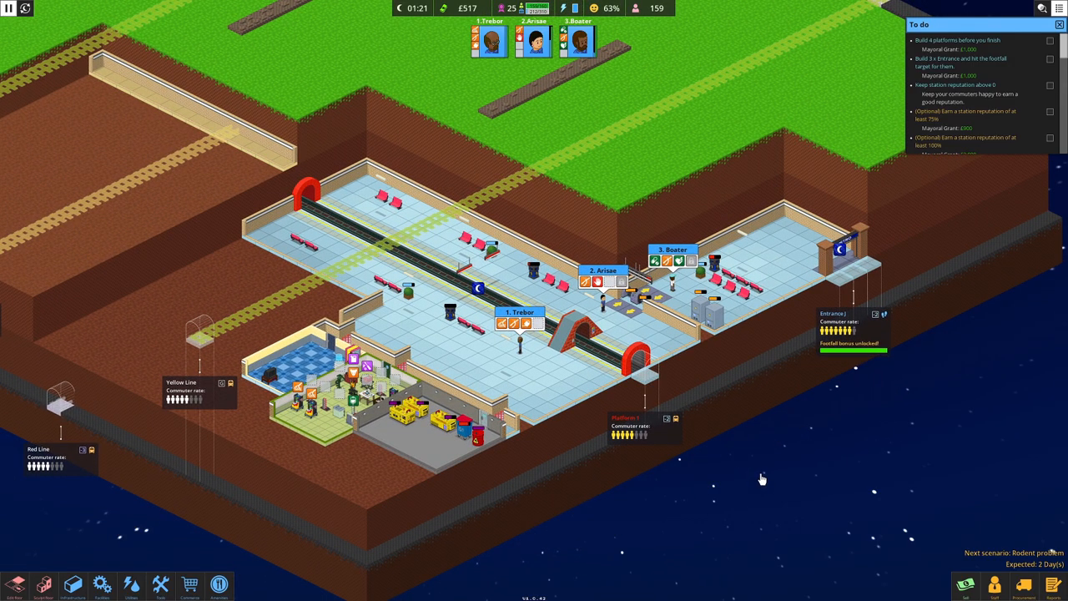
pyautogui.moveTo(861, 340)
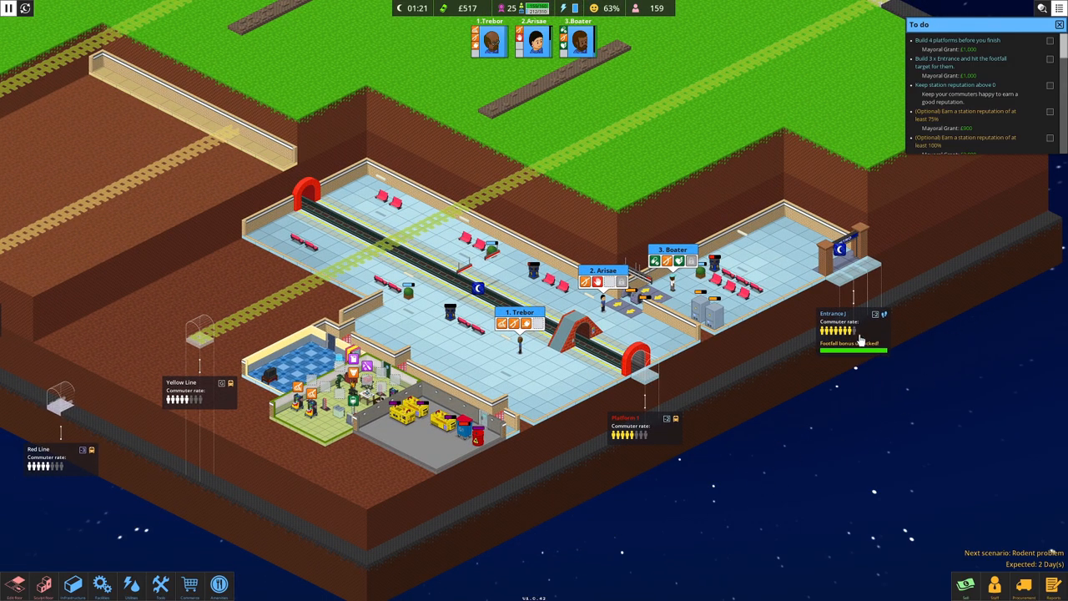
pyautogui.moveTo(871, 374)
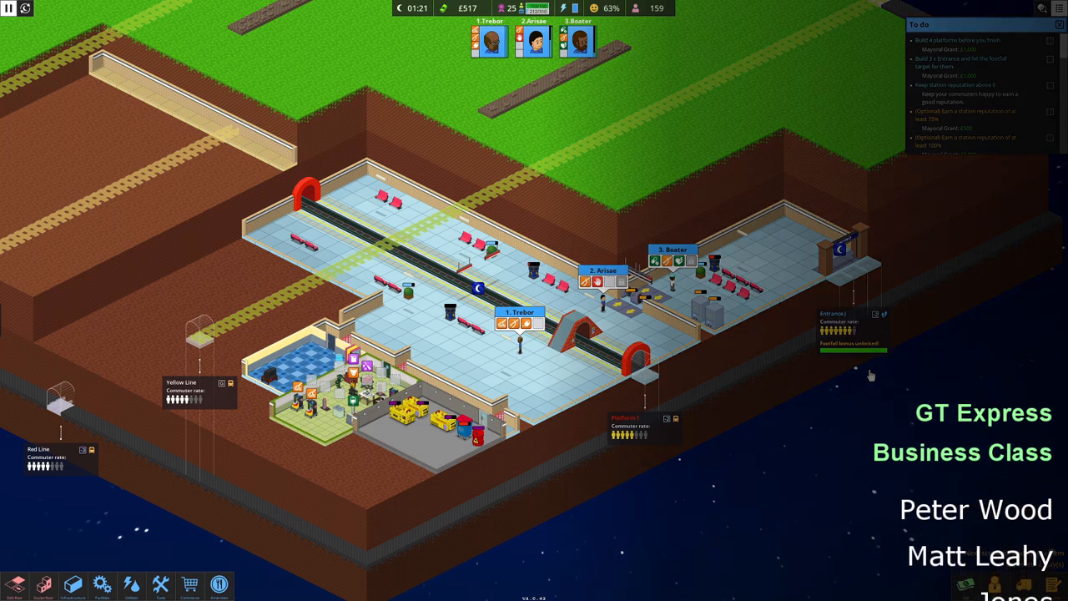
pyautogui.moveTo(594, 7)
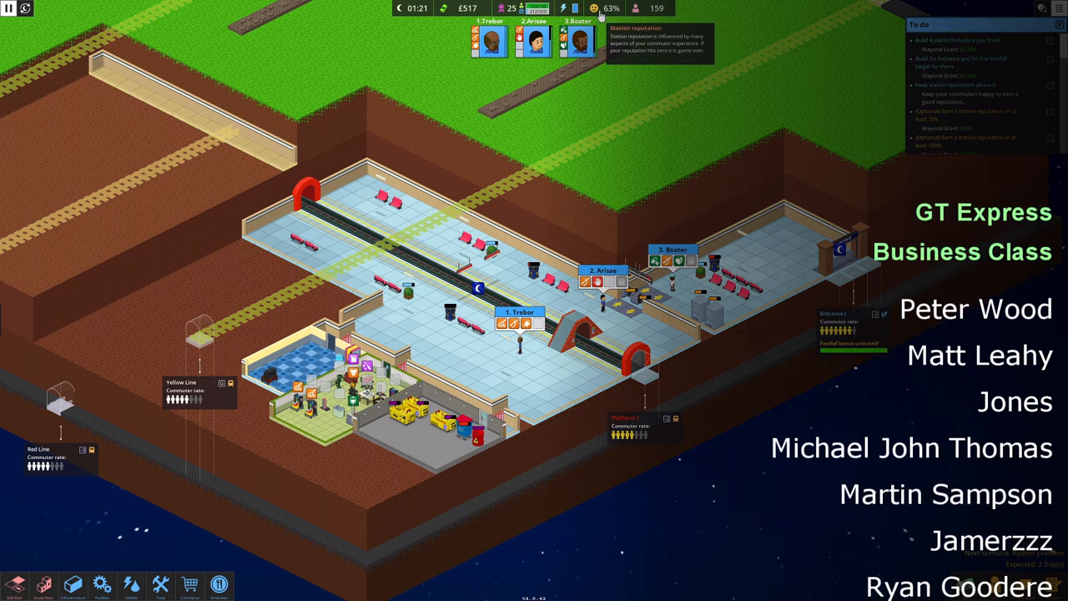